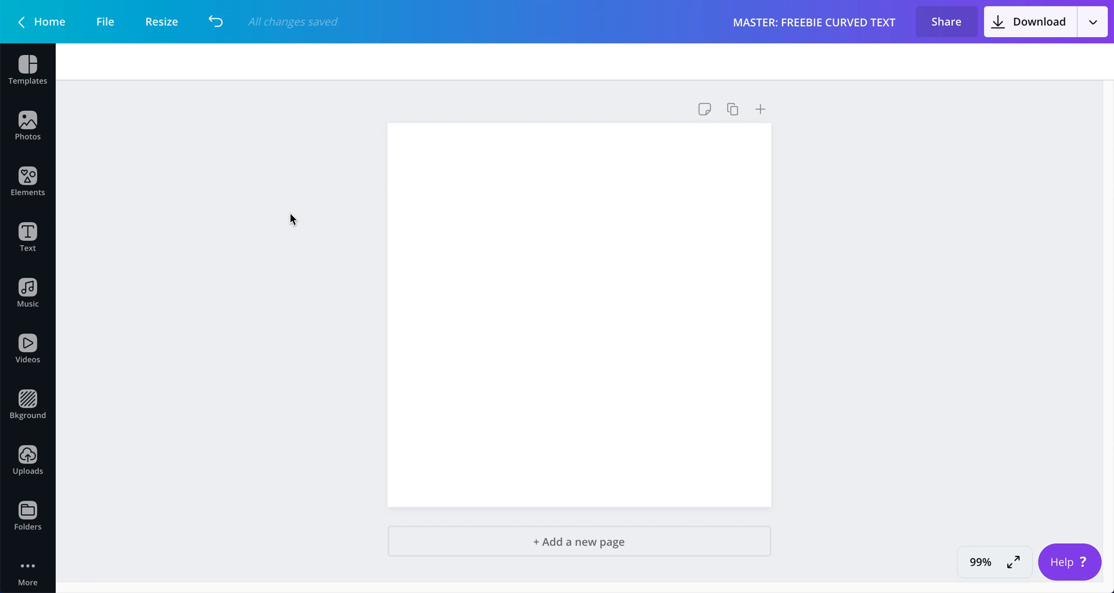
mouse_move(230, 195)
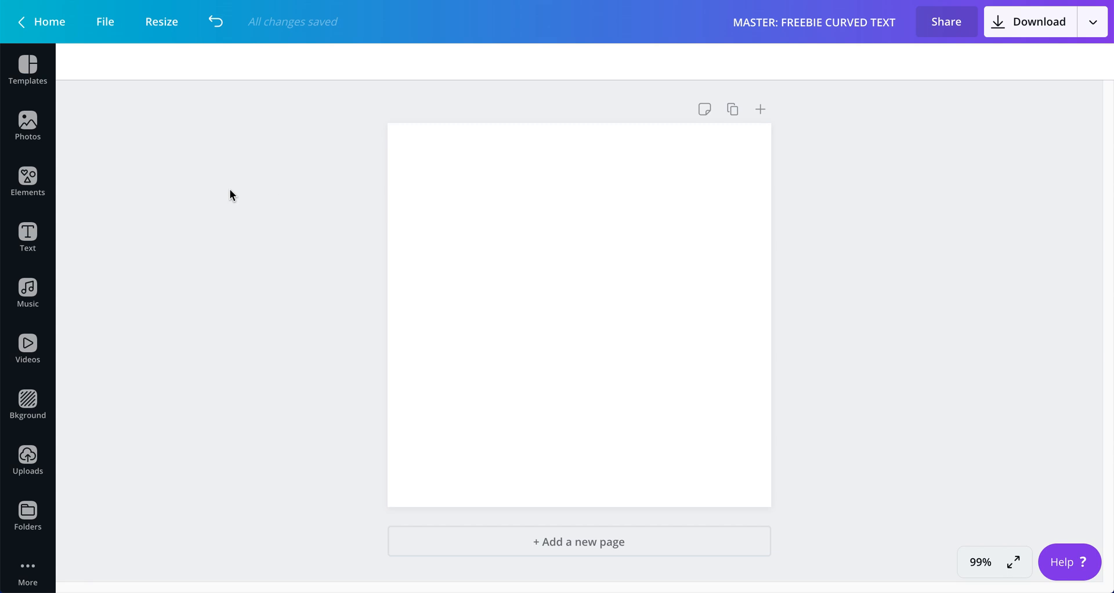
mouse_move(671, 205)
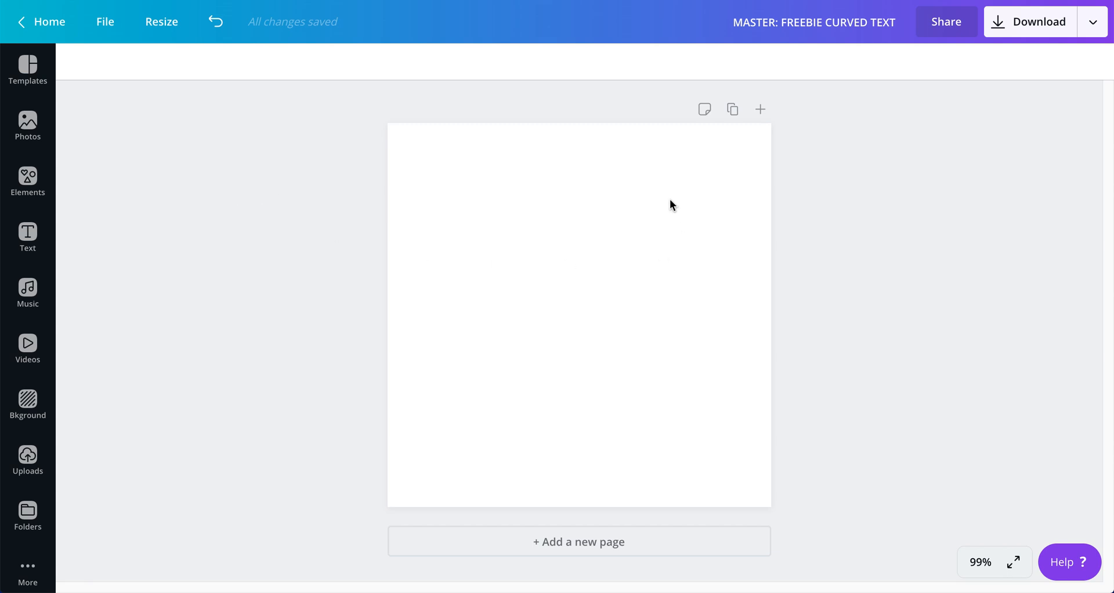
mouse_move(700, 277)
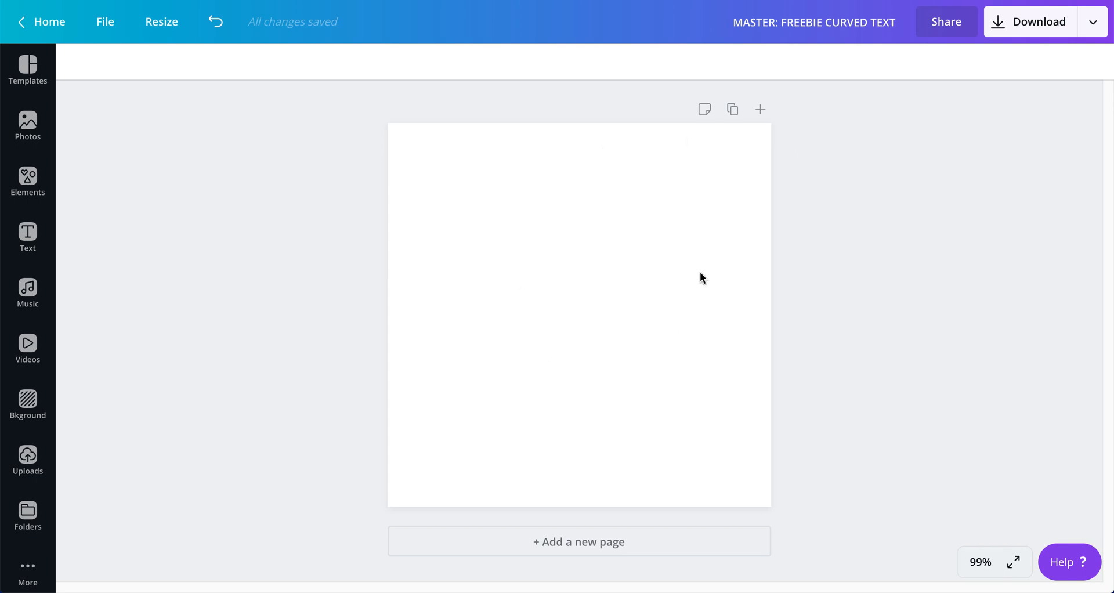
mouse_move(262, 151)
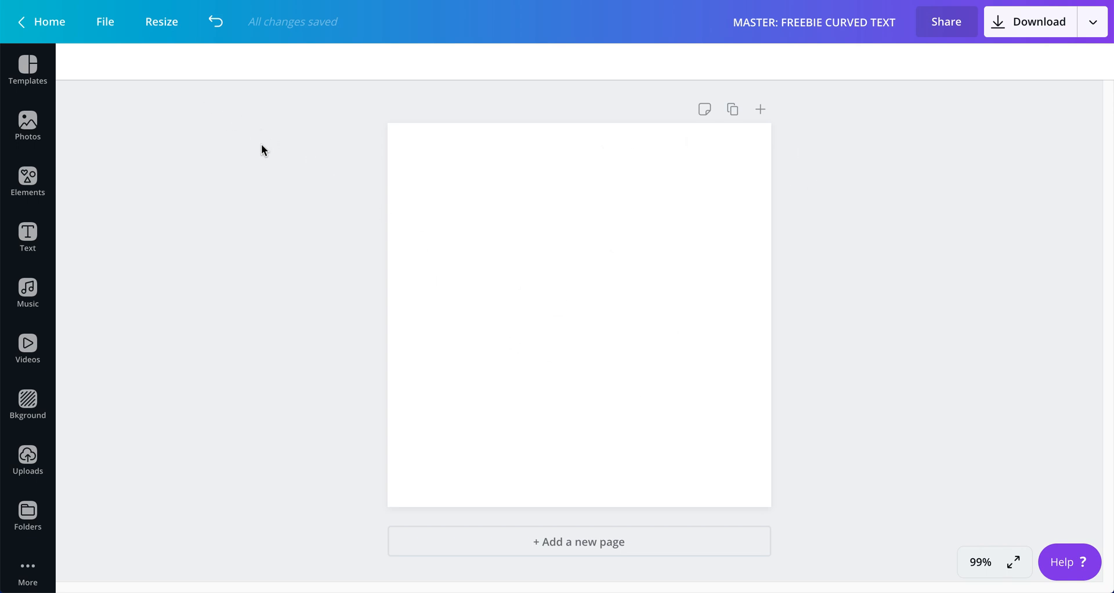
mouse_move(166, 181)
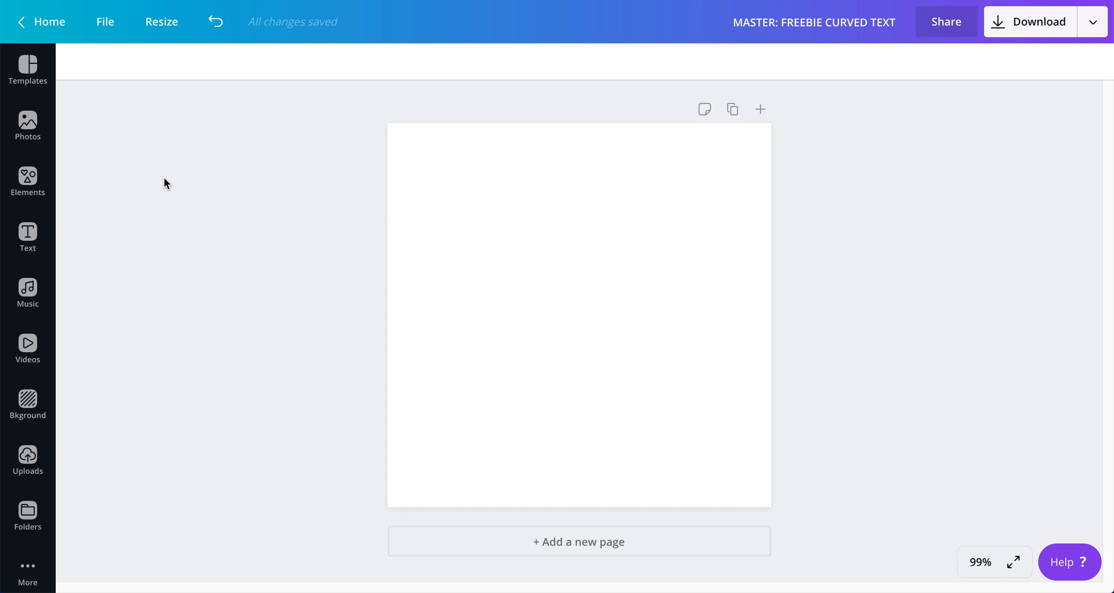
mouse_move(28, 179)
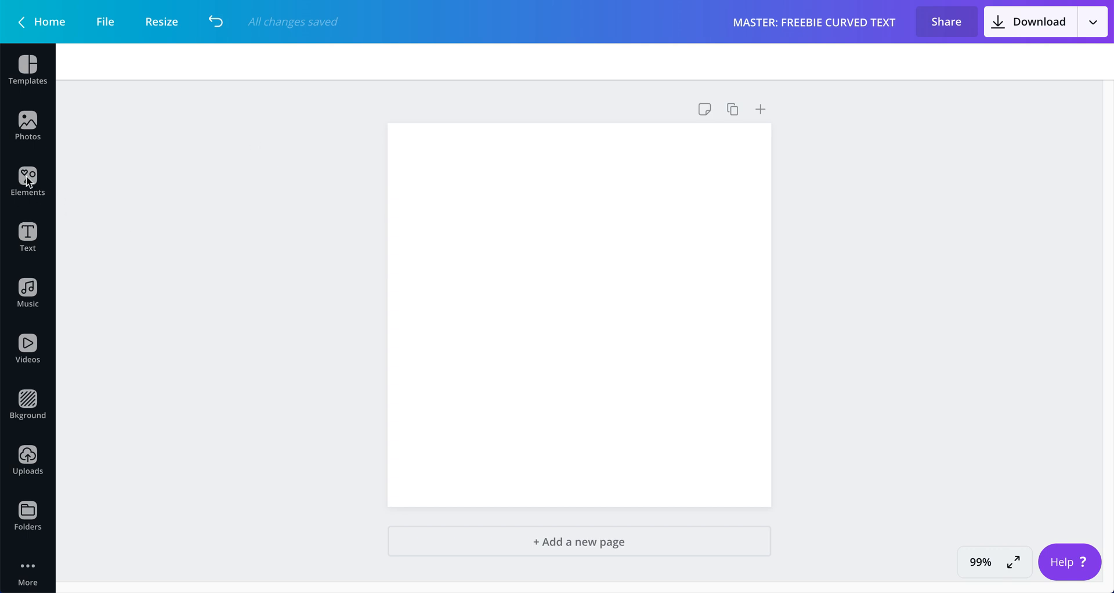
Step: Add the recently used salmon circle from Elements to the page
click(28, 177)
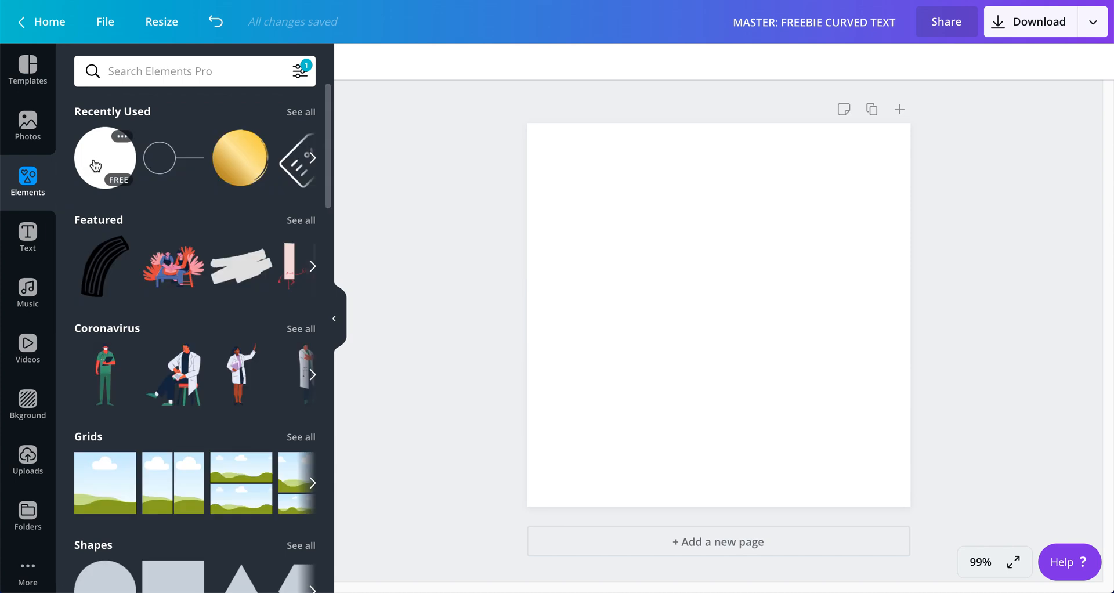
click(104, 157)
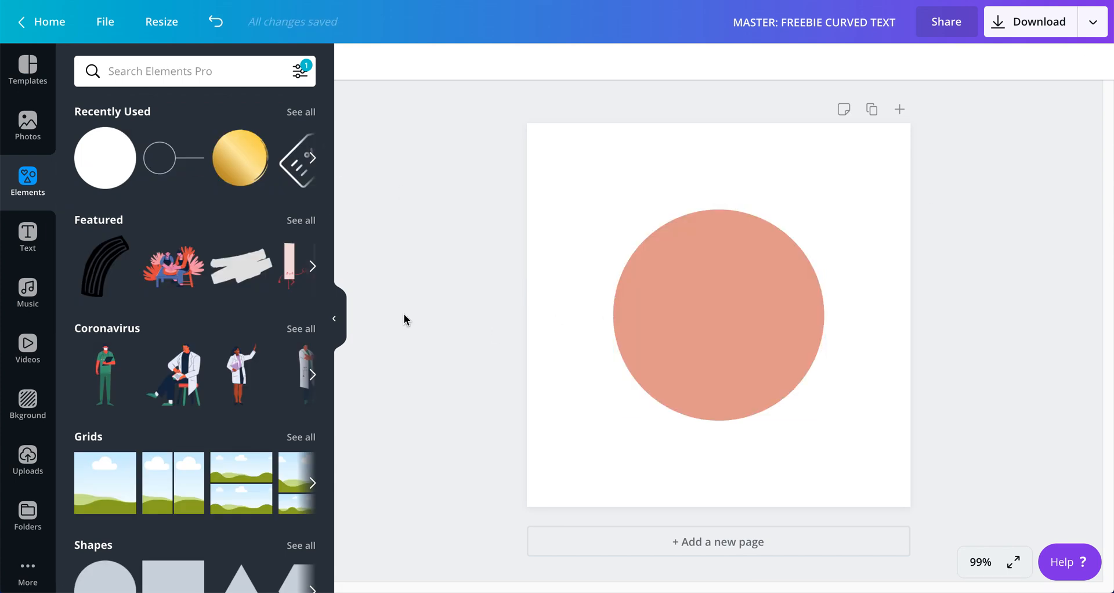
click(717, 313)
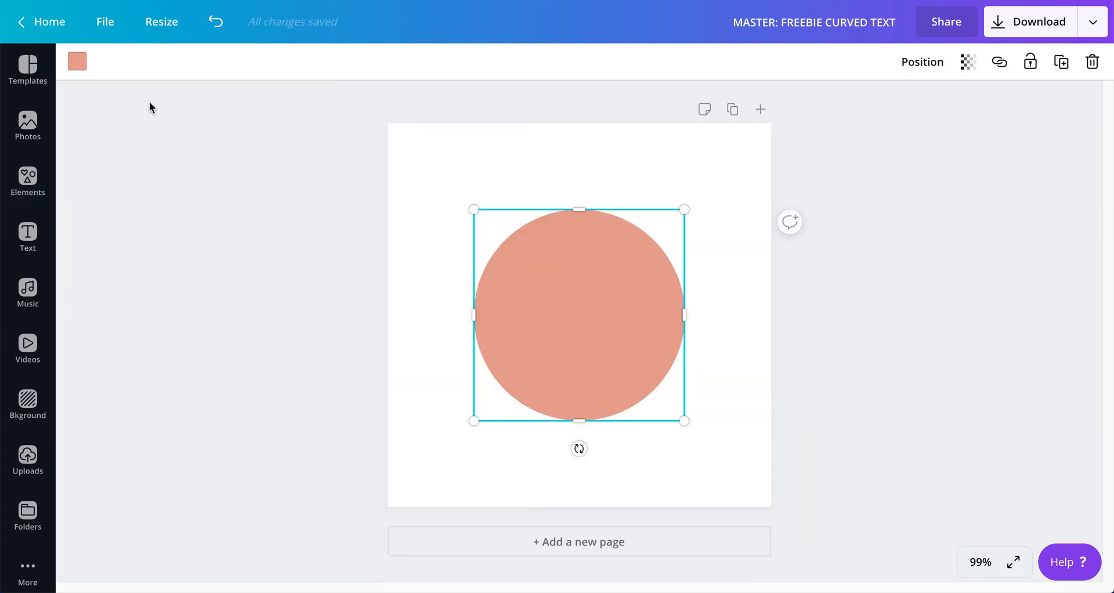
mouse_move(684, 209)
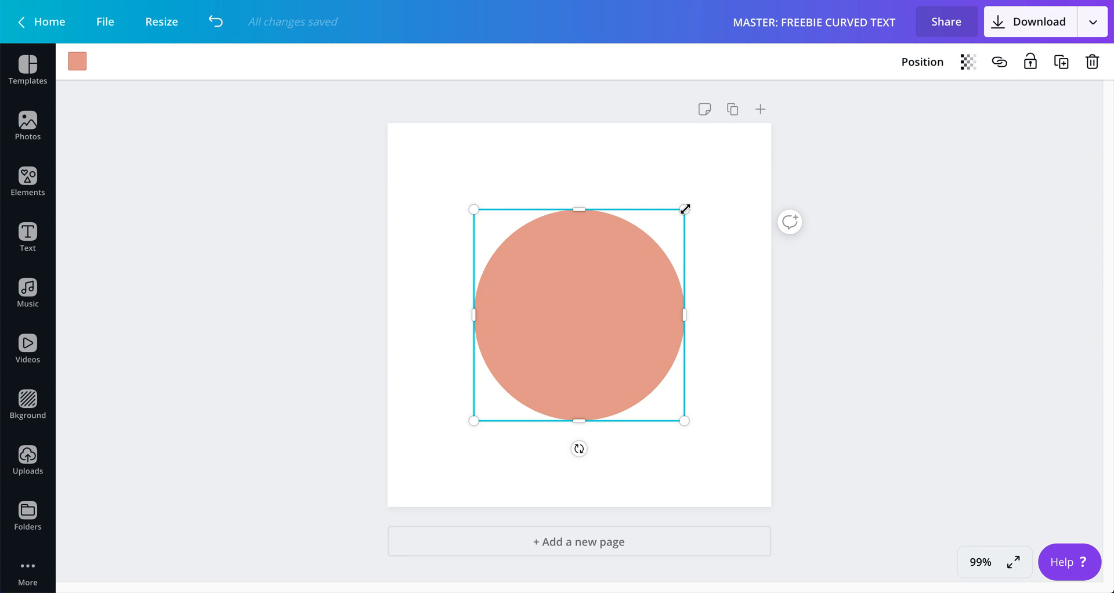
Step: Resize the circle to 300 by 300 and centre it on the page
drag(682, 210, 714, 178)
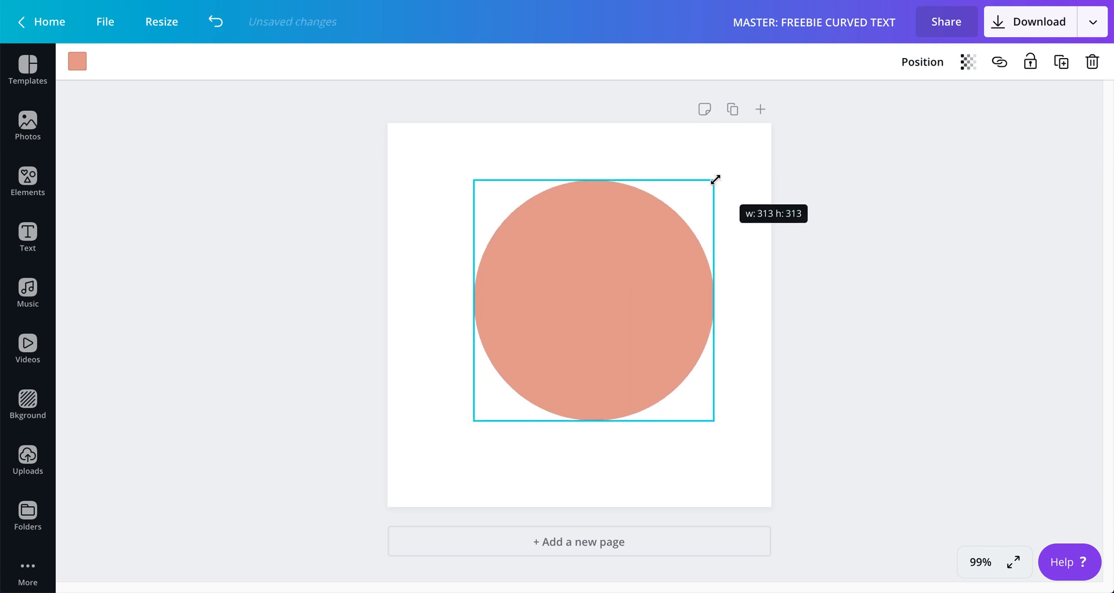
drag(715, 179, 708, 184)
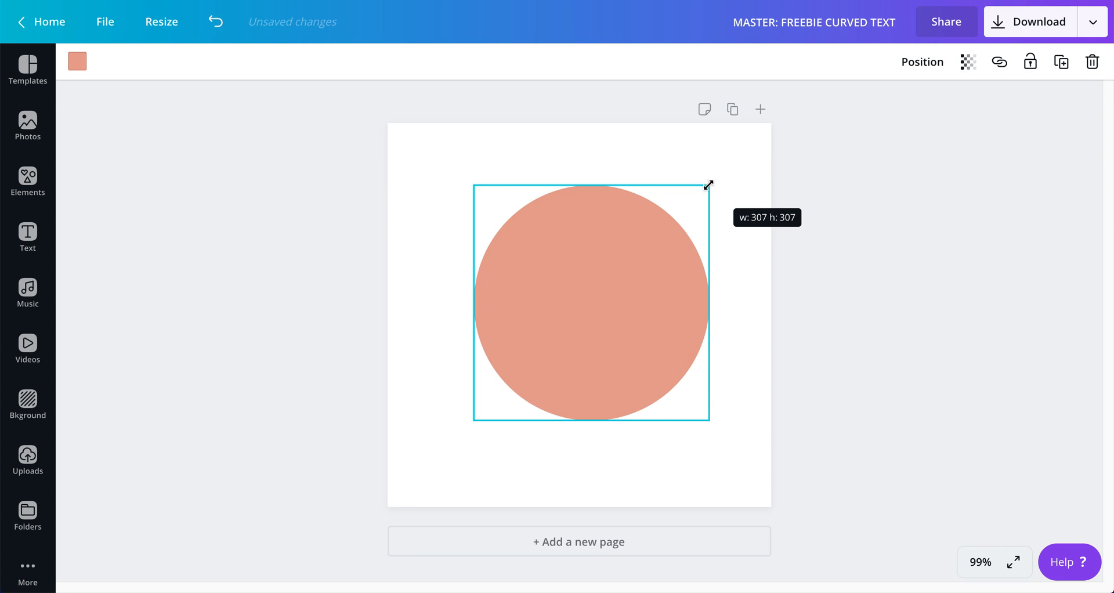
drag(709, 184, 702, 189)
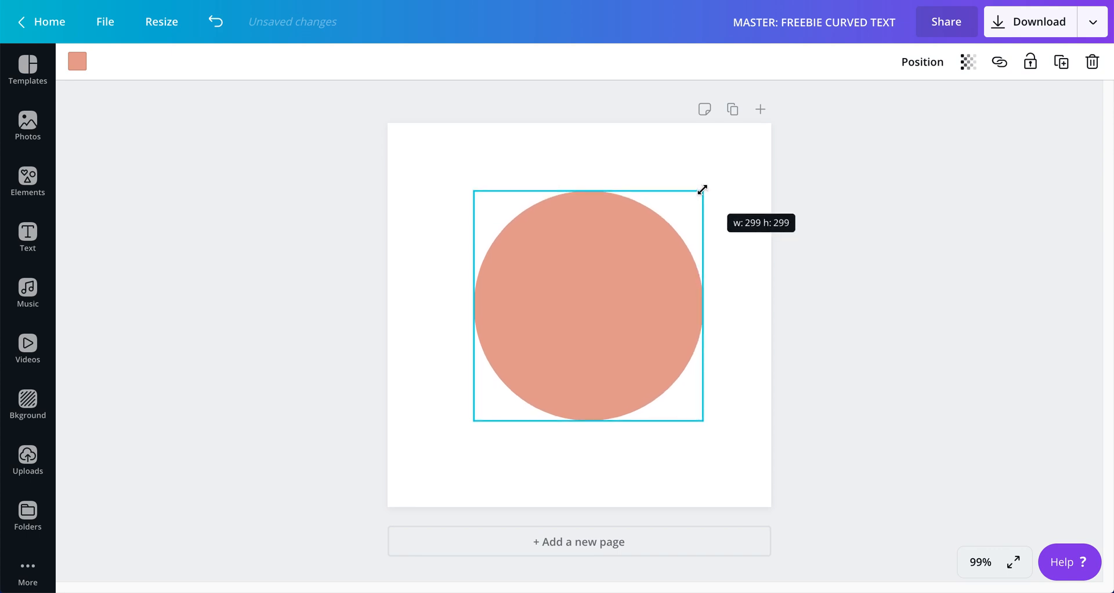
drag(701, 187, 702, 186)
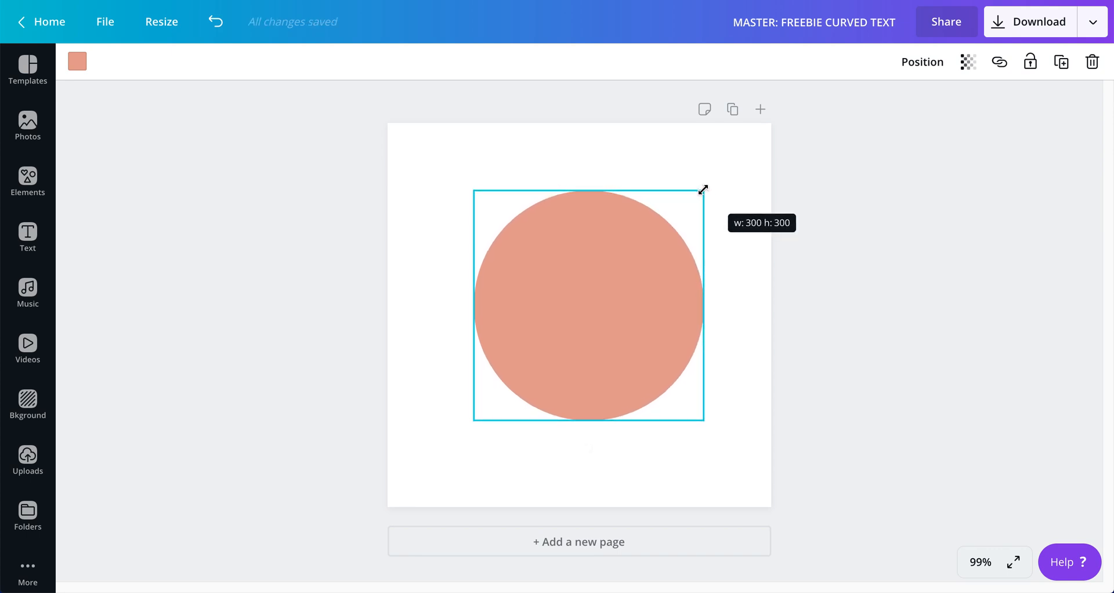
drag(588, 301, 579, 317)
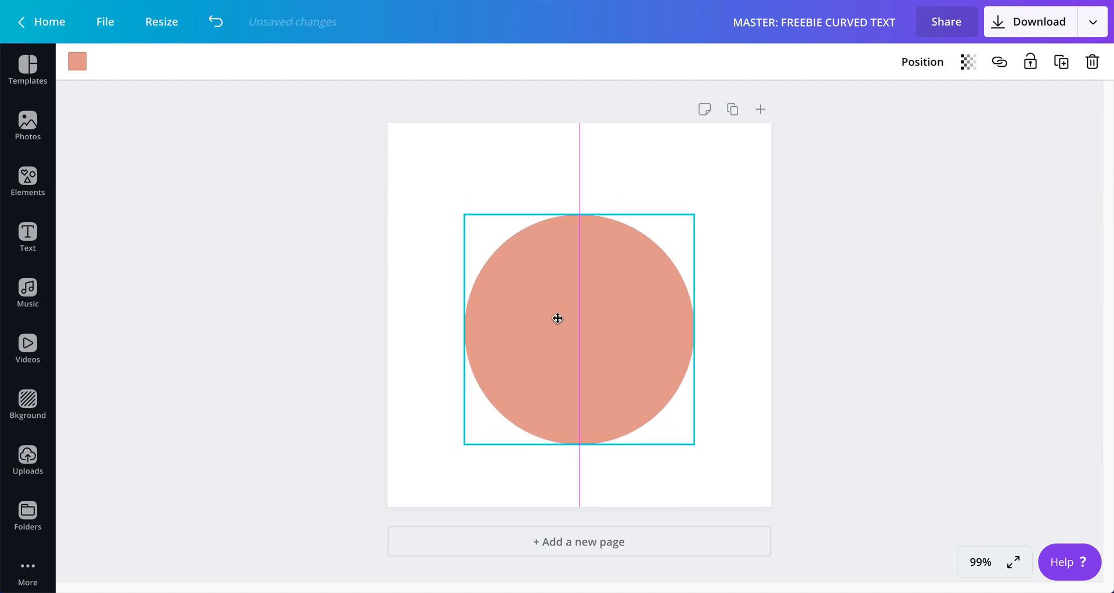
drag(557, 318, 554, 313)
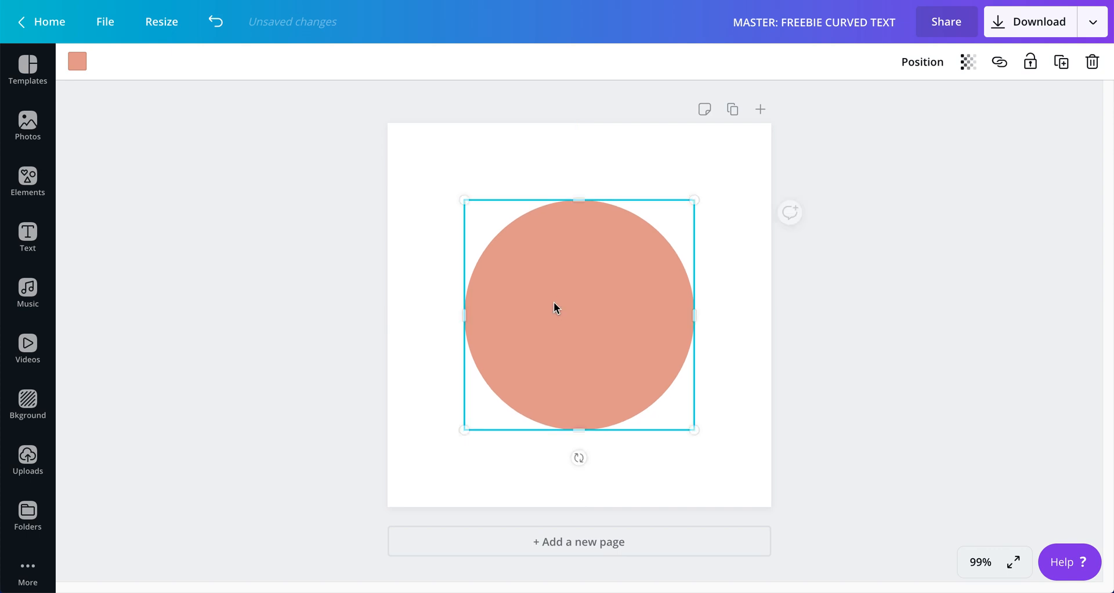
click(879, 350)
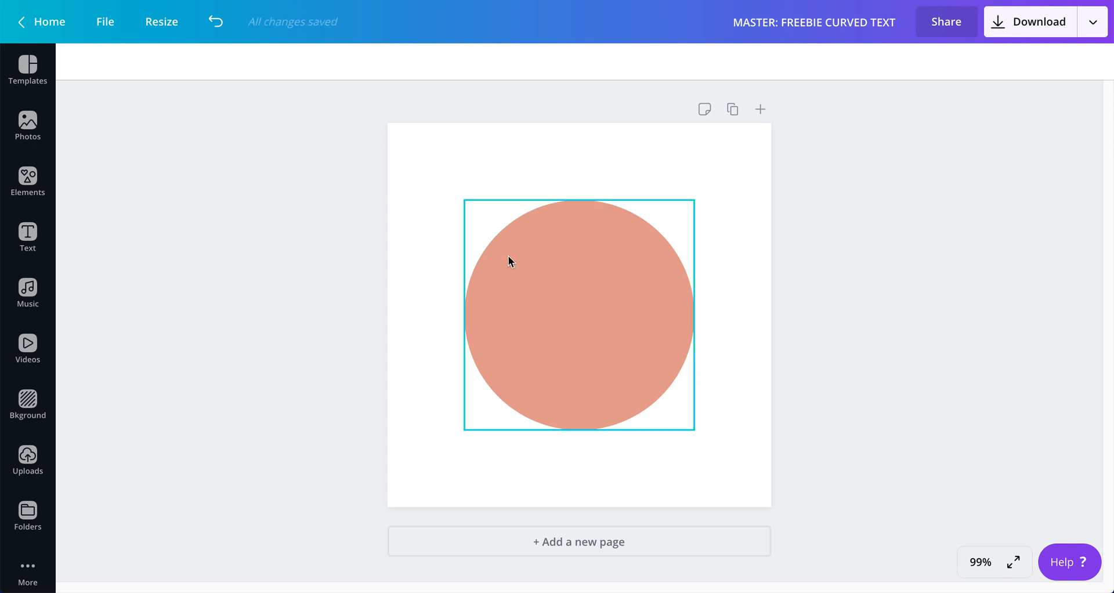
click(463, 331)
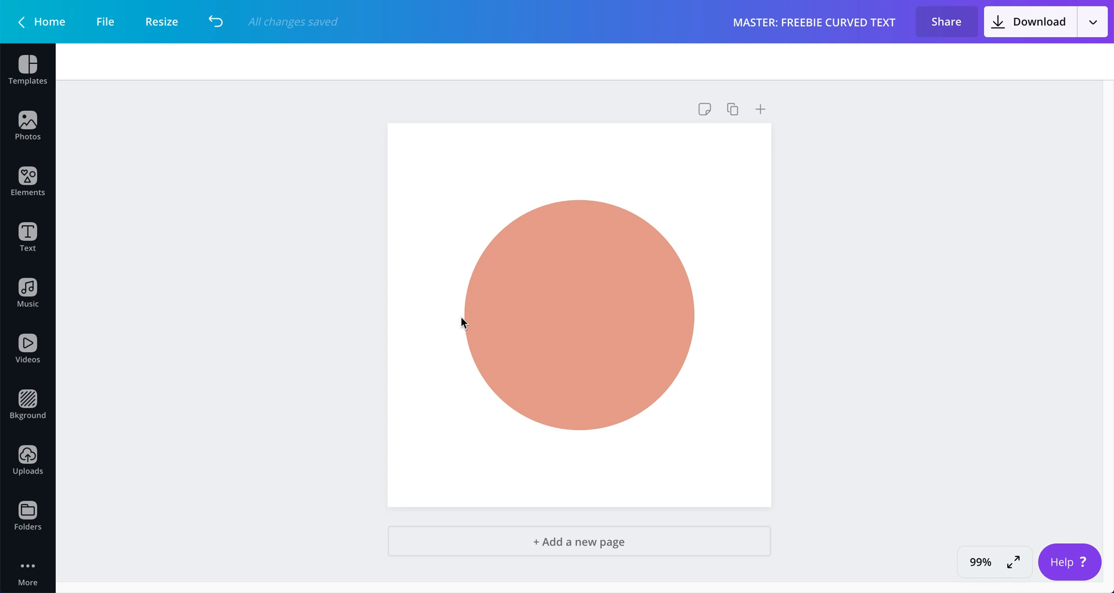
mouse_move(580, 193)
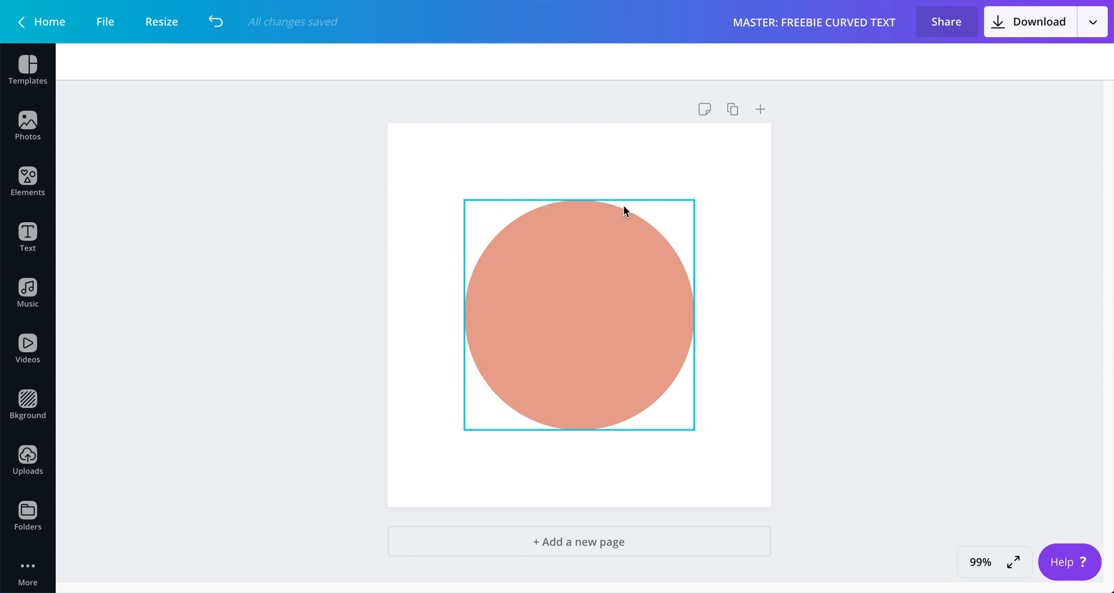
click(634, 170)
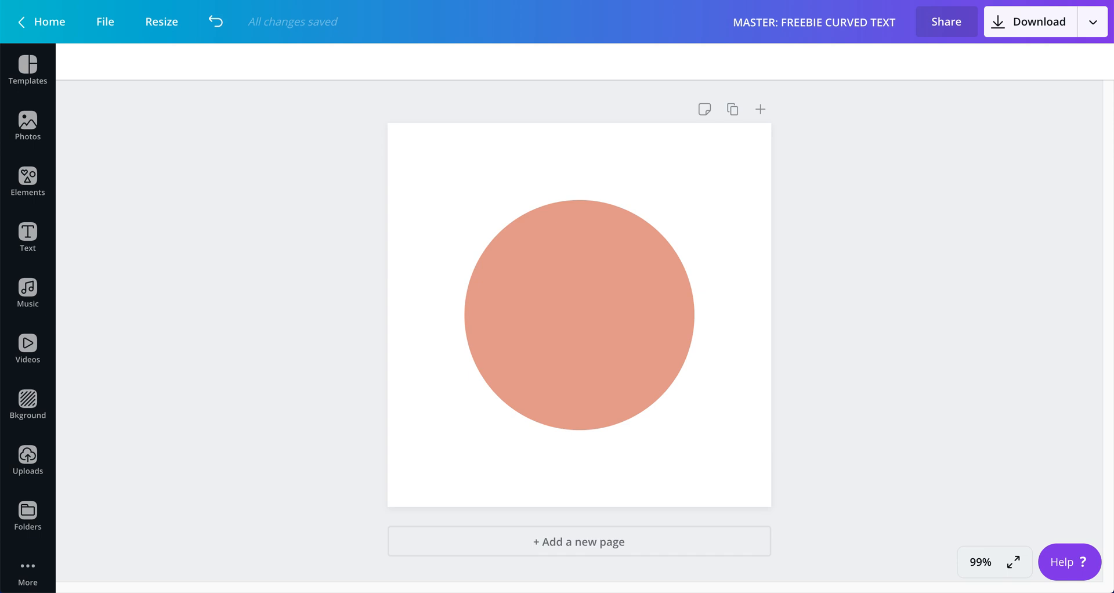
mouse_move(890, 320)
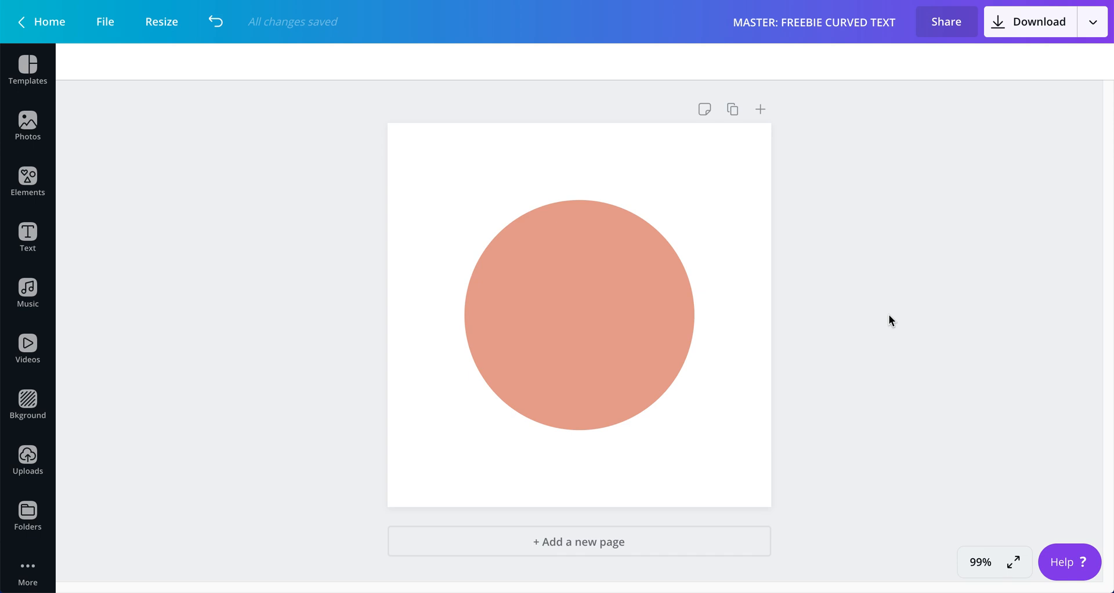
mouse_move(509, 178)
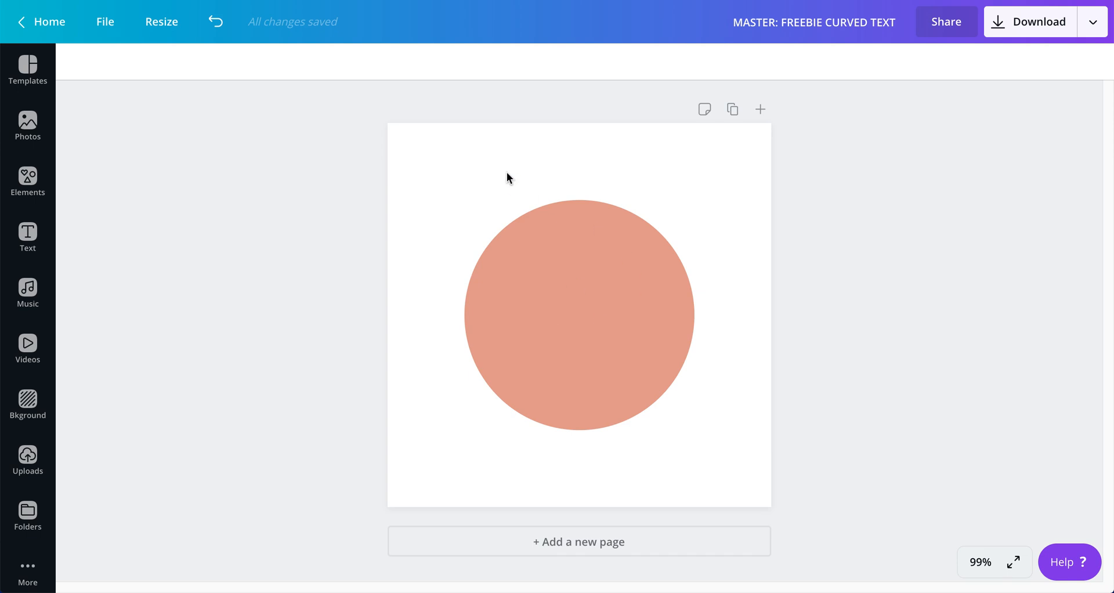
click(578, 317)
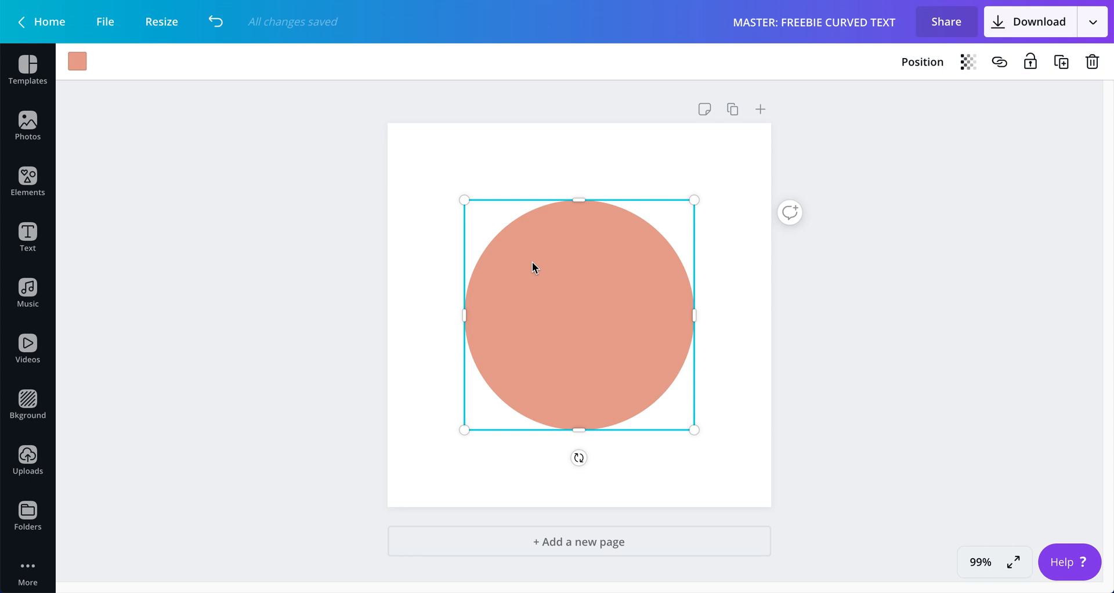
mouse_move(855, 116)
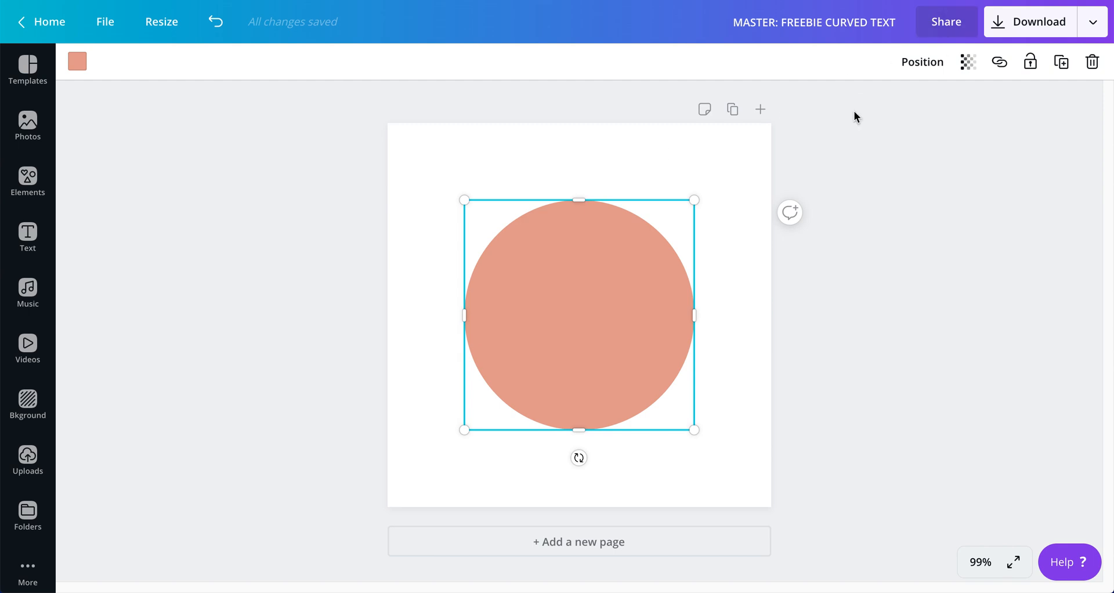
click(590, 177)
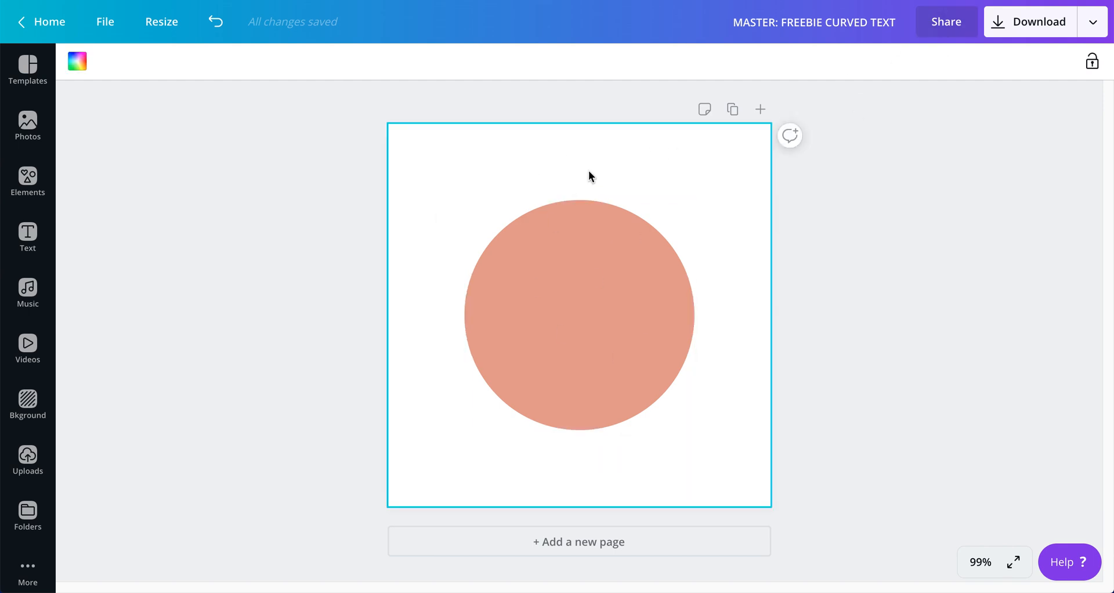
mouse_move(589, 172)
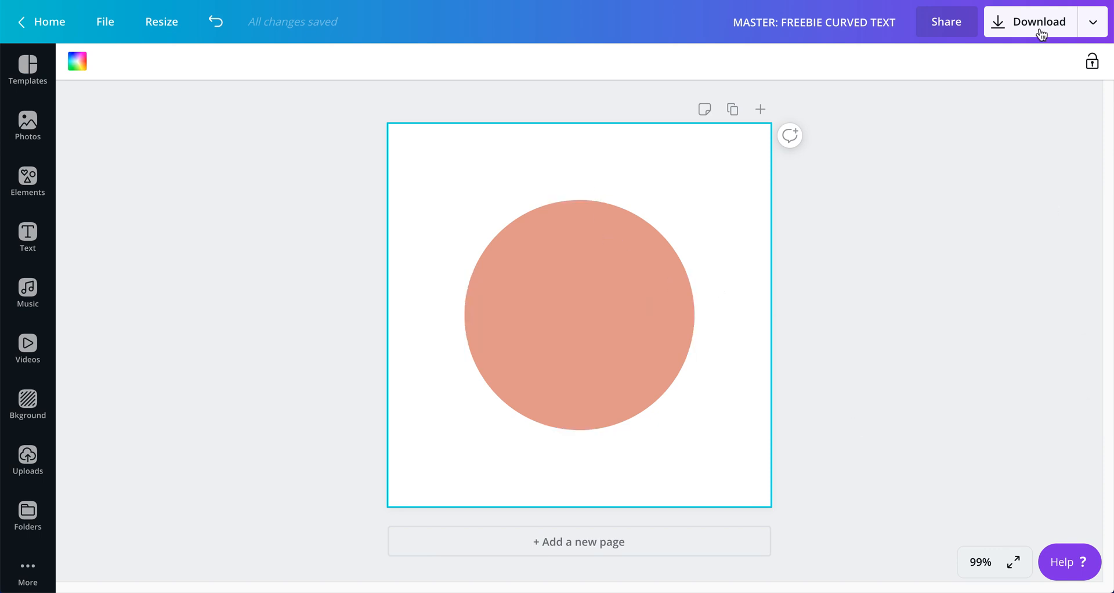
mouse_move(1025, 10)
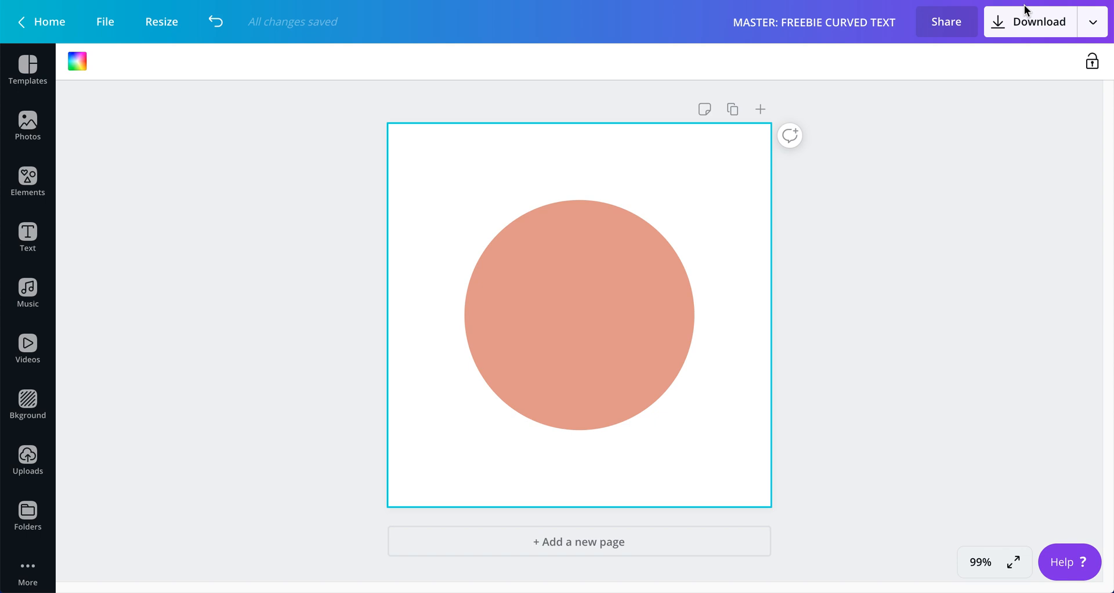
mouse_move(134, 205)
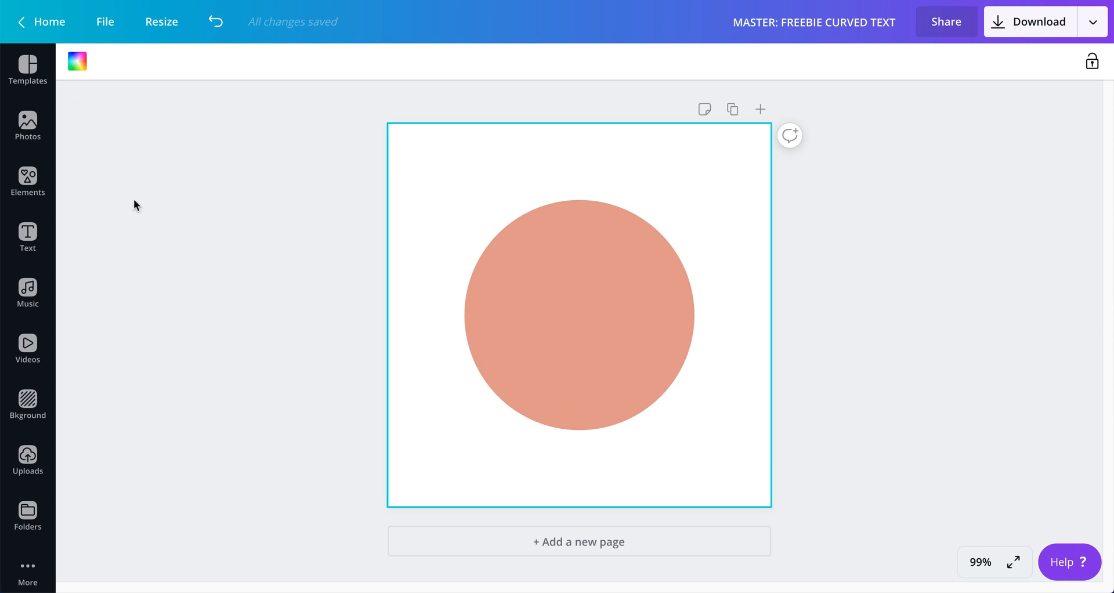
mouse_move(1007, 558)
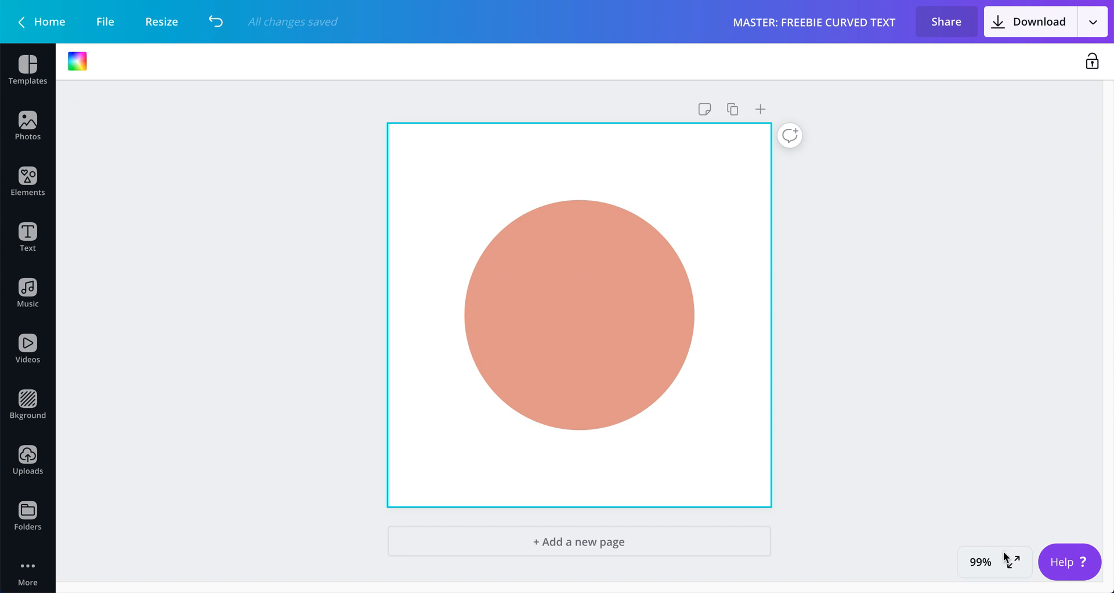
Step: Zoom to 200%, add a heading reading 'A', and move it above the circle's left side
click(983, 563)
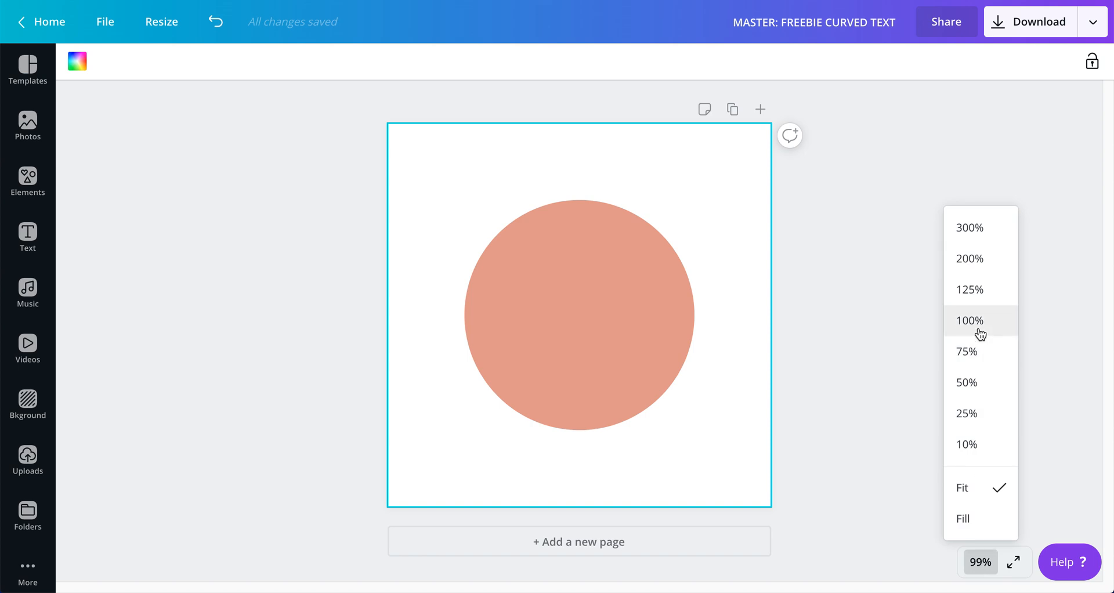
click(968, 258)
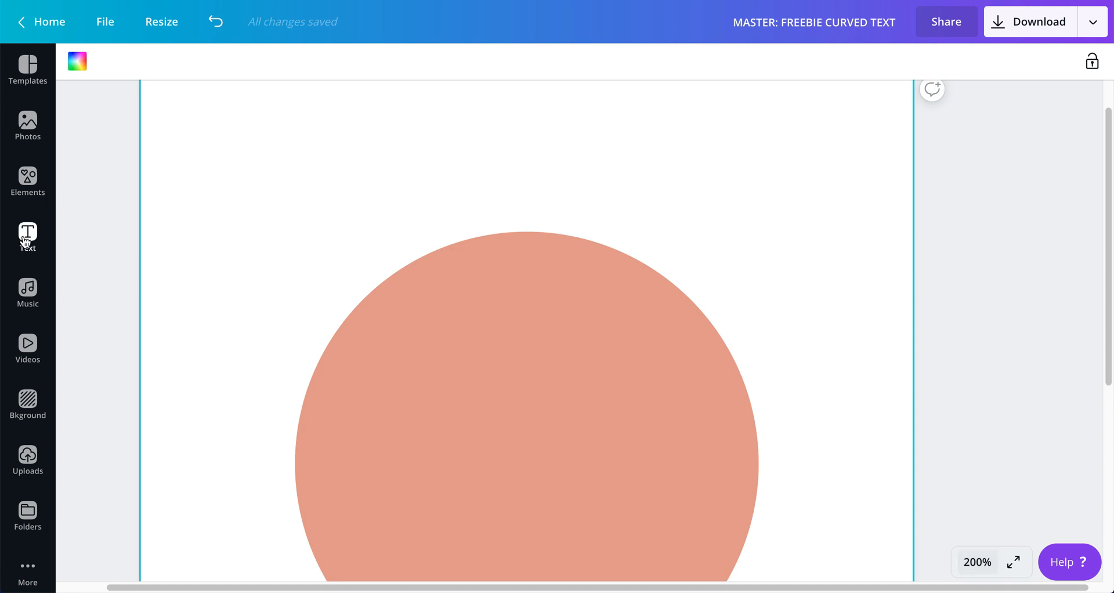
click(27, 234)
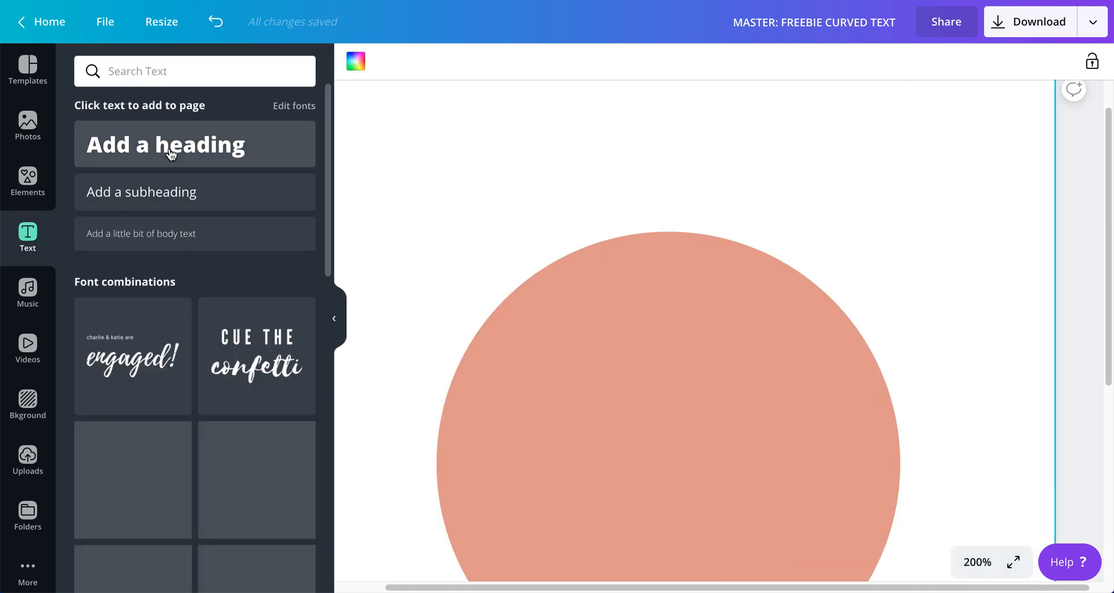
click(166, 144)
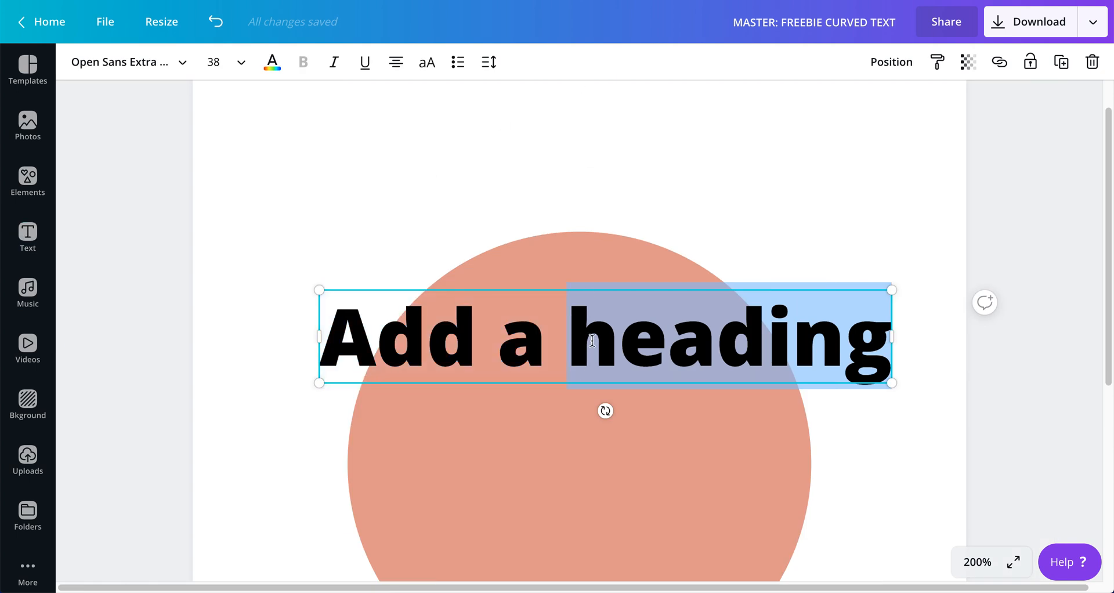
text(A)
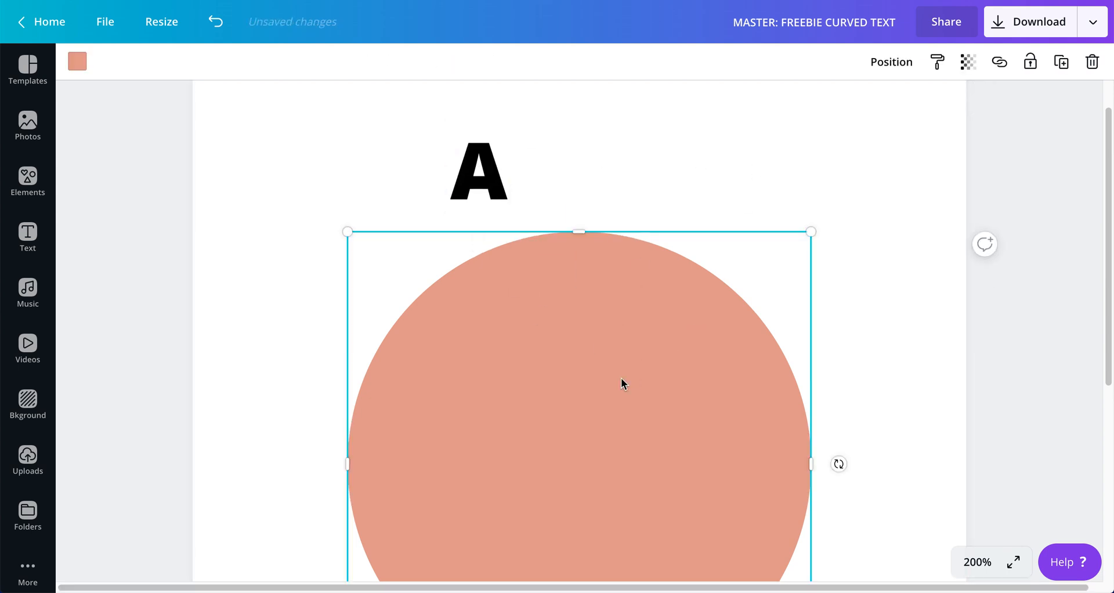
mouse_move(1014, 100)
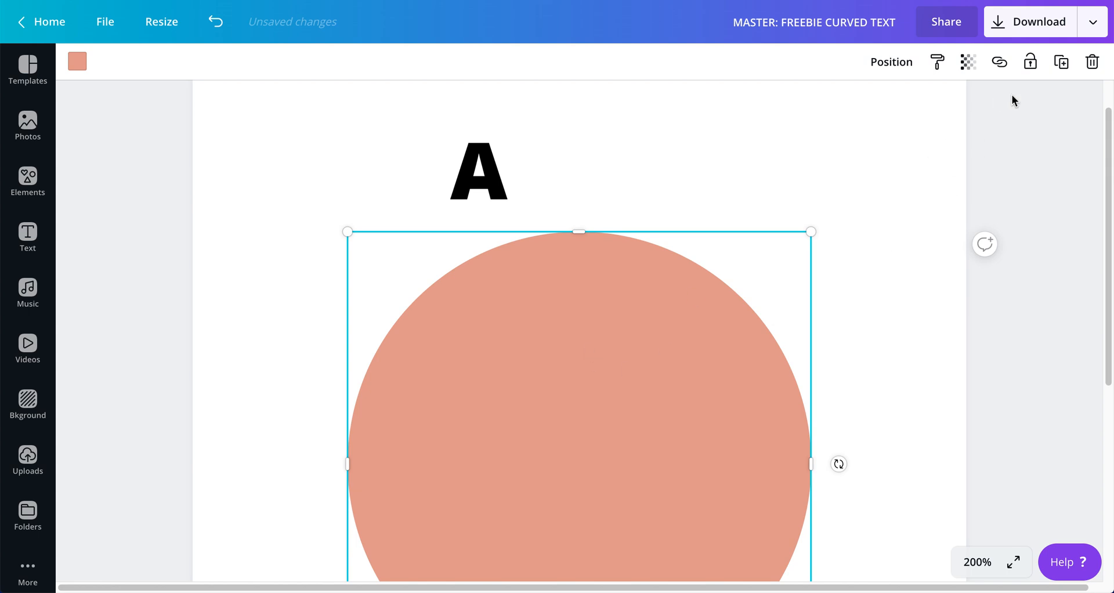
click(478, 173)
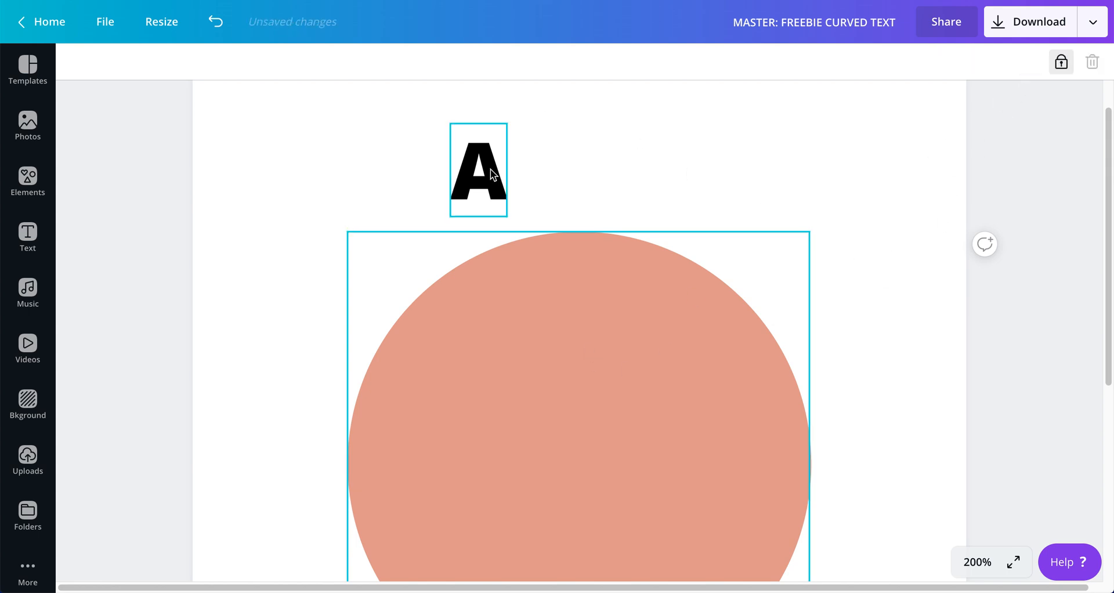
drag(477, 171, 376, 238)
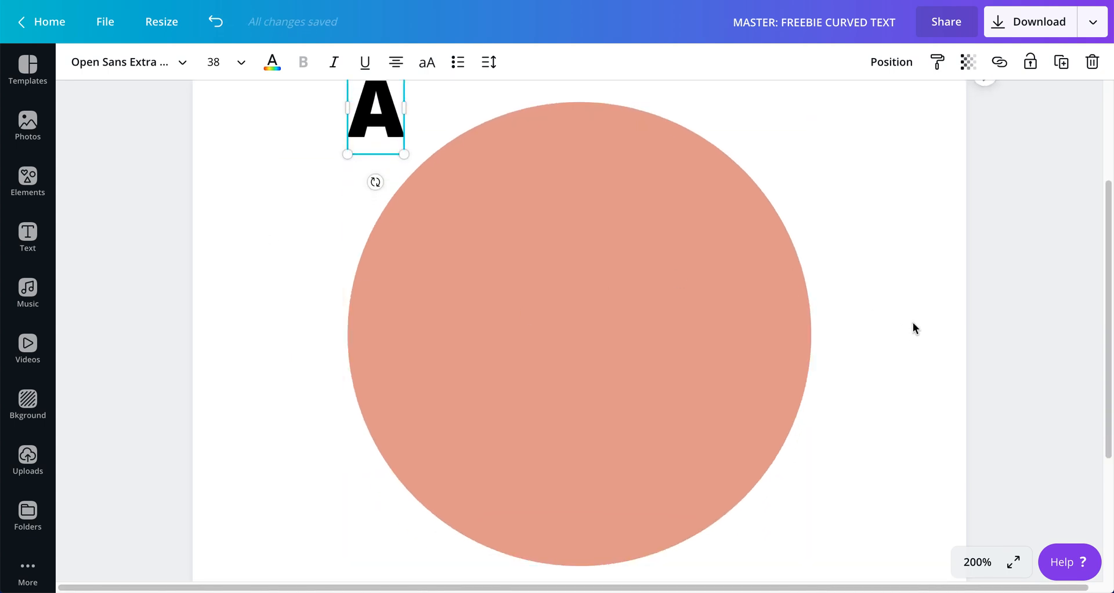
Step: Colour the line black, centre it through the circle, and stretch it to the page edges
click(579, 334)
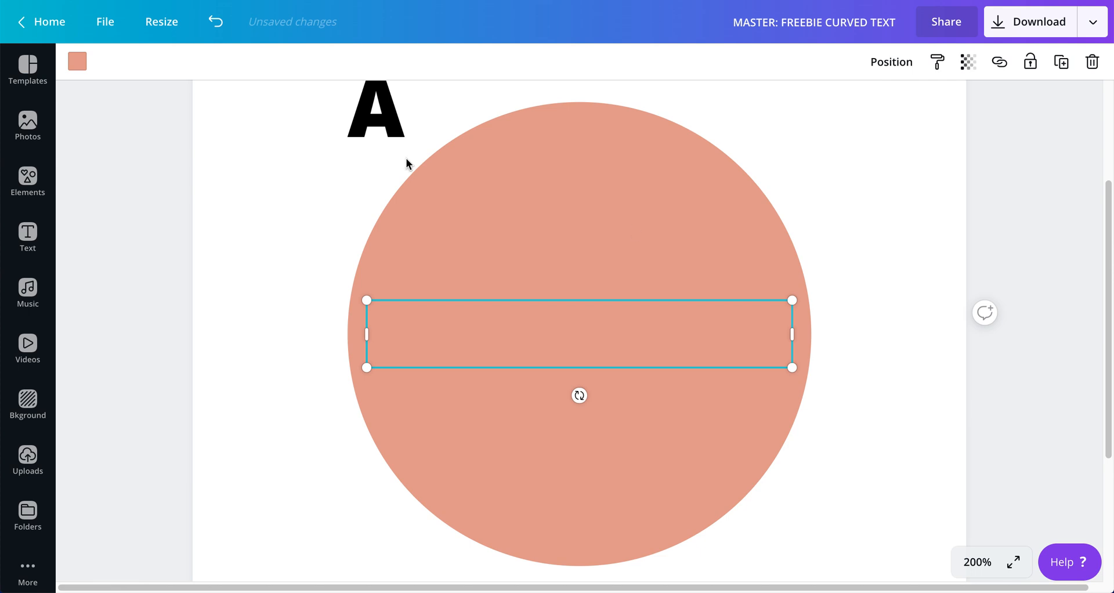
click(78, 61)
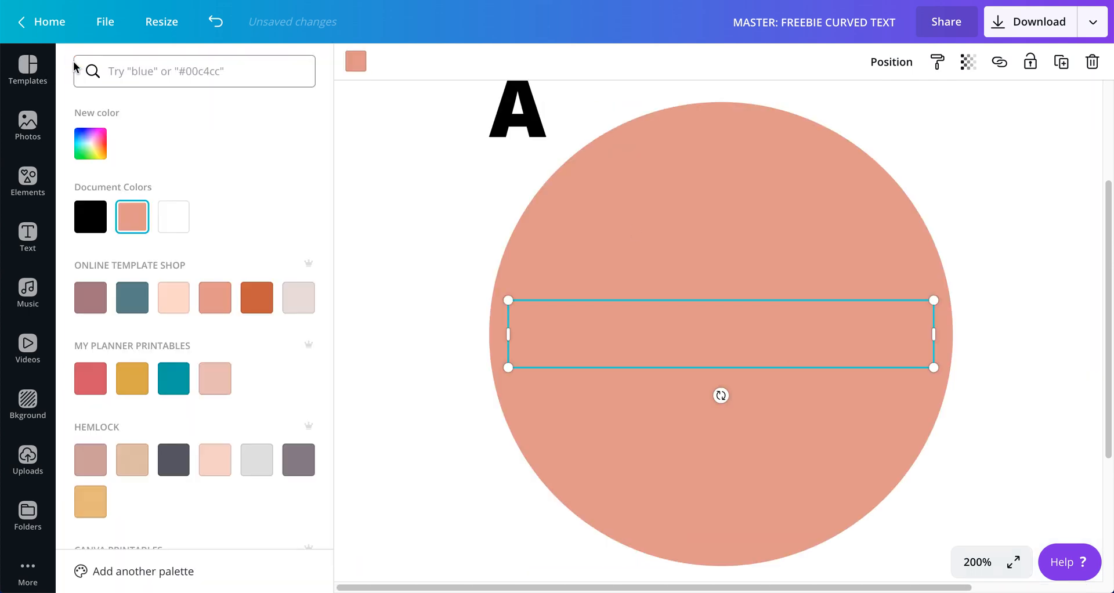
click(89, 217)
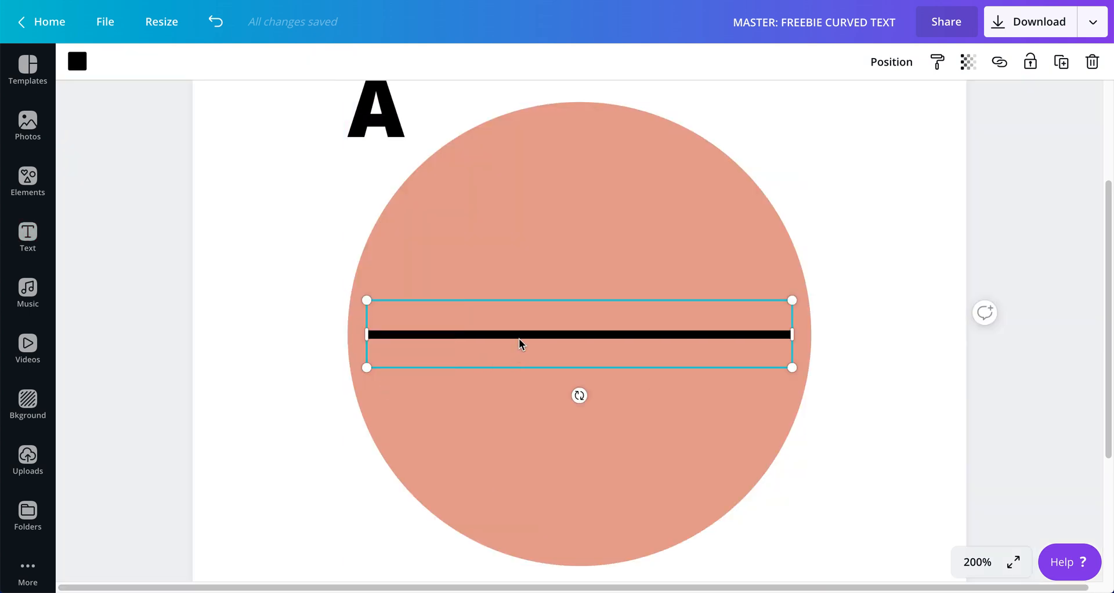
drag(519, 334, 518, 369)
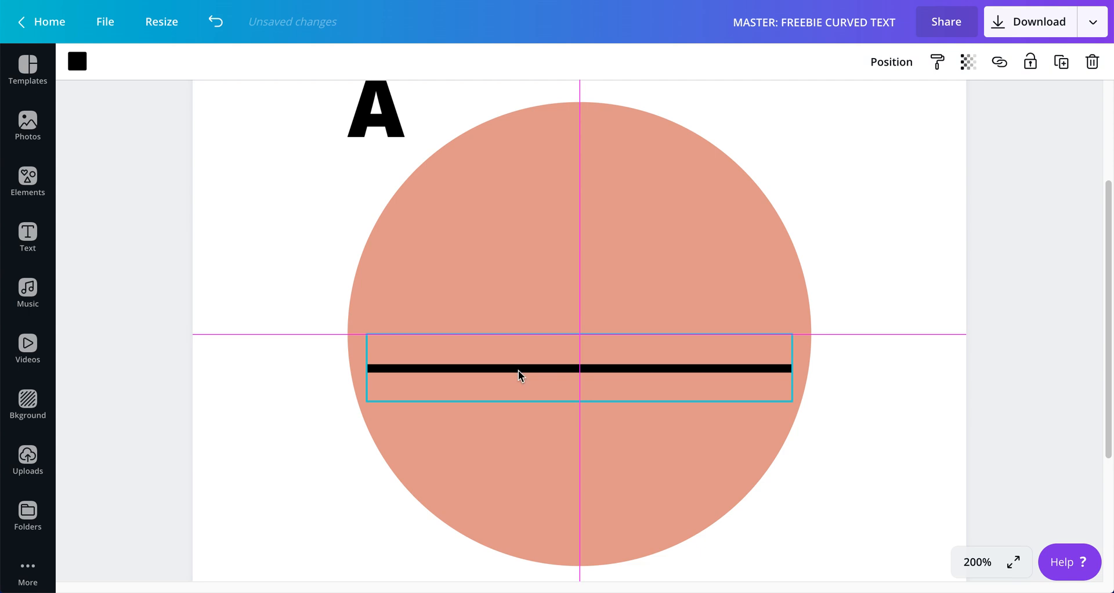
click(519, 377)
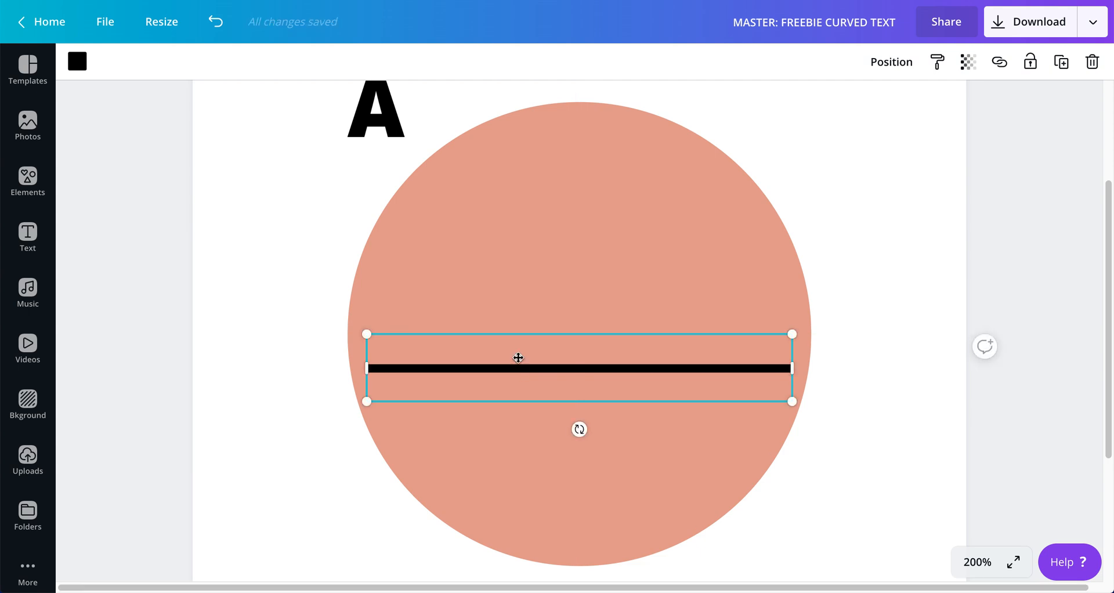
drag(519, 357, 509, 335)
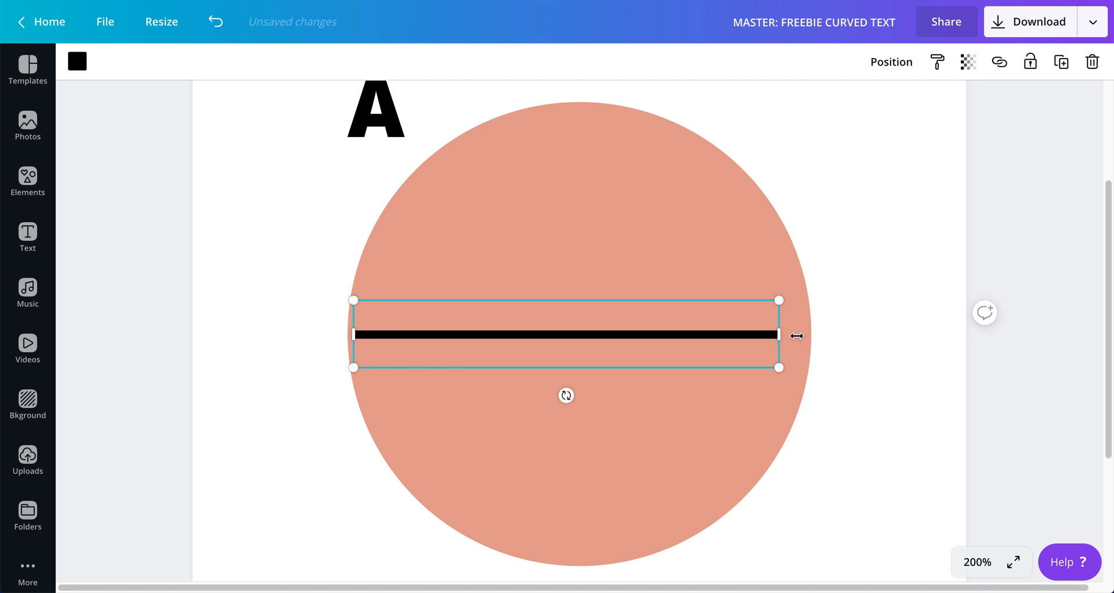
drag(779, 333, 974, 334)
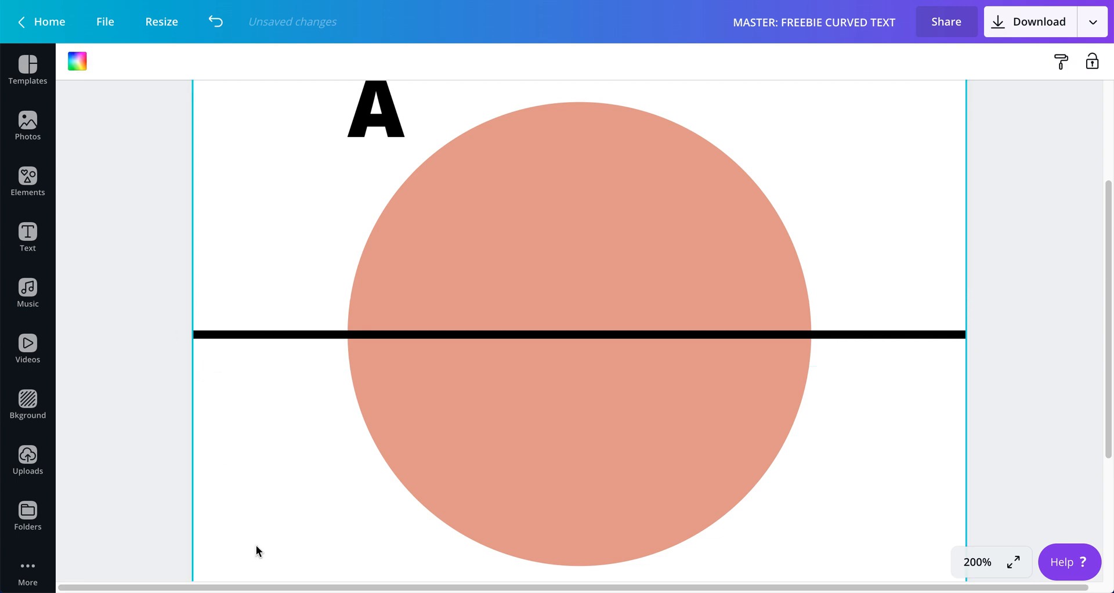
Step: Set the A to font size 16, place it on the line, and zoom to 300%
drag(376, 108, 298, 244)
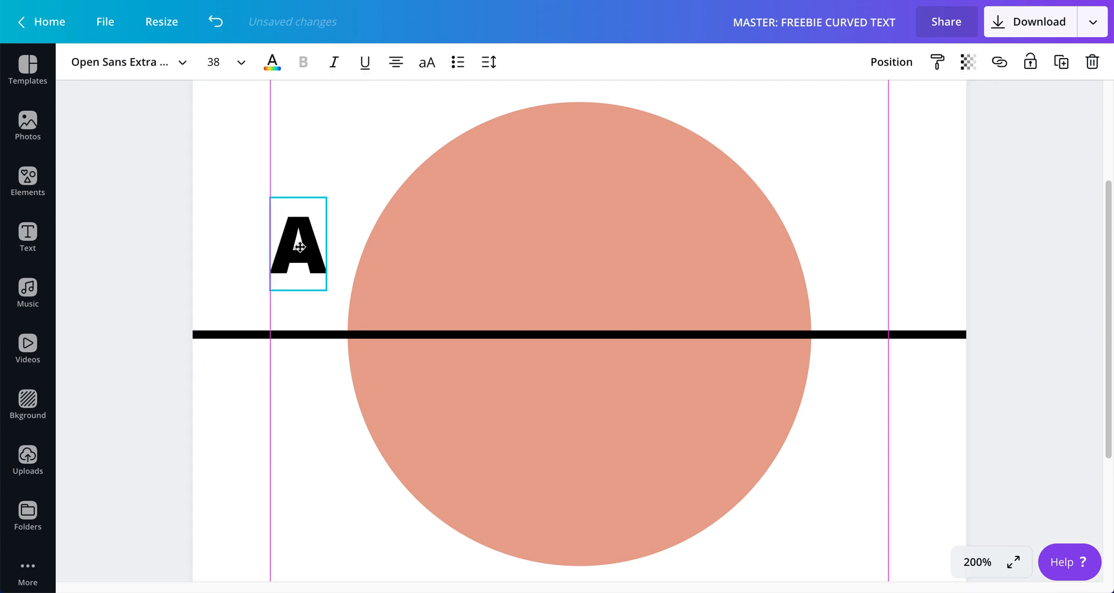
drag(297, 243, 298, 196)
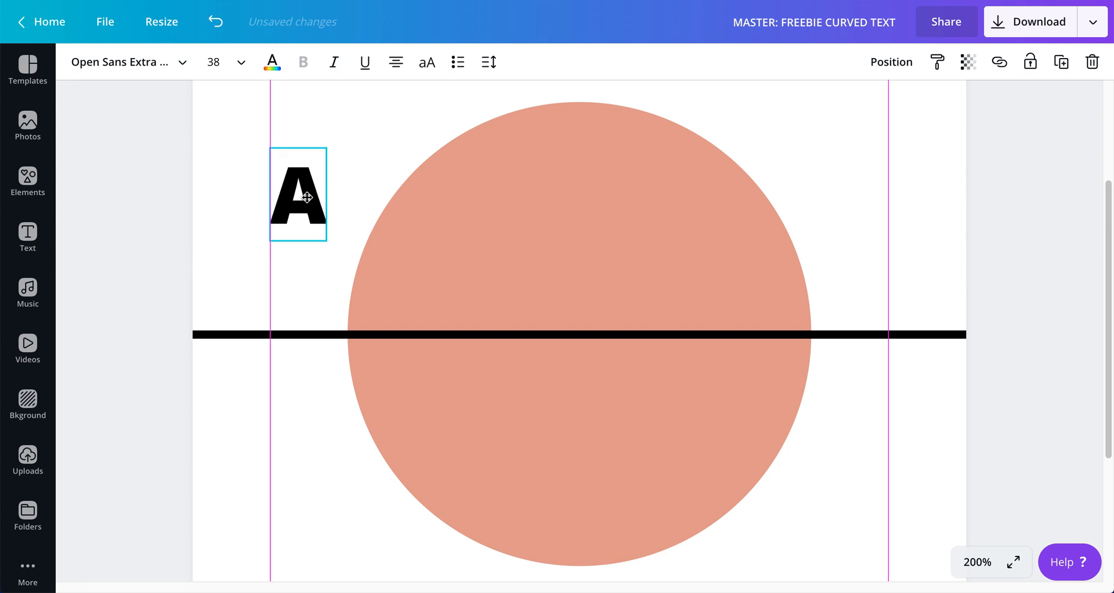
click(241, 62)
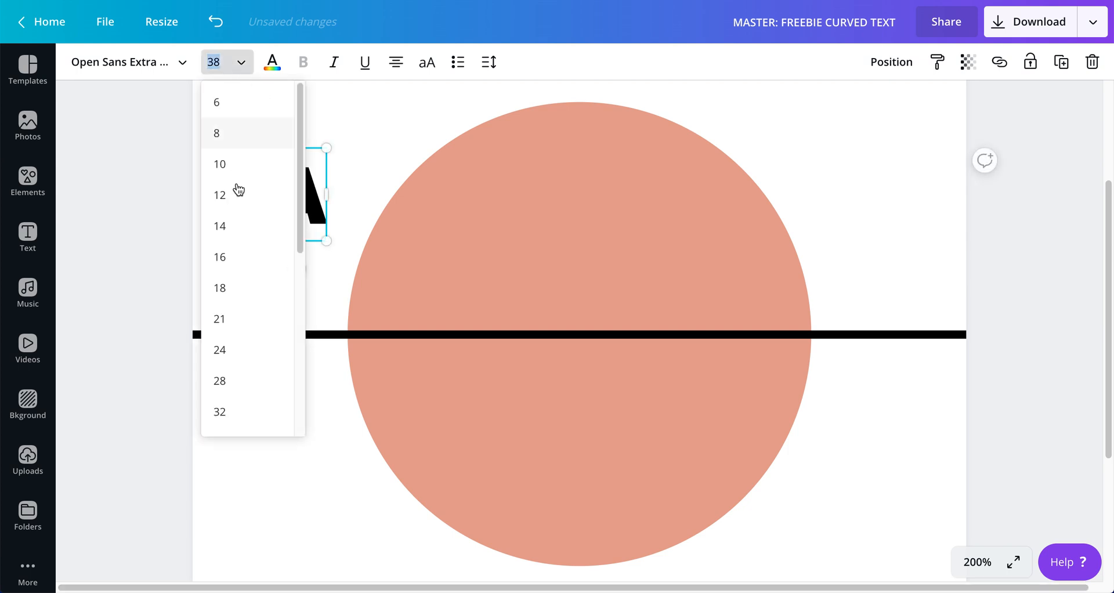
click(220, 257)
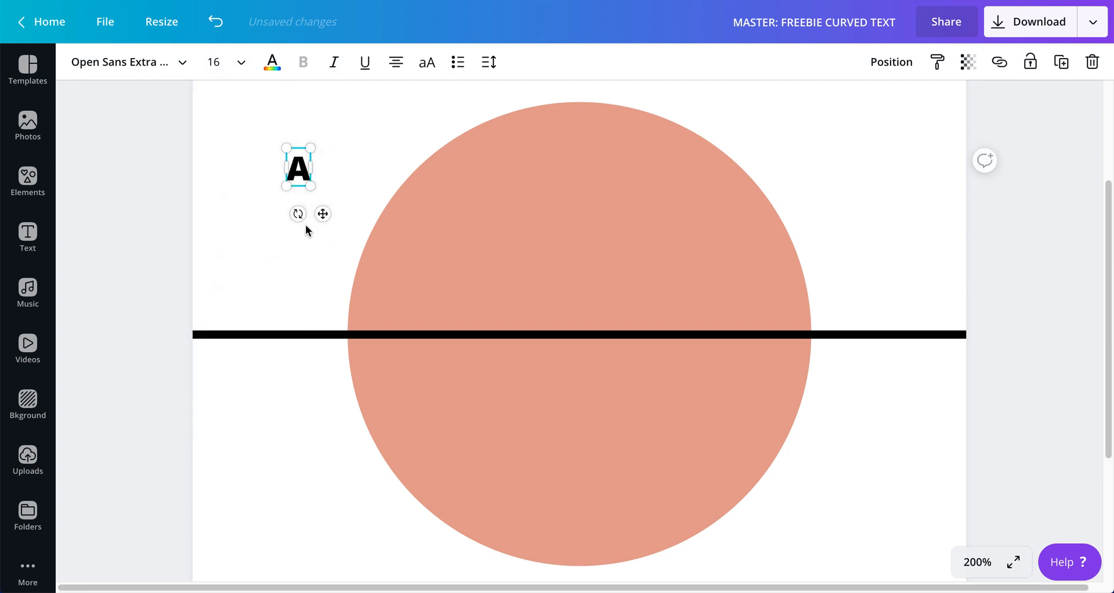
drag(297, 167, 327, 298)
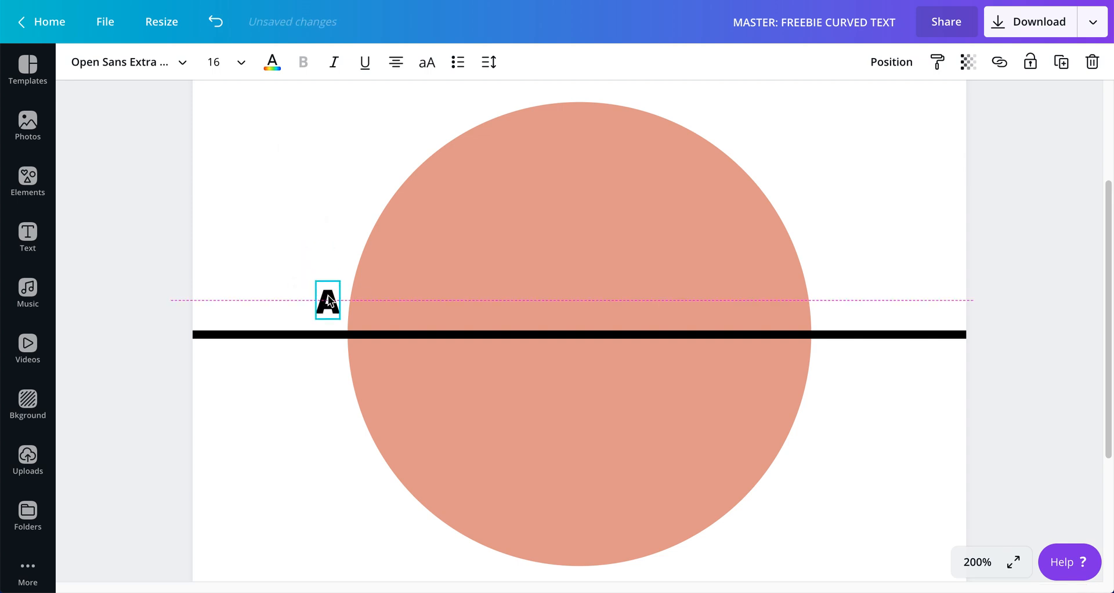
click(978, 562)
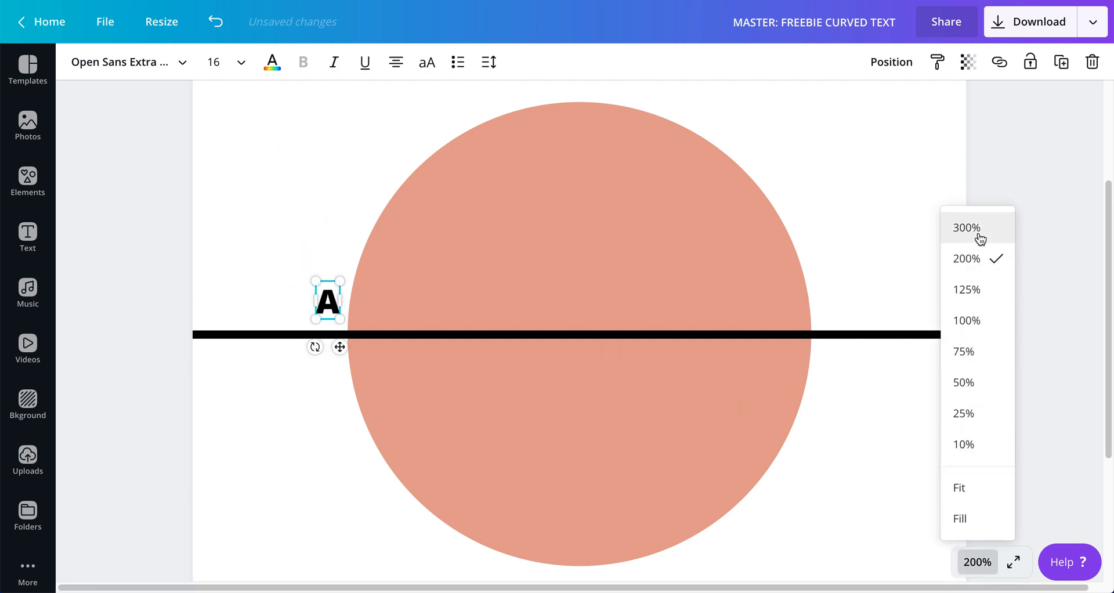
click(967, 227)
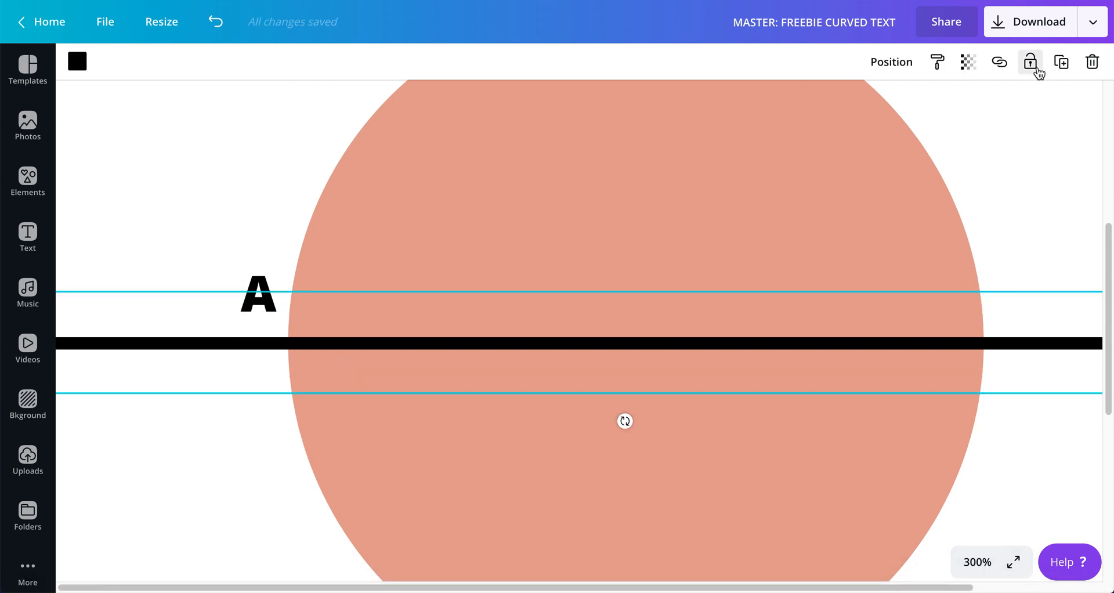
Step: Rotate the letter A sideways so it rests on the line at the circle's left edge
click(258, 295)
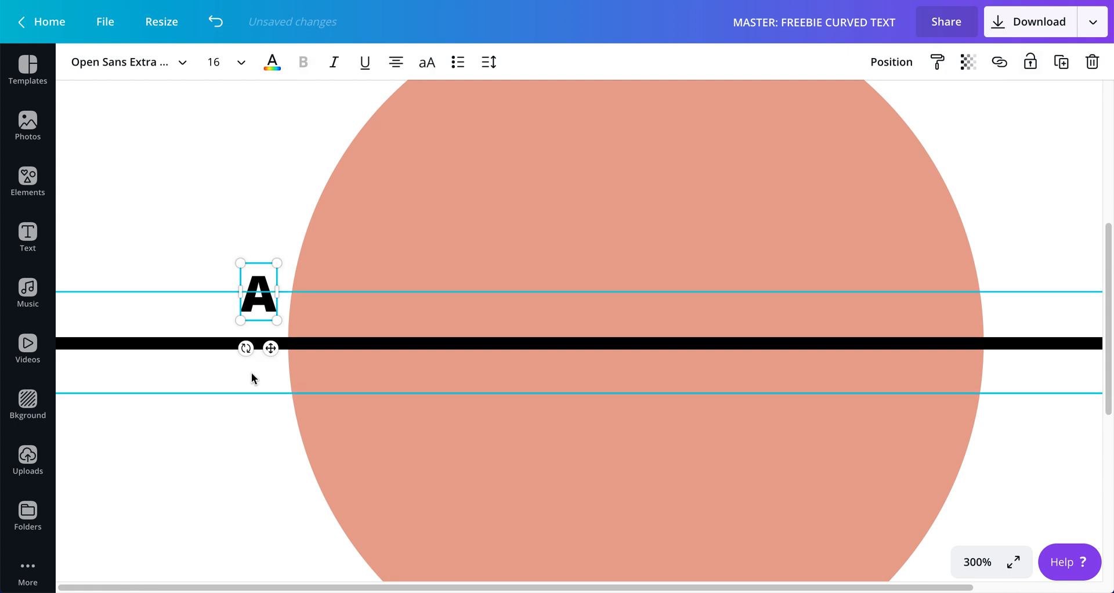
drag(246, 348, 309, 314)
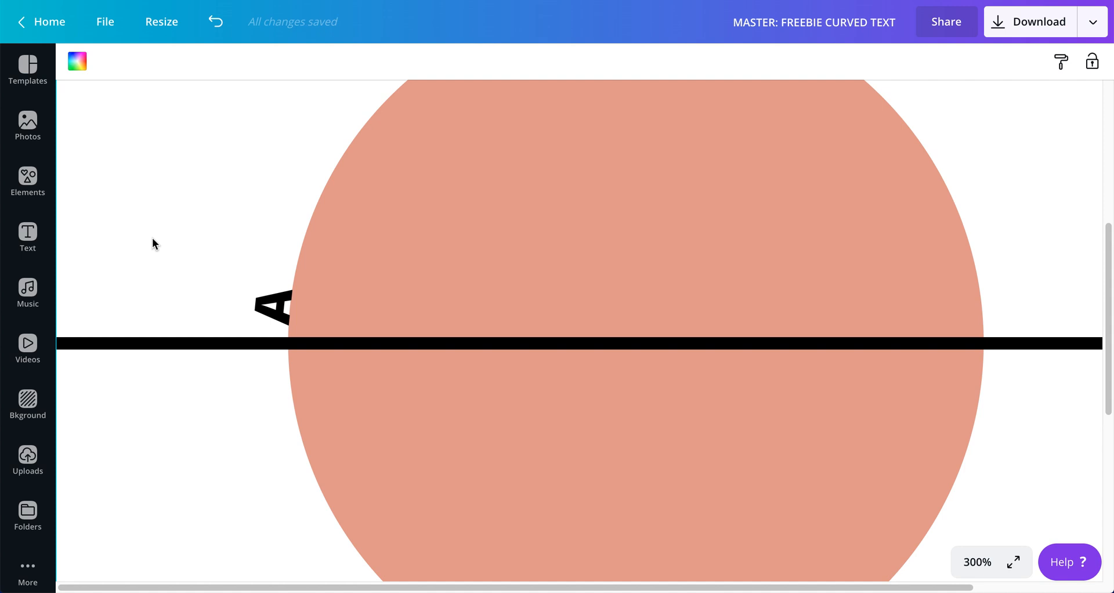
click(270, 308)
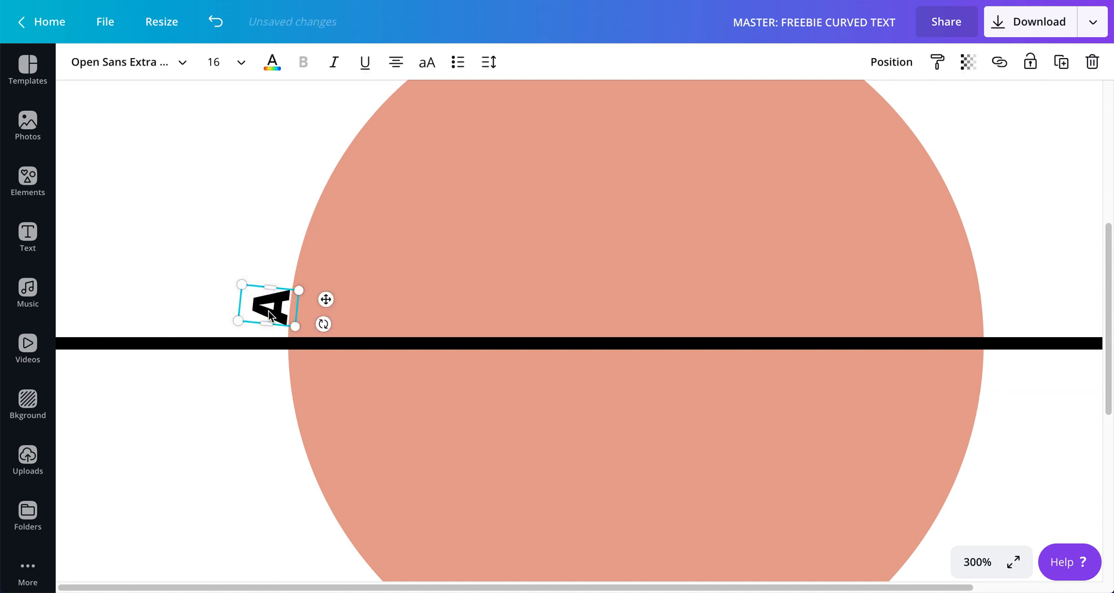
click(172, 236)
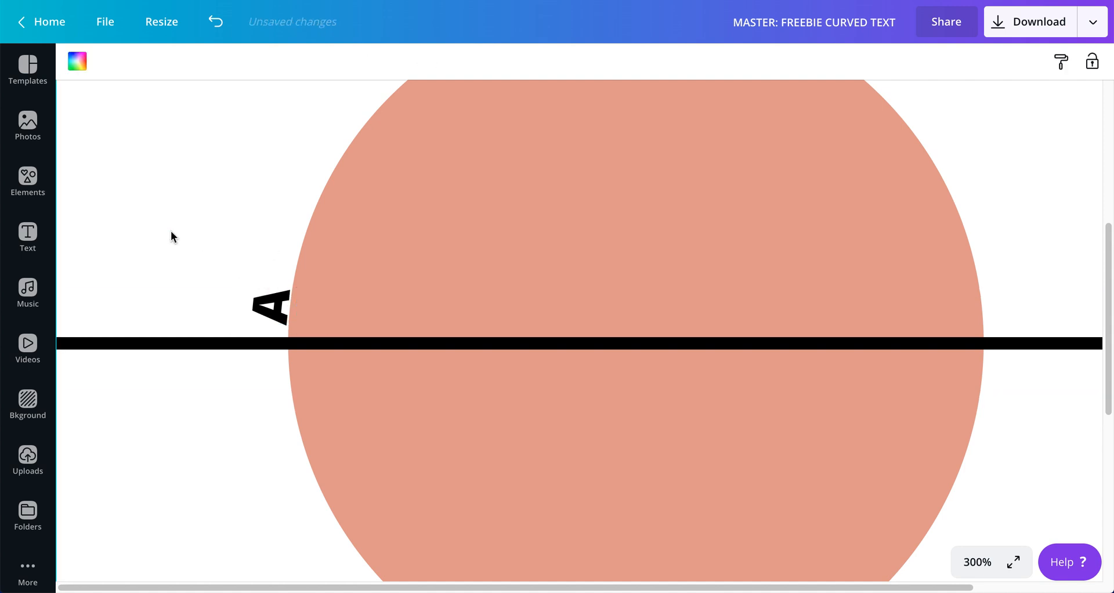
click(271, 308)
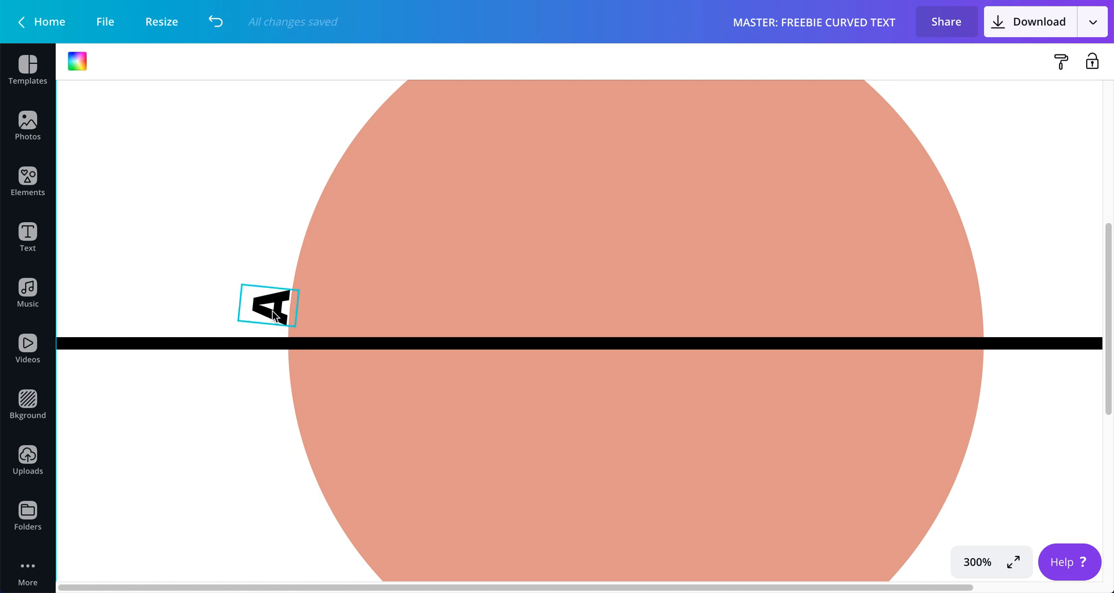
click(269, 310)
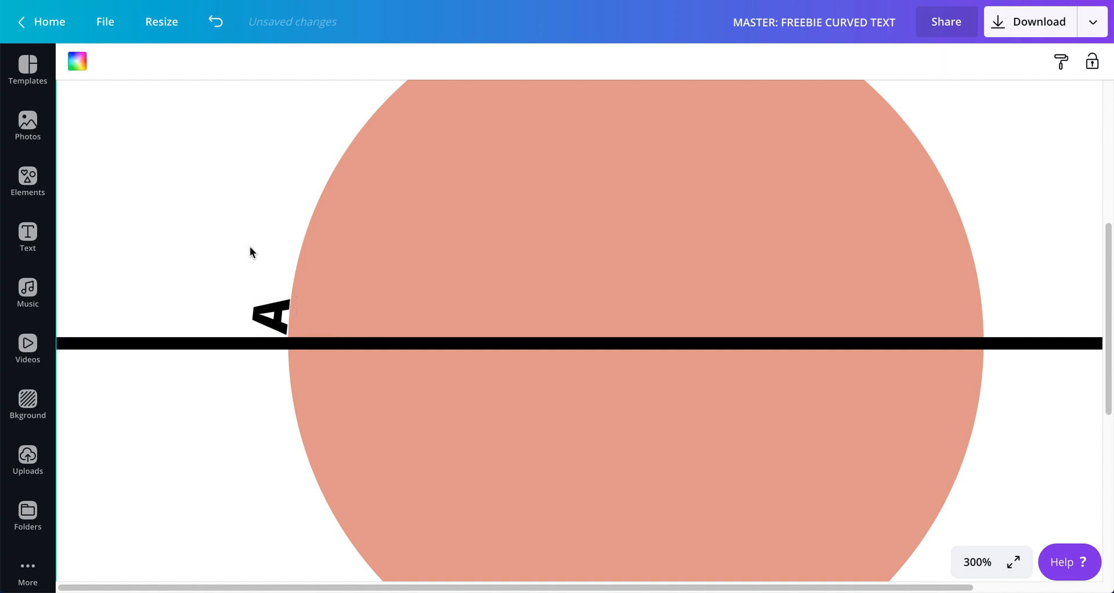
click(269, 319)
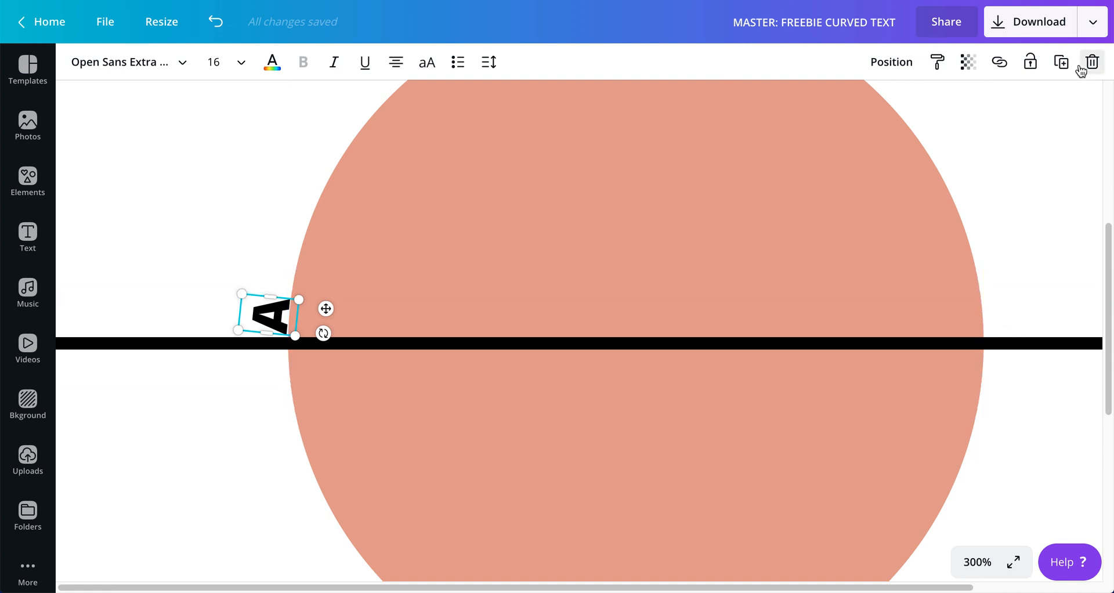
Step: Place the duplicated A just above the first and tilt it further along the curve
drag(268, 314, 314, 368)
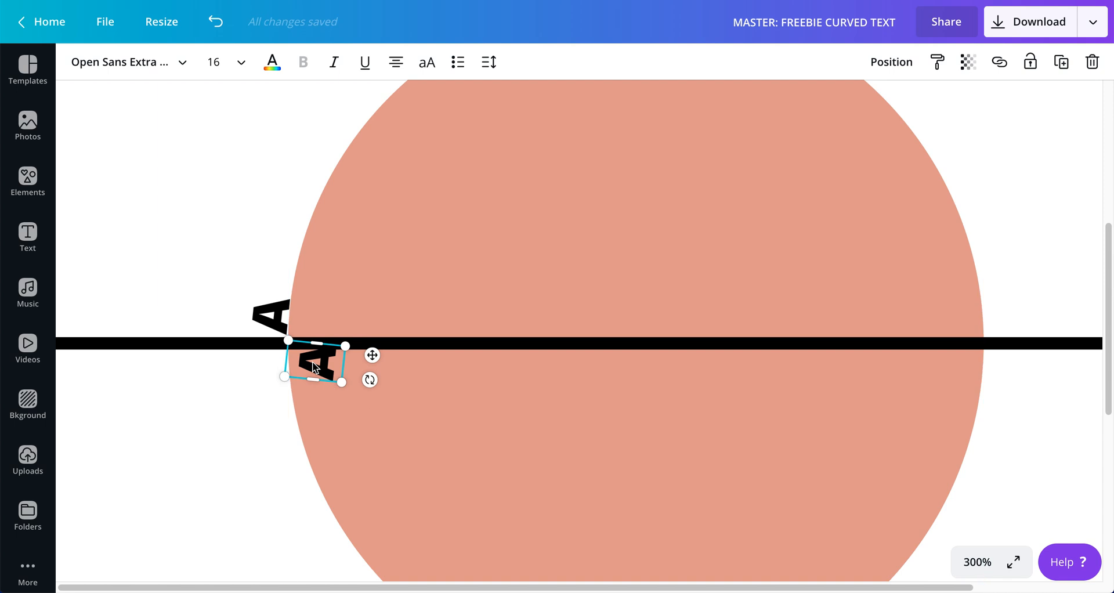
drag(313, 358, 273, 275)
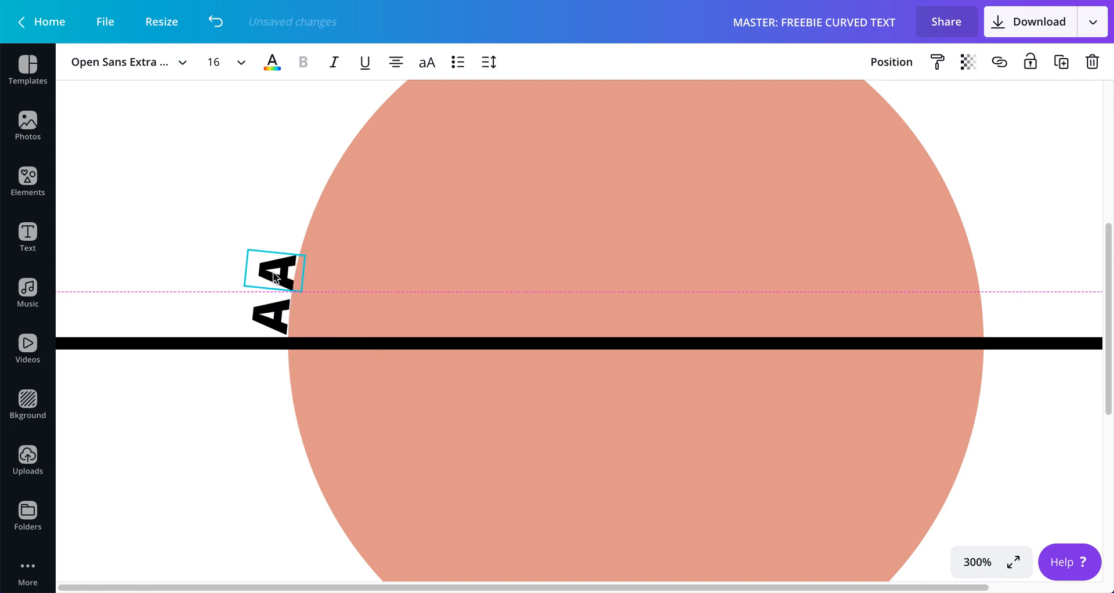
click(274, 274)
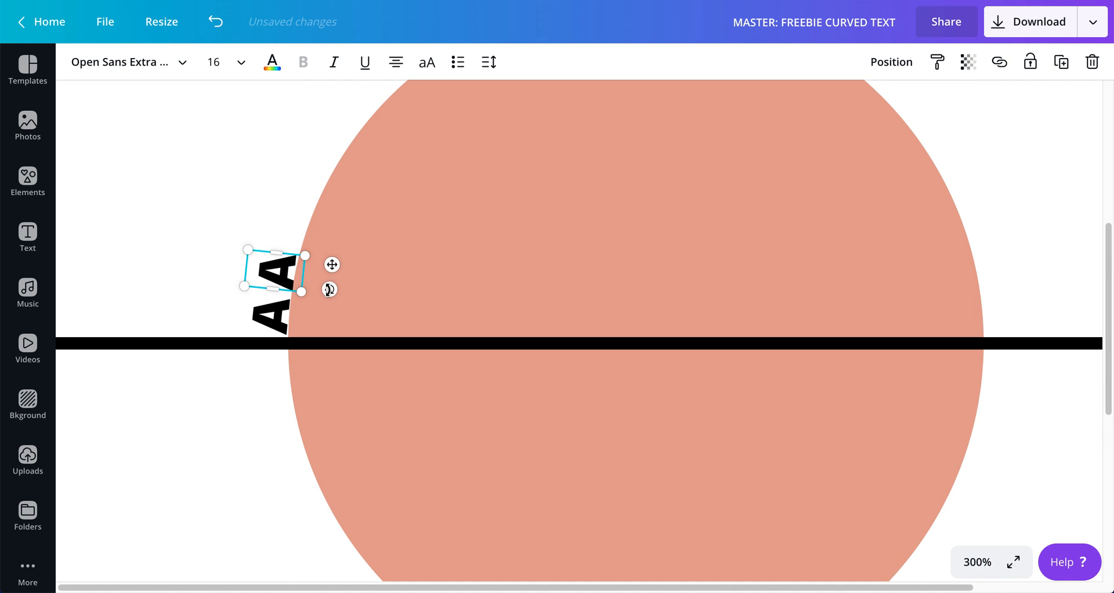
drag(329, 288, 327, 294)
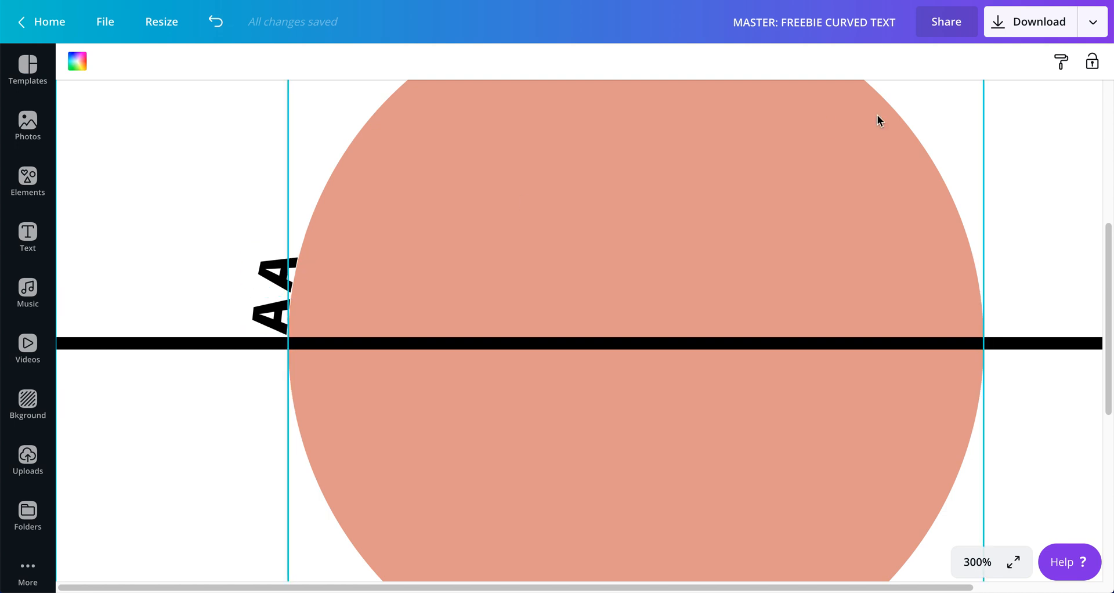
Step: Duplicate the top A and move the third copy above the second
click(273, 289)
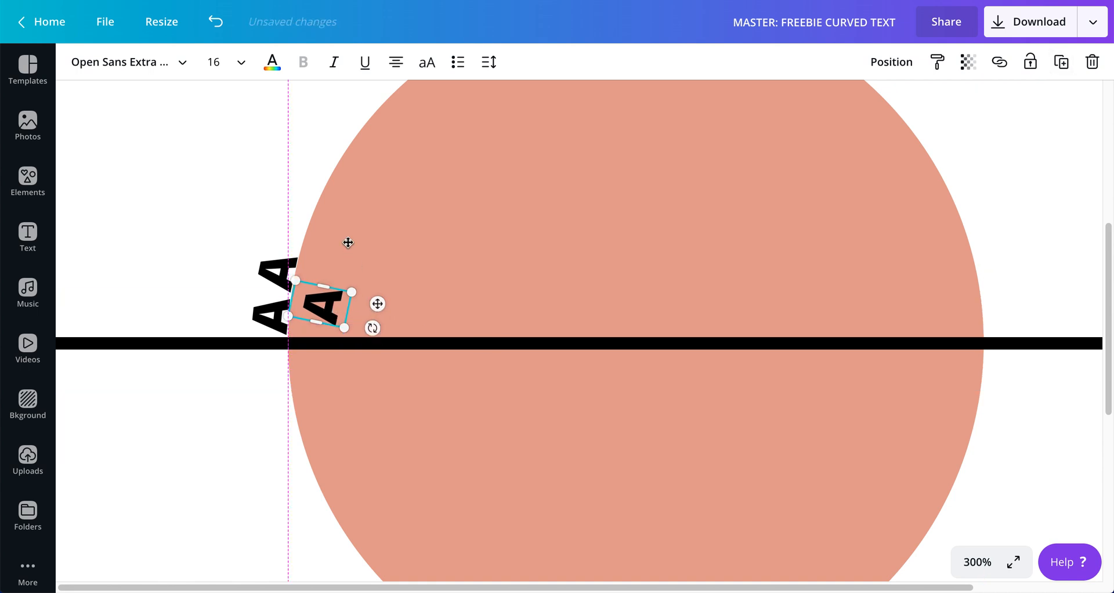
drag(320, 305, 277, 235)
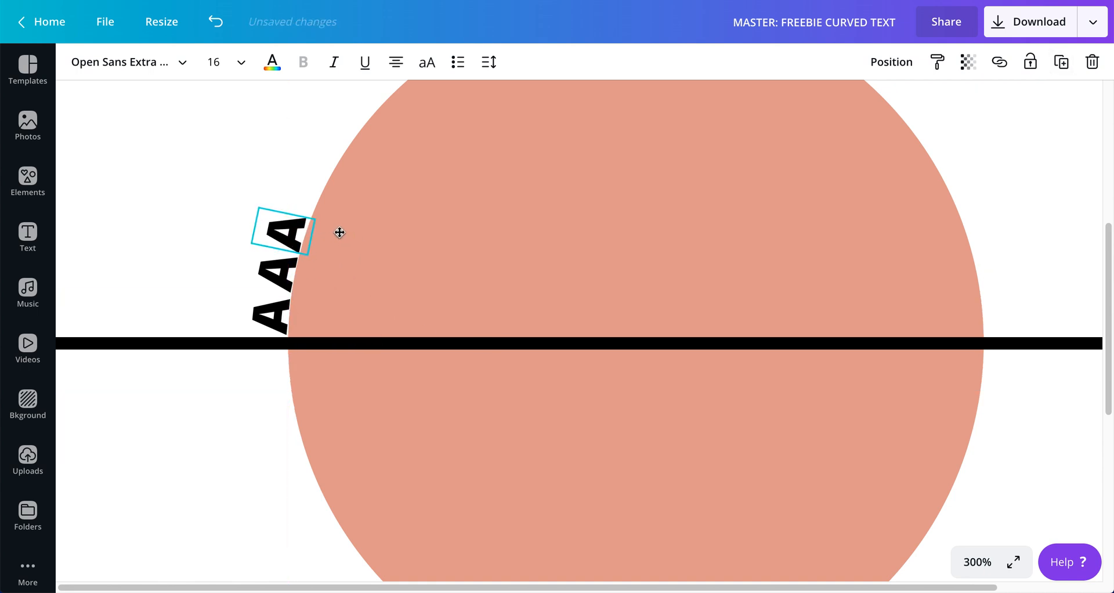
click(283, 236)
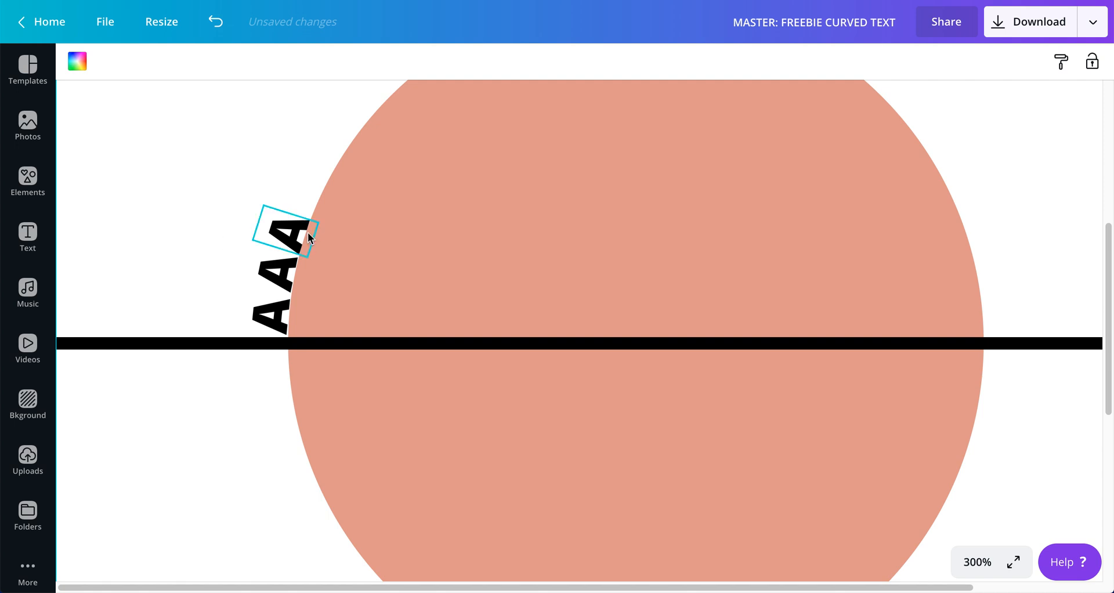
click(290, 233)
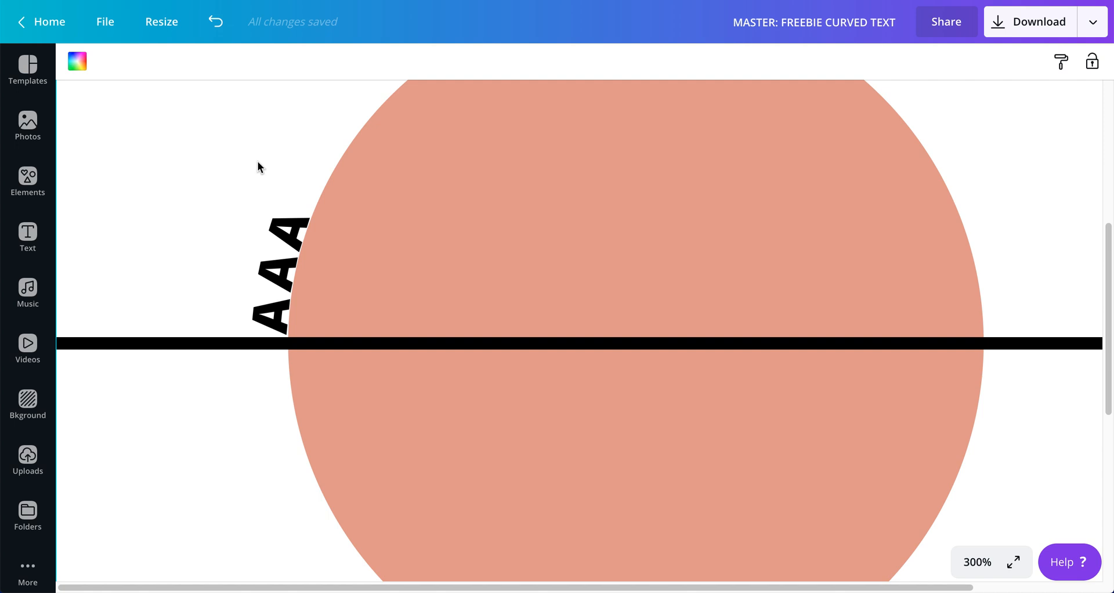
mouse_move(281, 191)
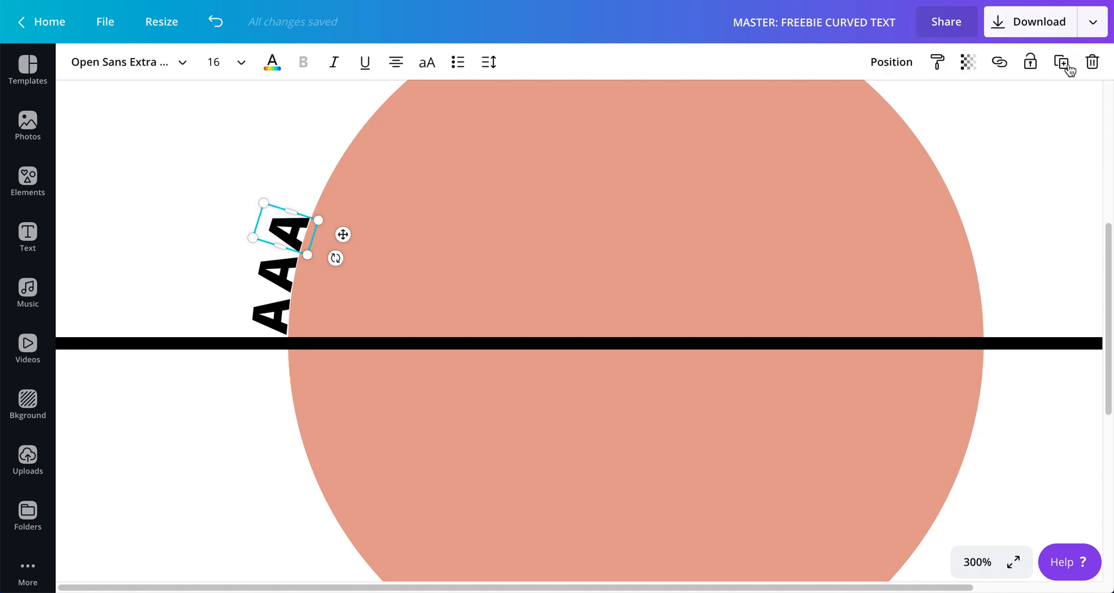
Step: Position and tilt a fourth A above the third, then zoom to 200%
drag(280, 235, 316, 209)
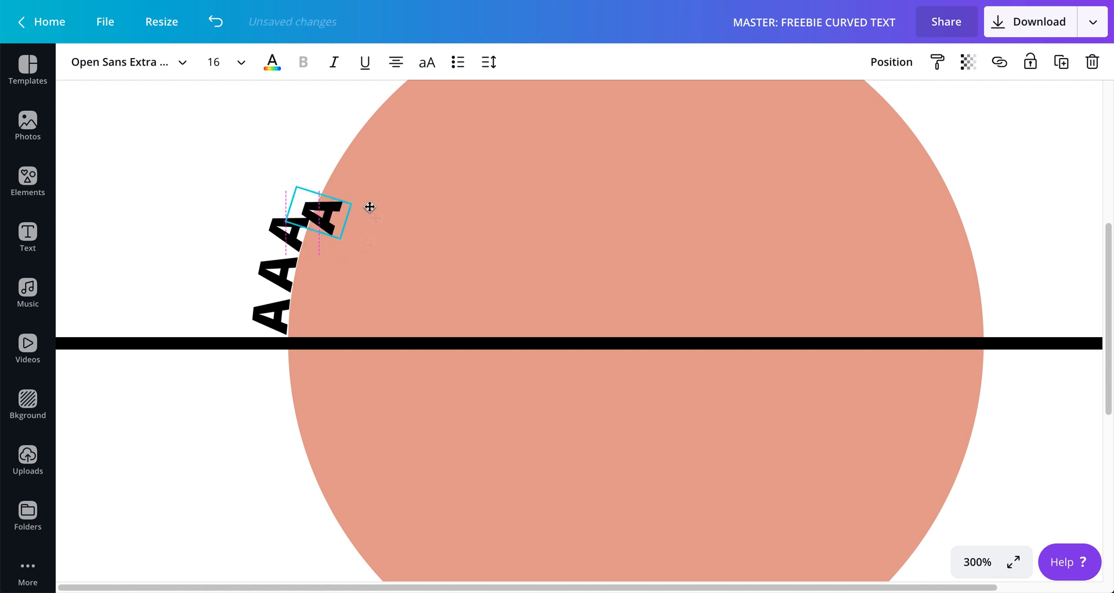
drag(317, 216, 302, 191)
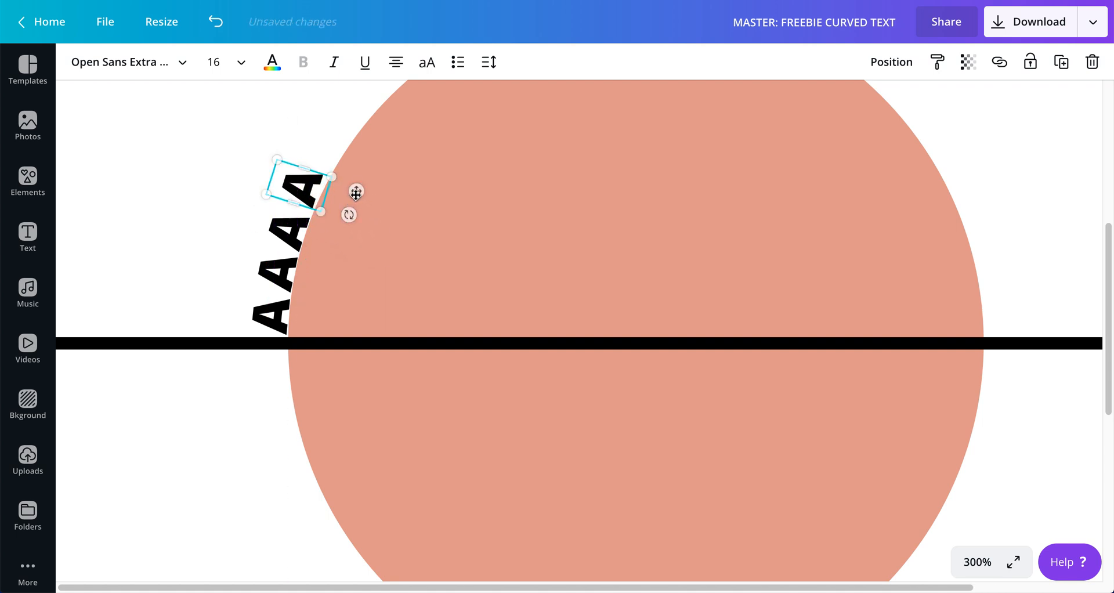
drag(349, 215, 344, 223)
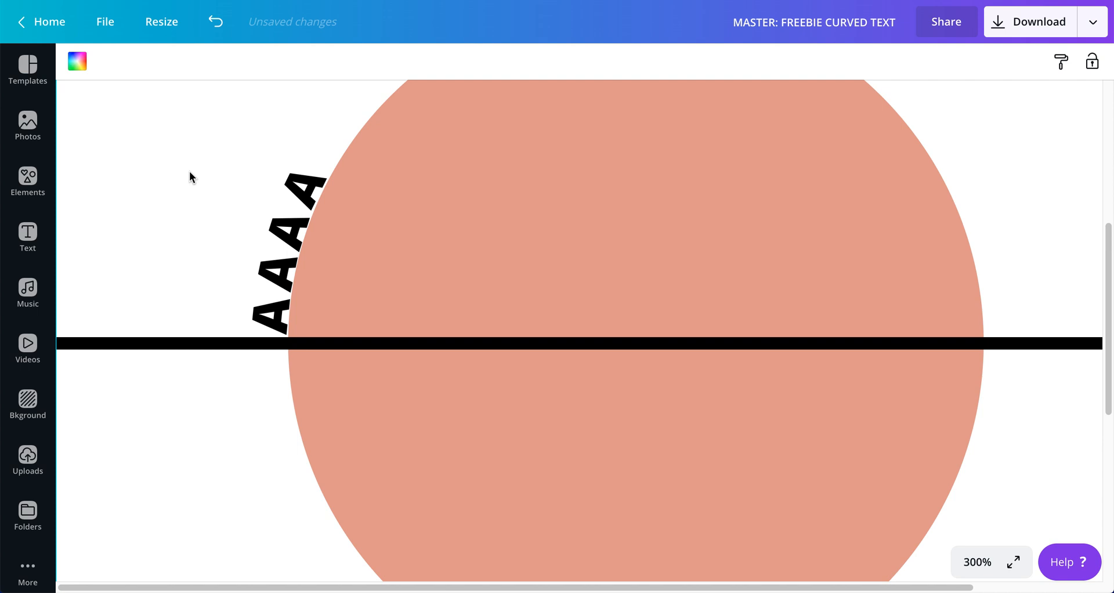
click(292, 192)
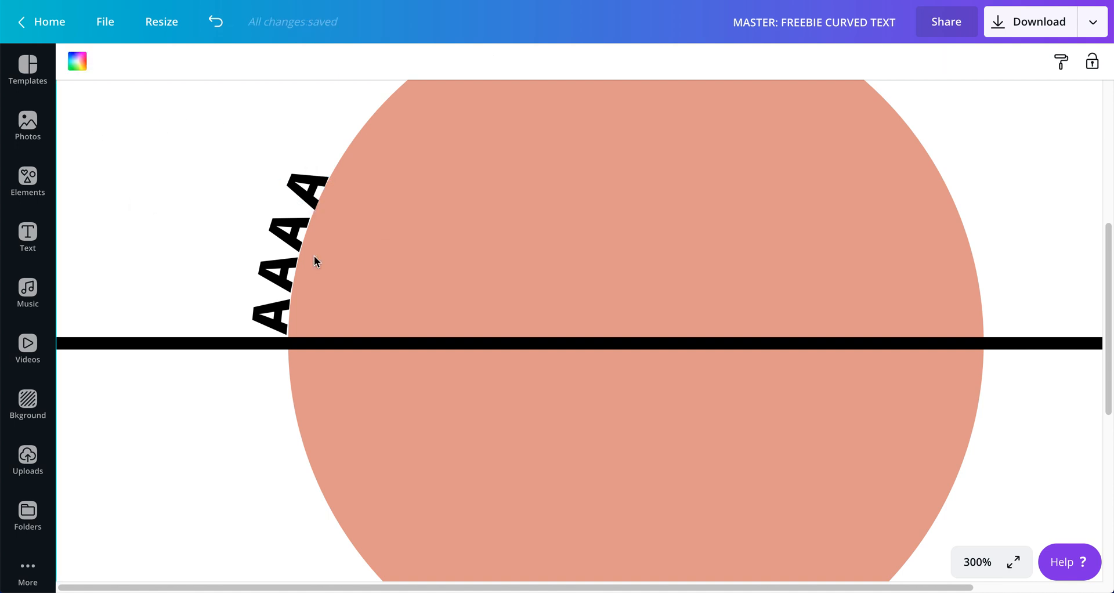
click(979, 562)
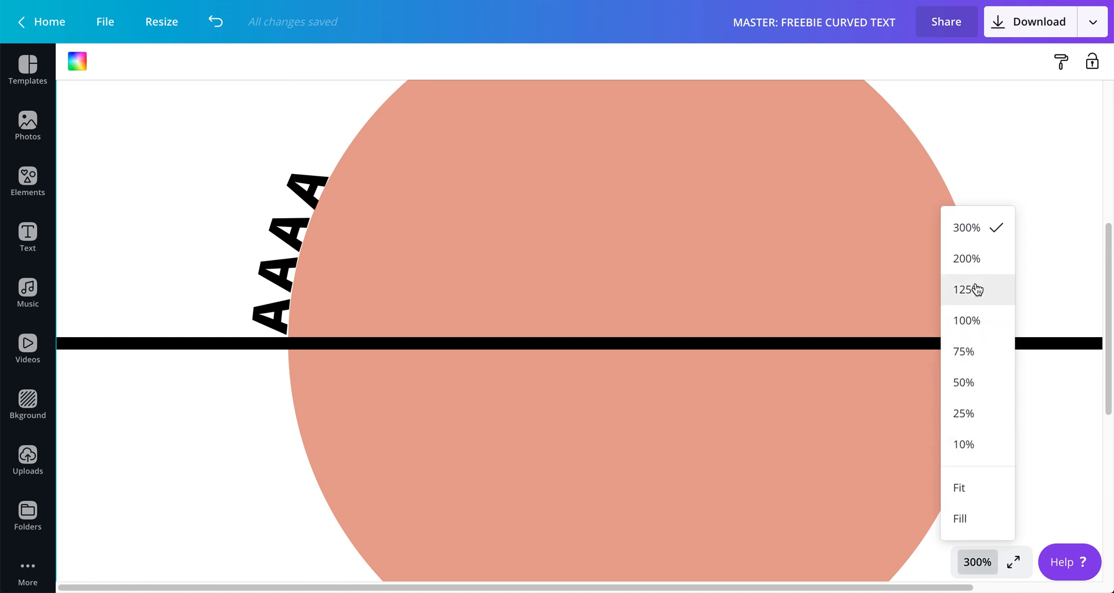
click(966, 259)
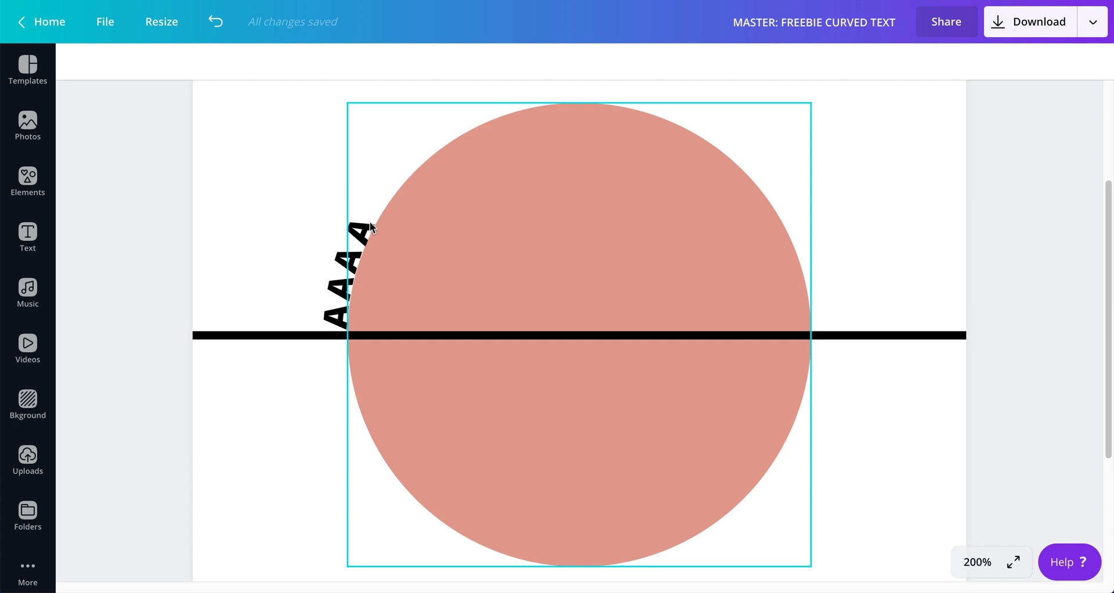
click(361, 230)
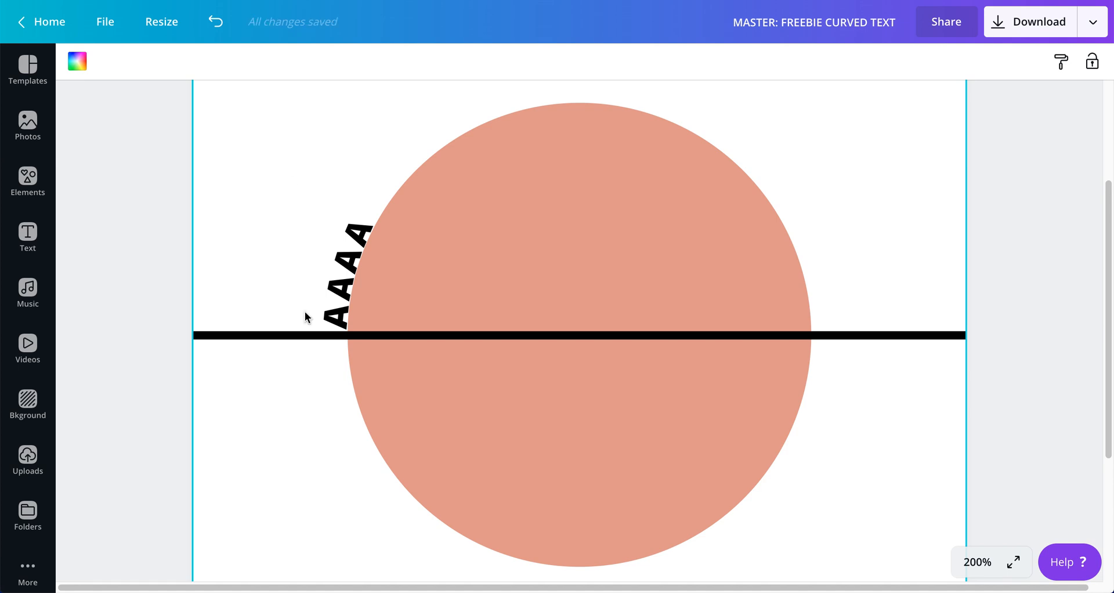
click(355, 235)
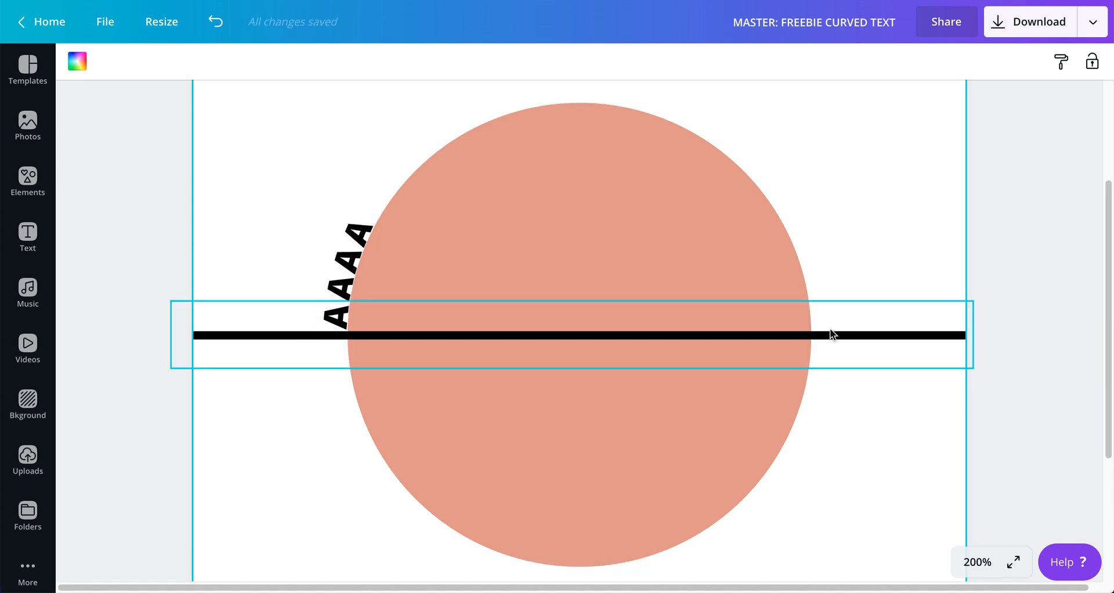
mouse_move(853, 329)
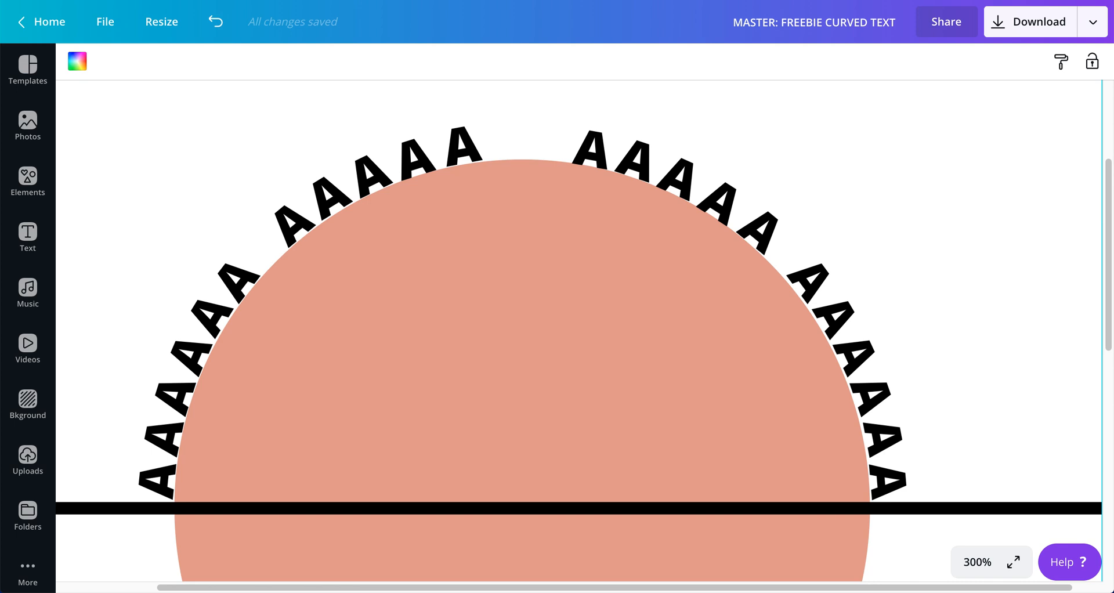
mouse_move(638, 153)
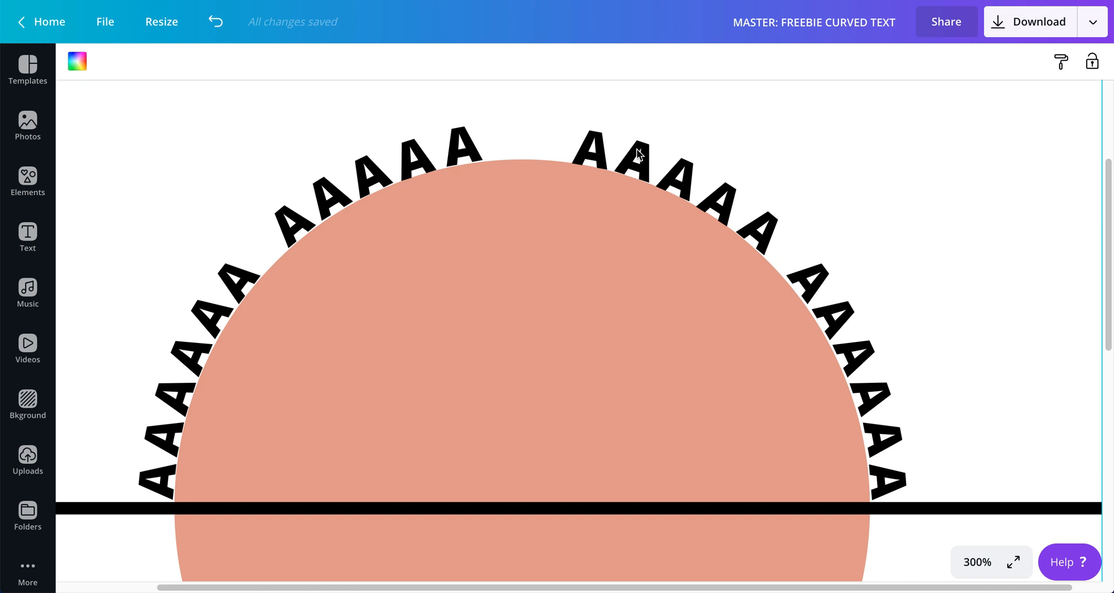
mouse_move(522, 143)
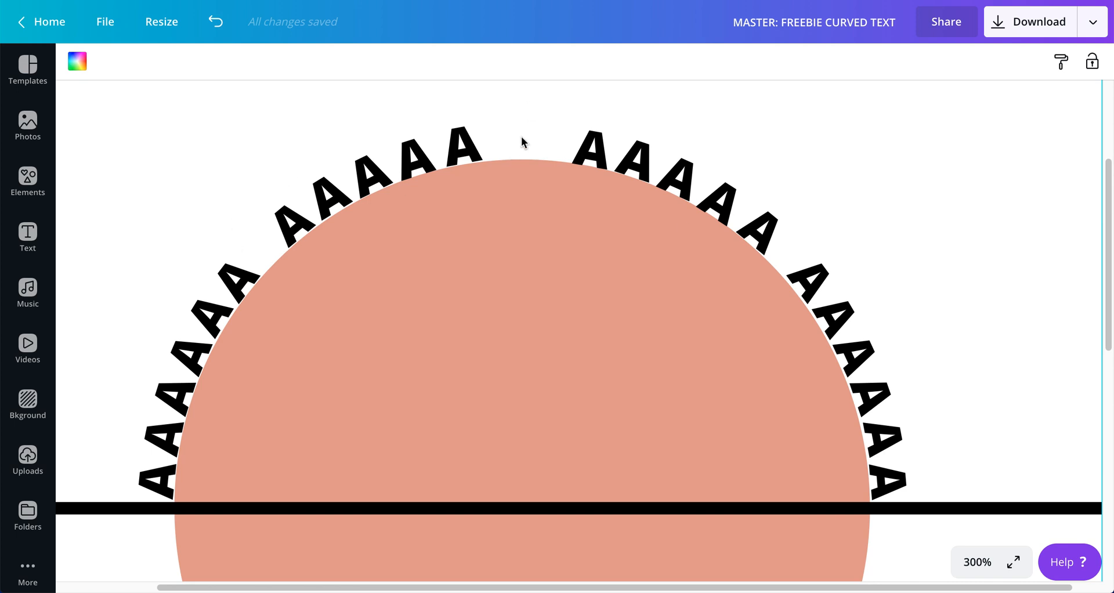
mouse_move(512, 140)
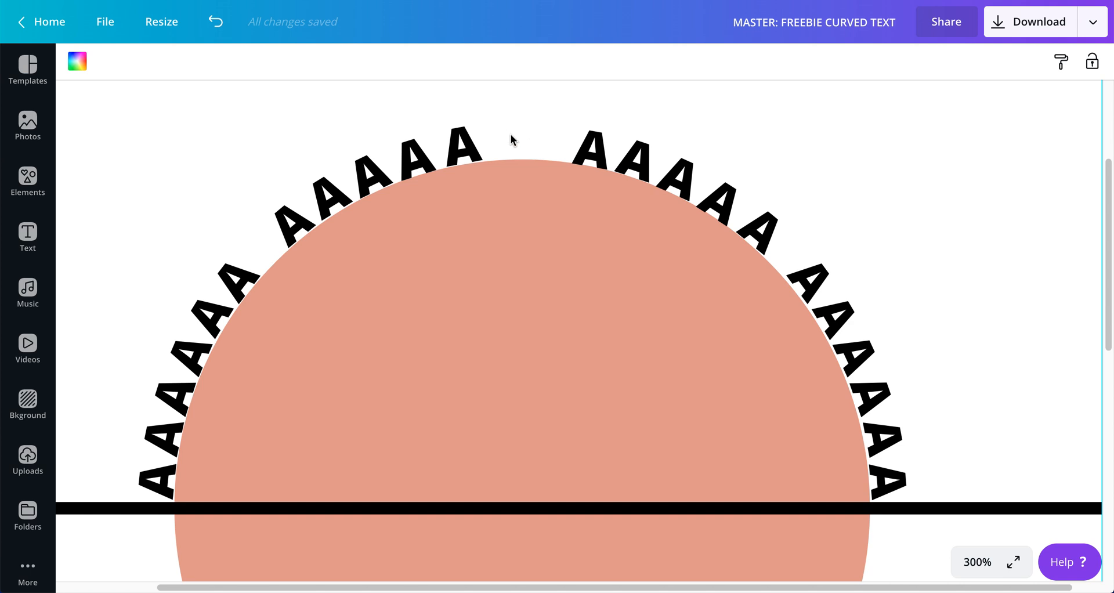
mouse_move(535, 147)
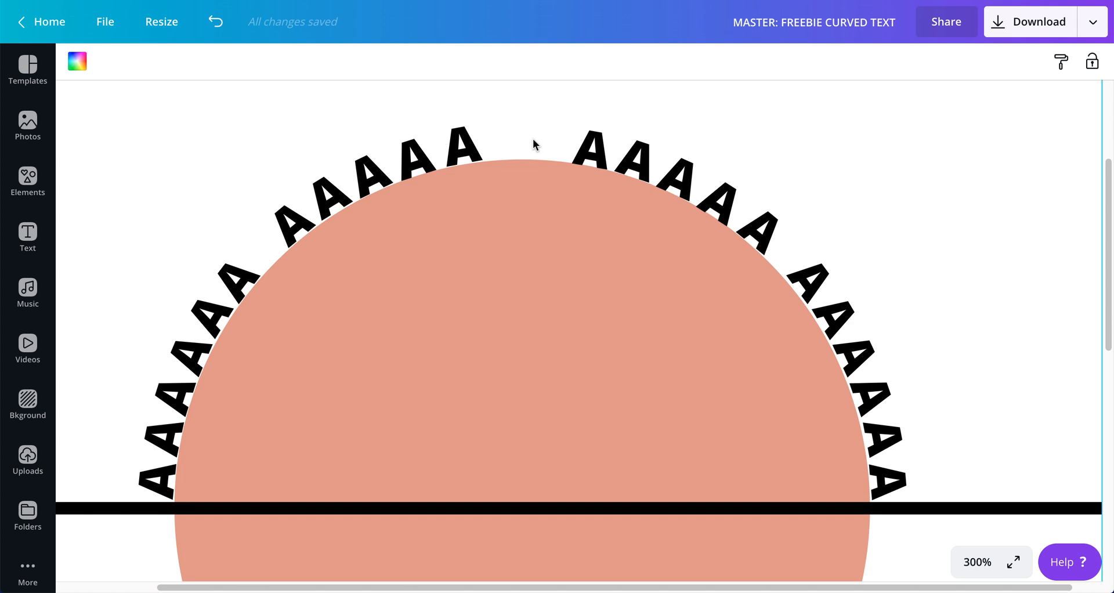
mouse_move(590, 157)
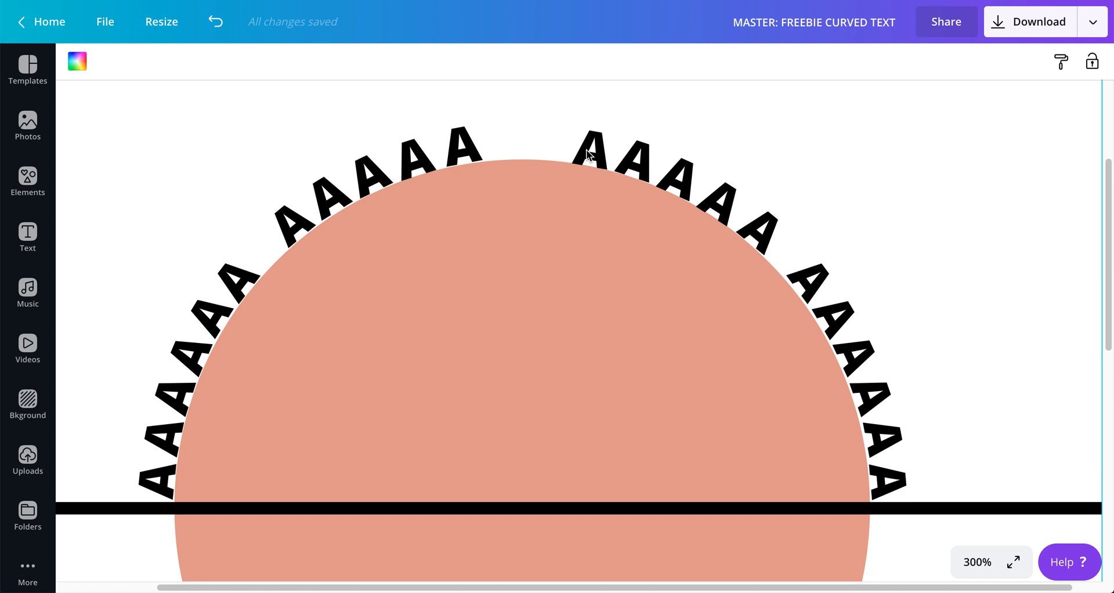
Step: Nudge the first letter right of the top gap leftward toward the circle's top
click(590, 151)
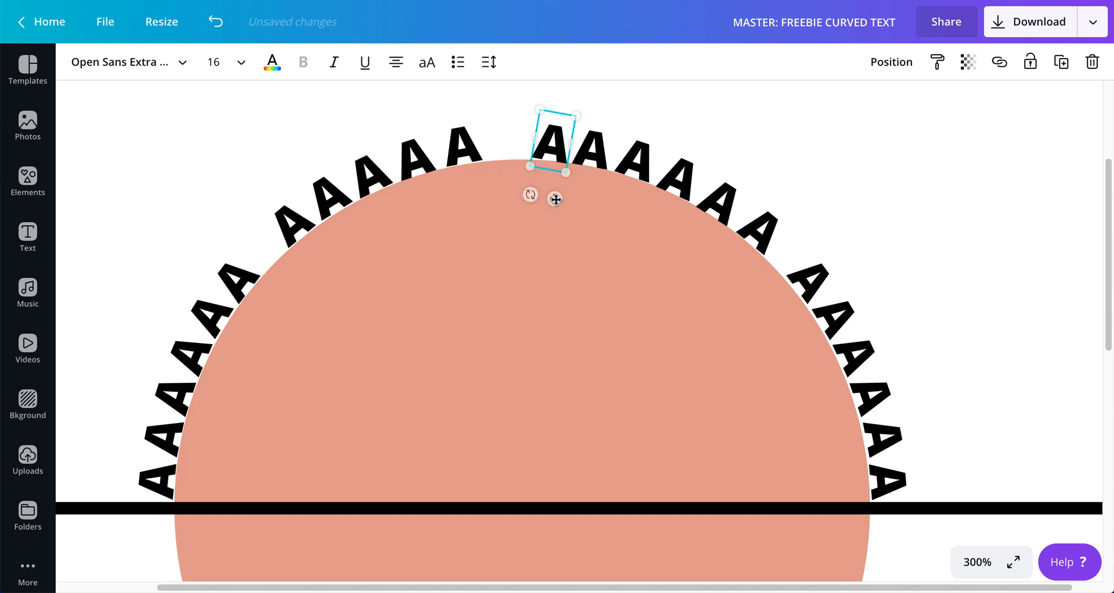
drag(529, 194, 536, 197)
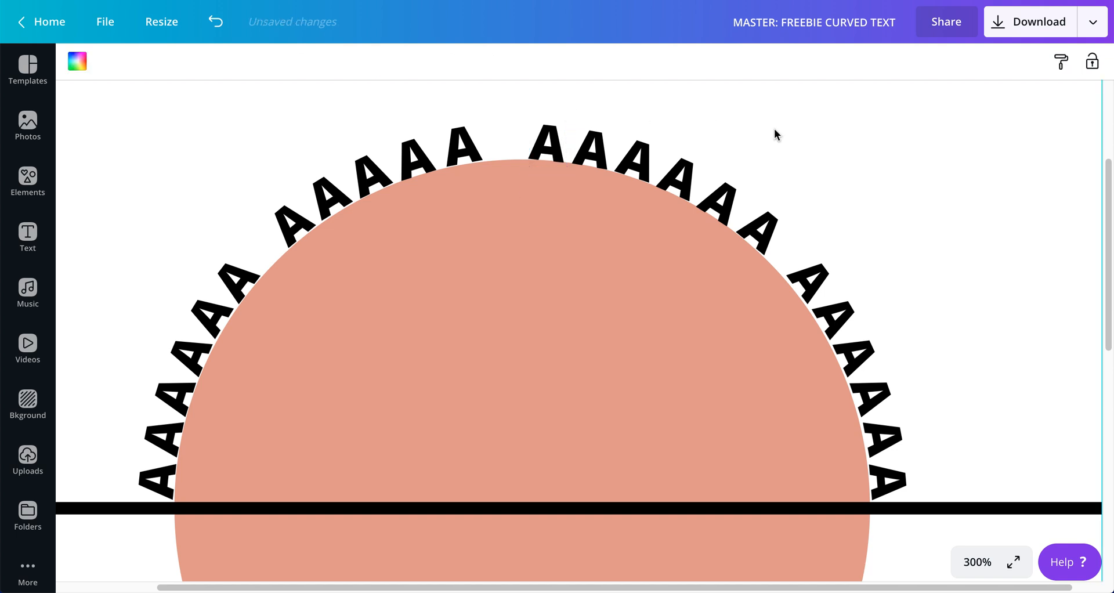
click(545, 145)
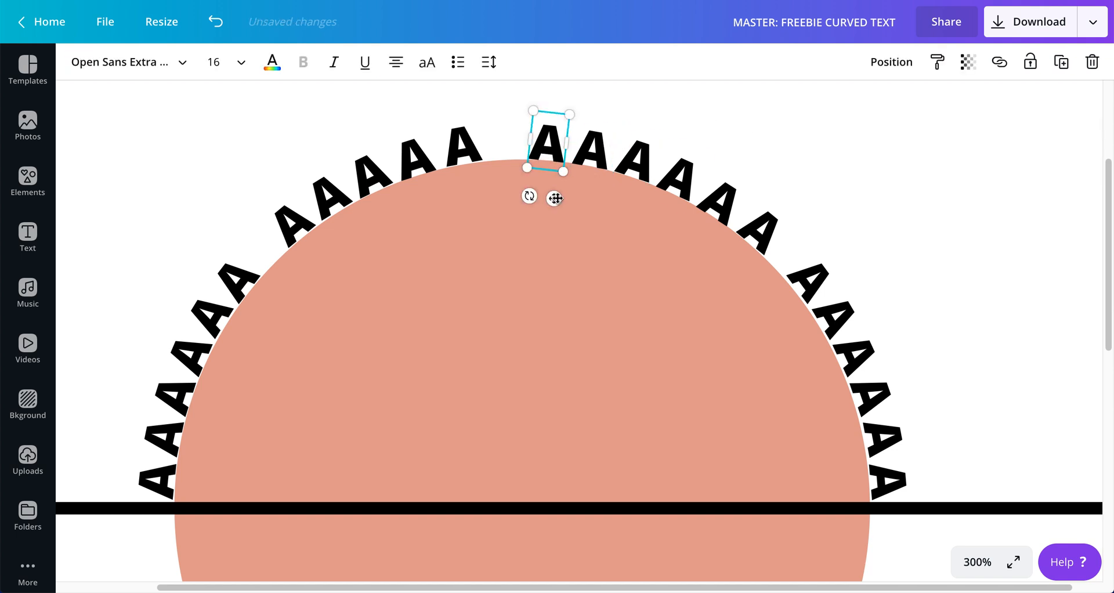
drag(529, 196, 534, 200)
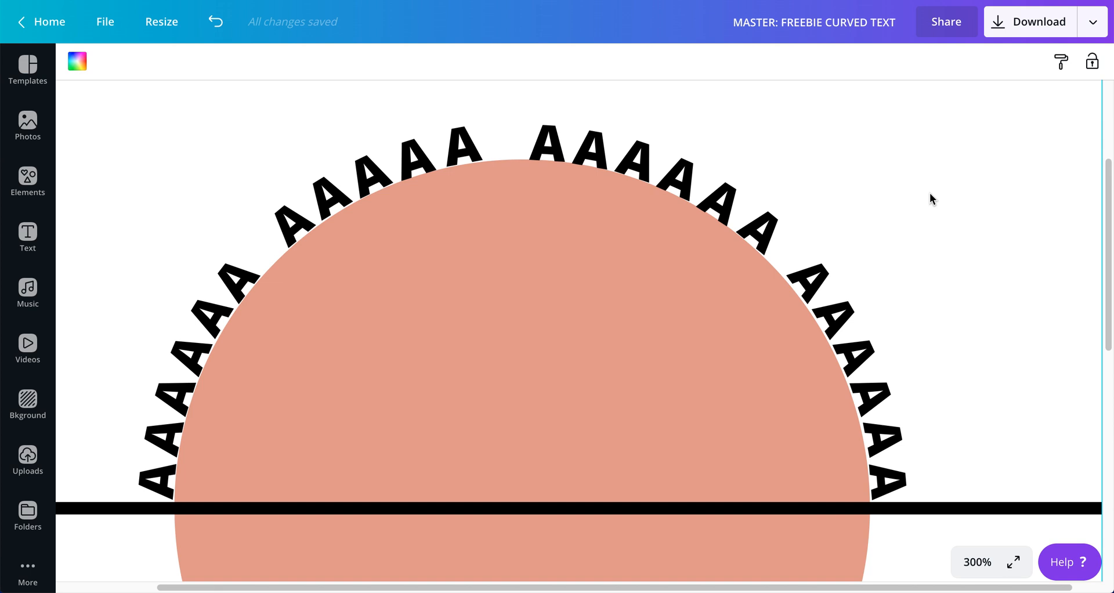
Step: Fit the page in view, clear the selection, then zoom the design to 200%
click(979, 562)
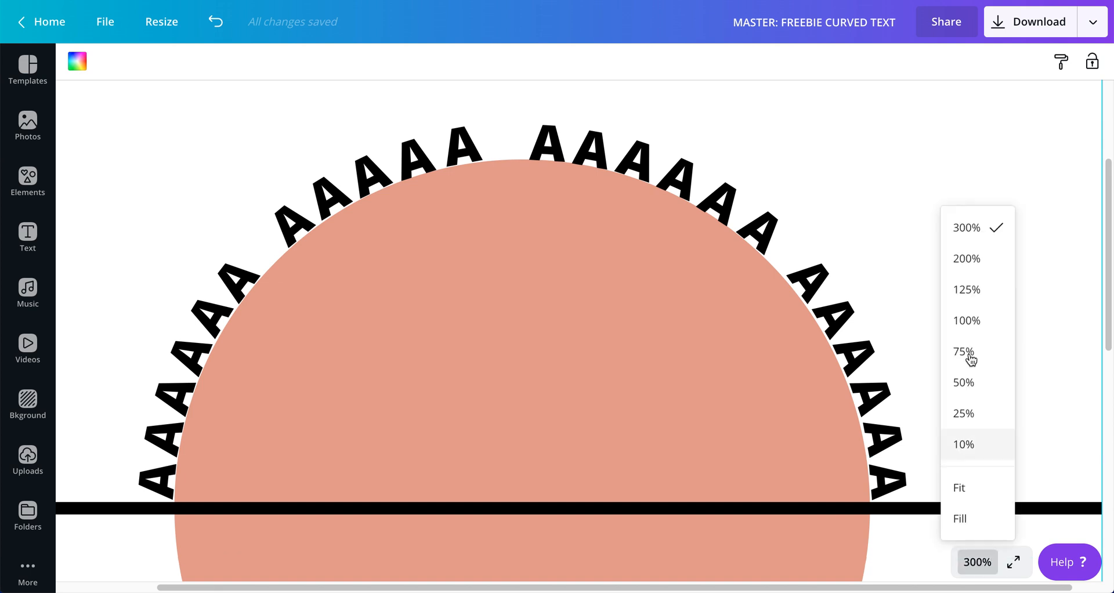
click(958, 488)
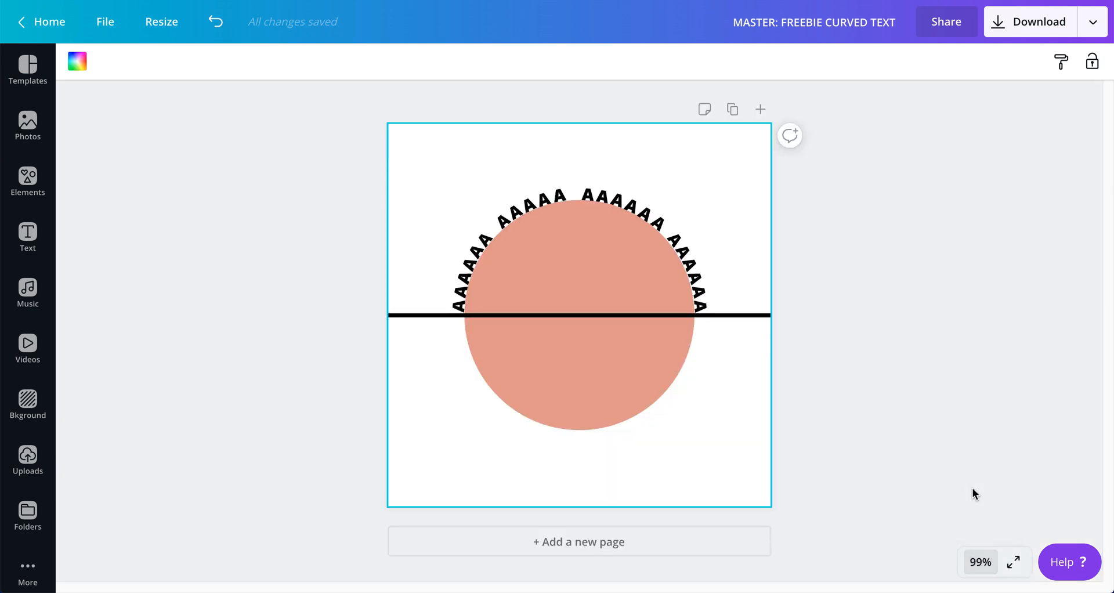
click(885, 314)
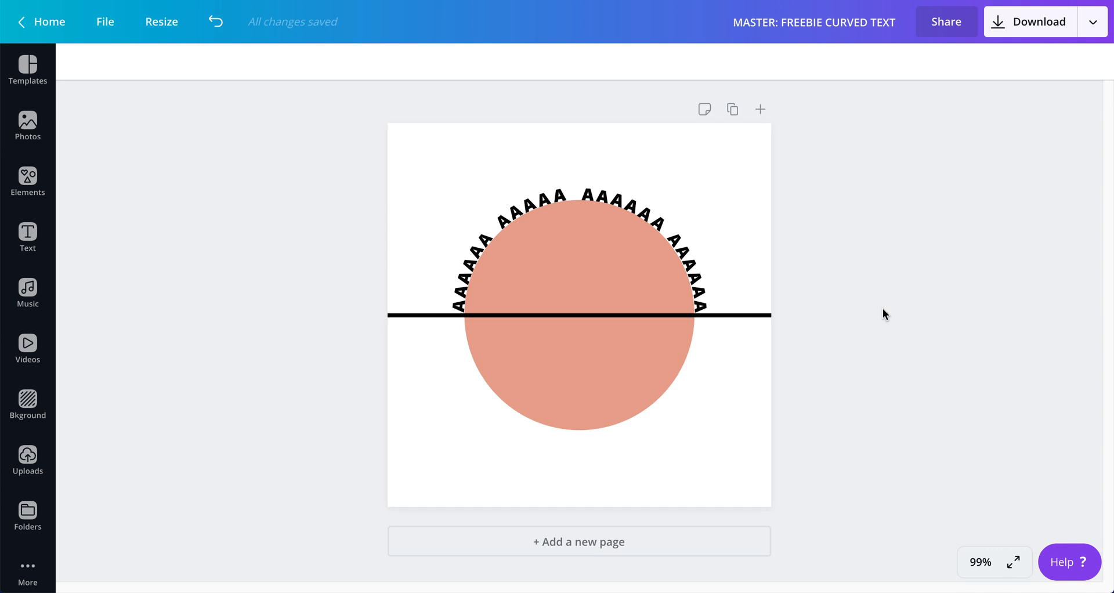
mouse_move(413, 164)
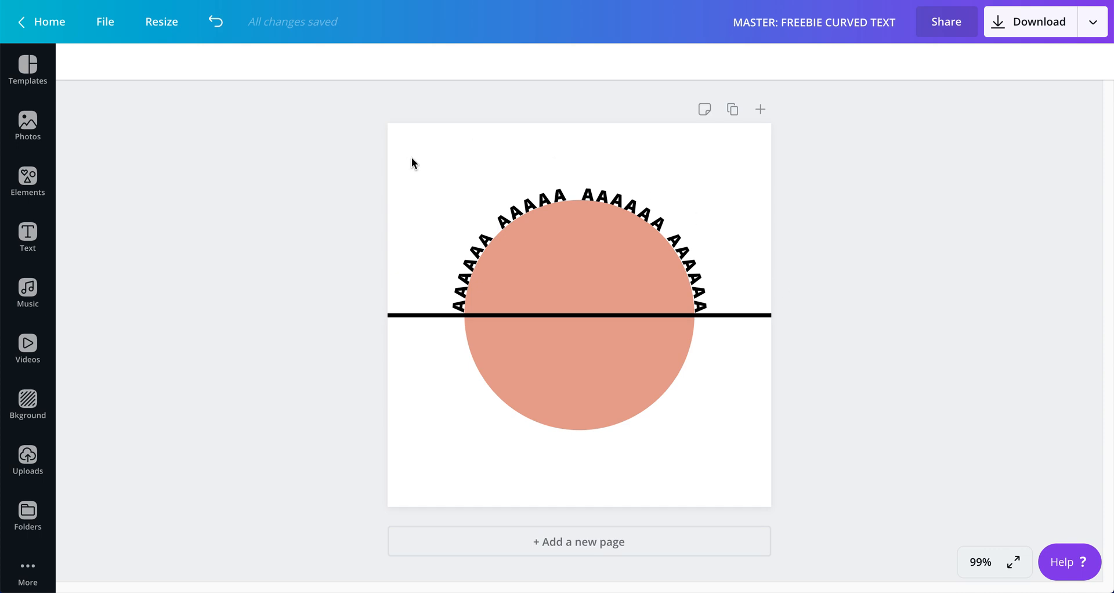
mouse_move(429, 288)
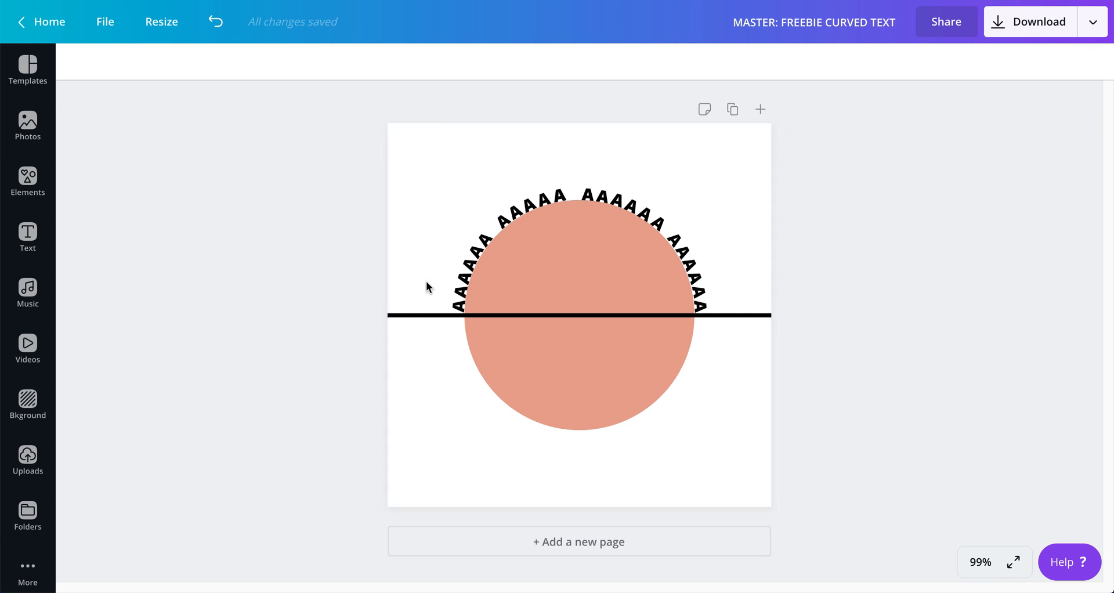
click(979, 562)
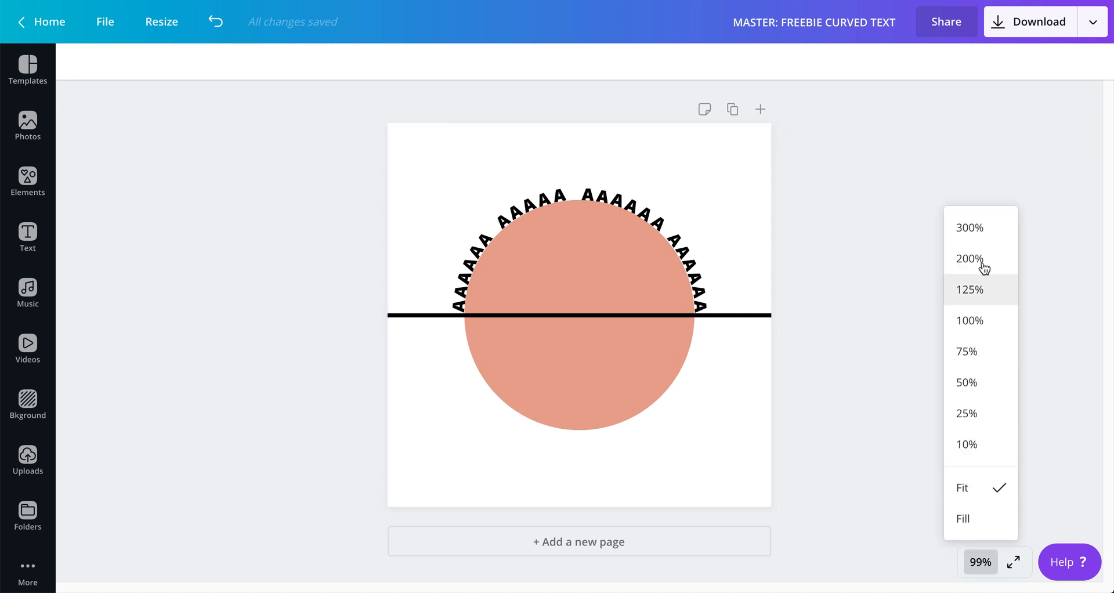
click(969, 290)
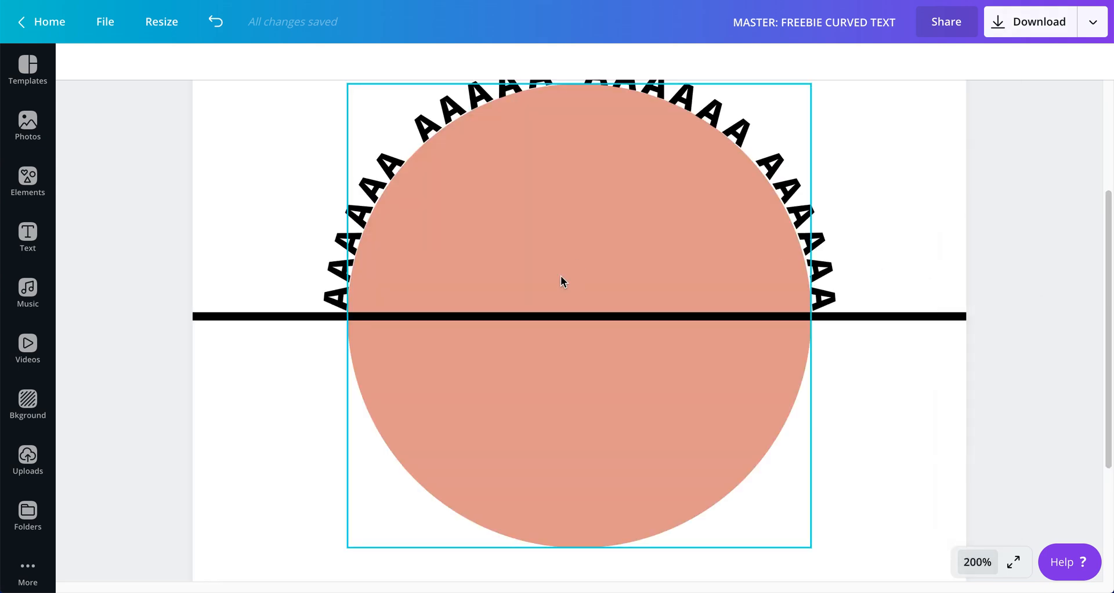
Step: Make the top-left letters read WORDS, move R closer to O, and select D
click(427, 186)
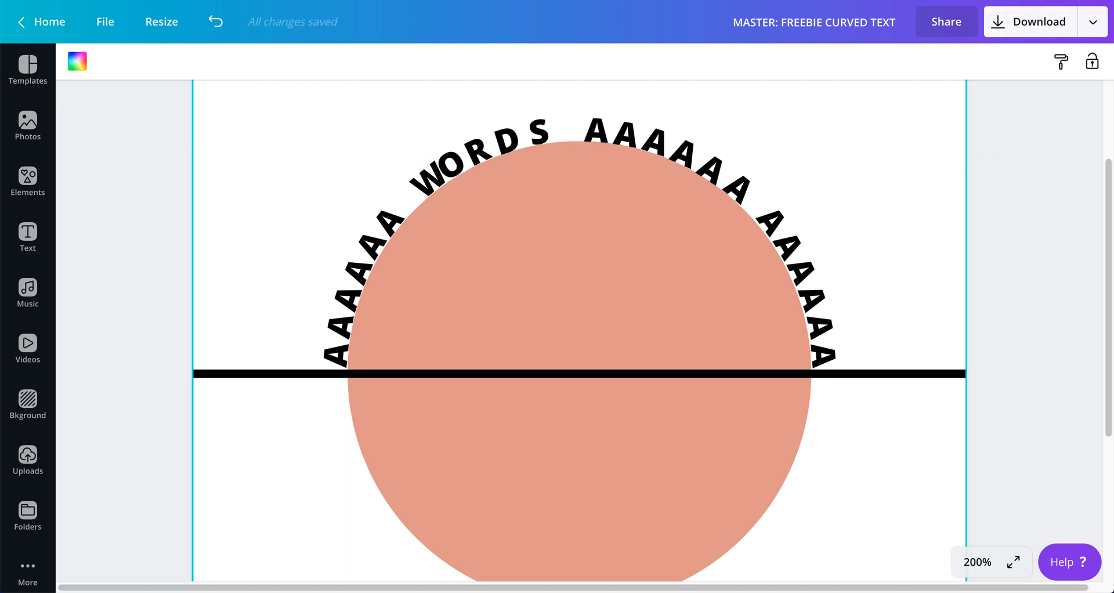
mouse_move(452, 167)
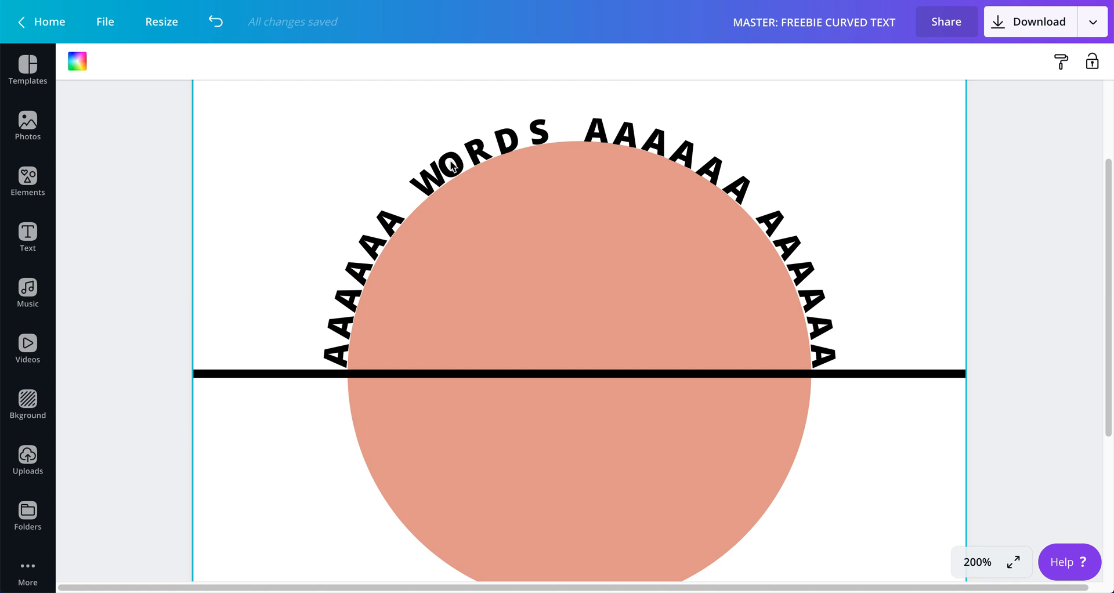
click(447, 169)
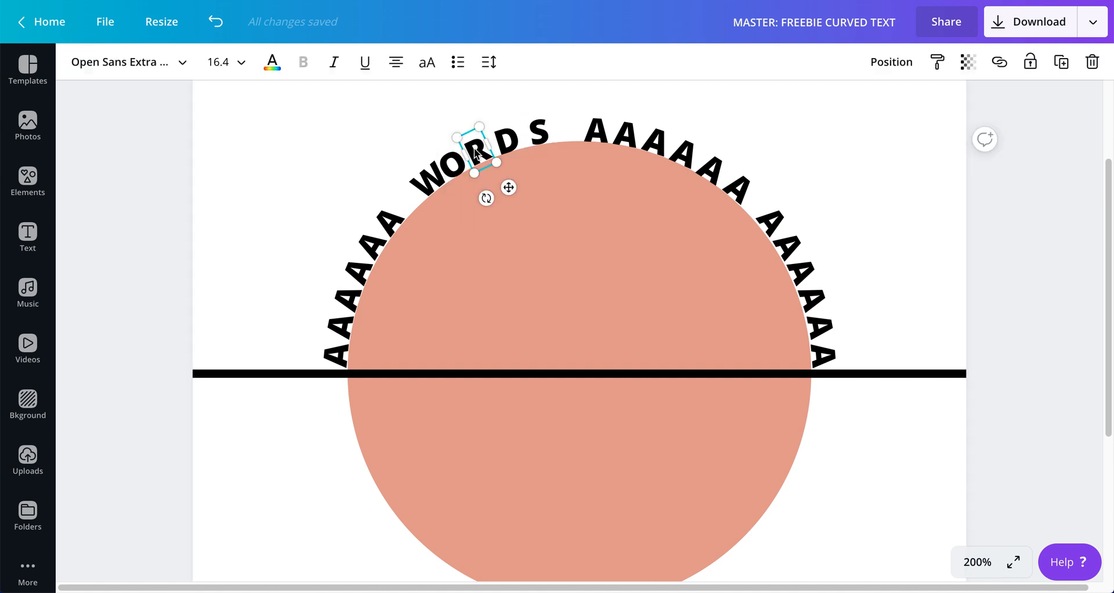
drag(476, 146, 472, 142)
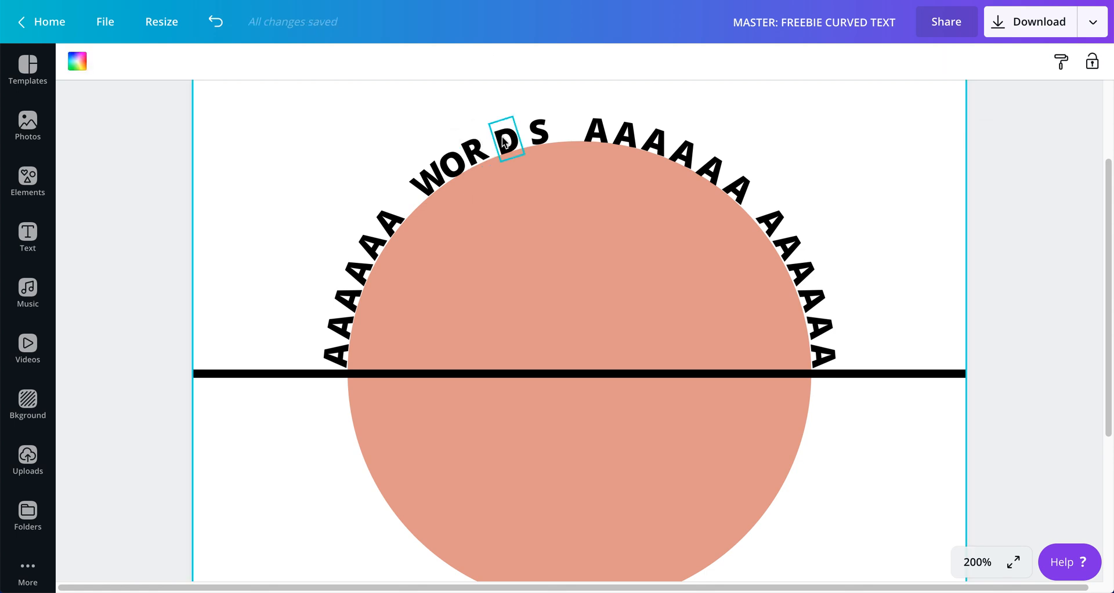
click(504, 136)
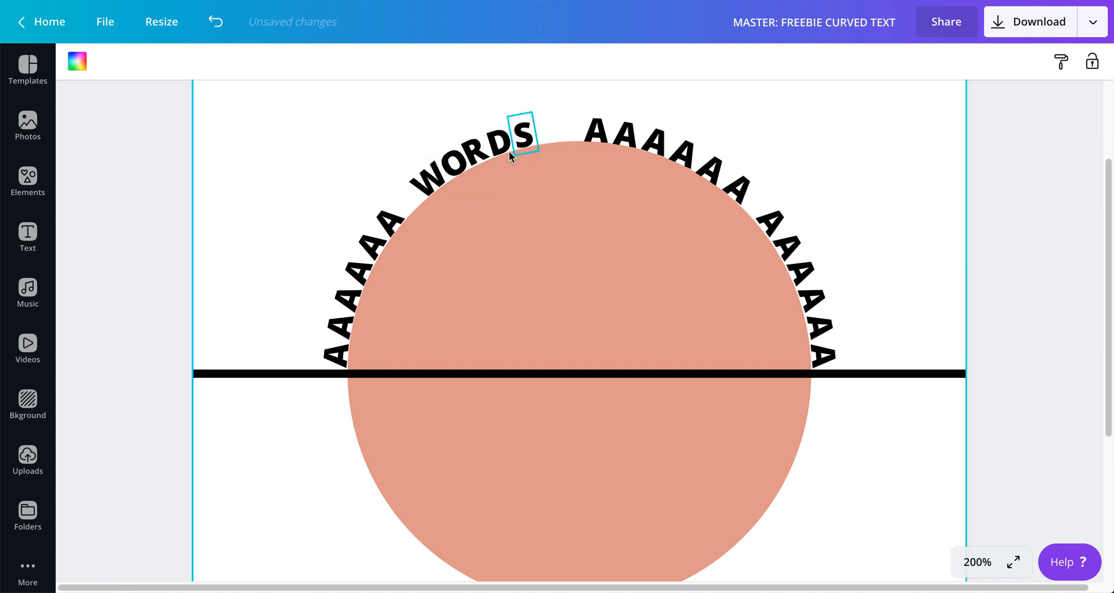
Step: Tuck the S and D of WORDS into tighter, even spacing along the arch
click(516, 142)
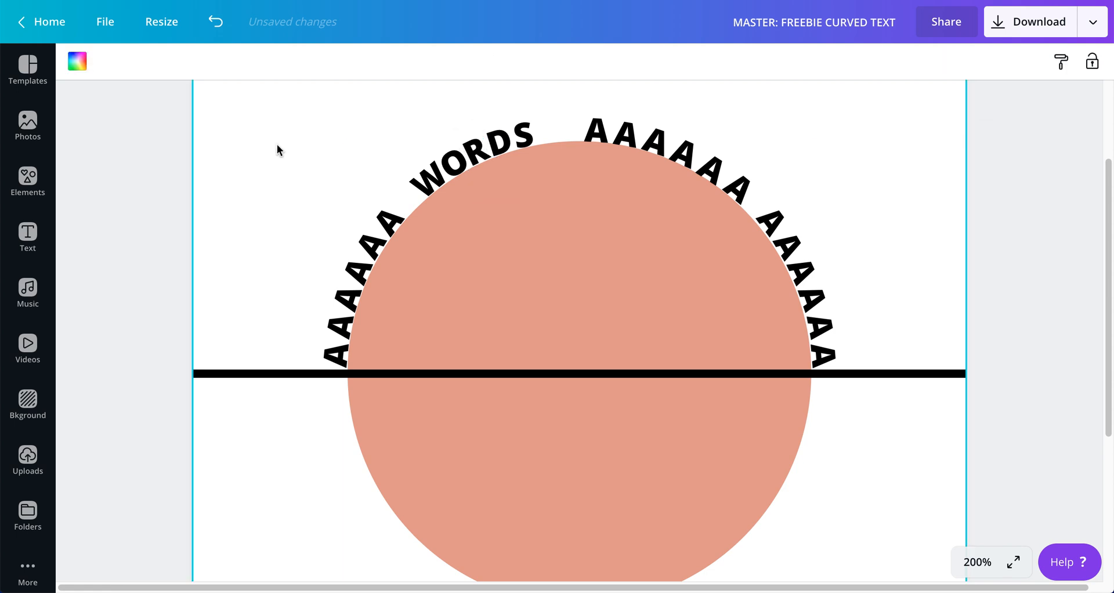
mouse_move(551, 115)
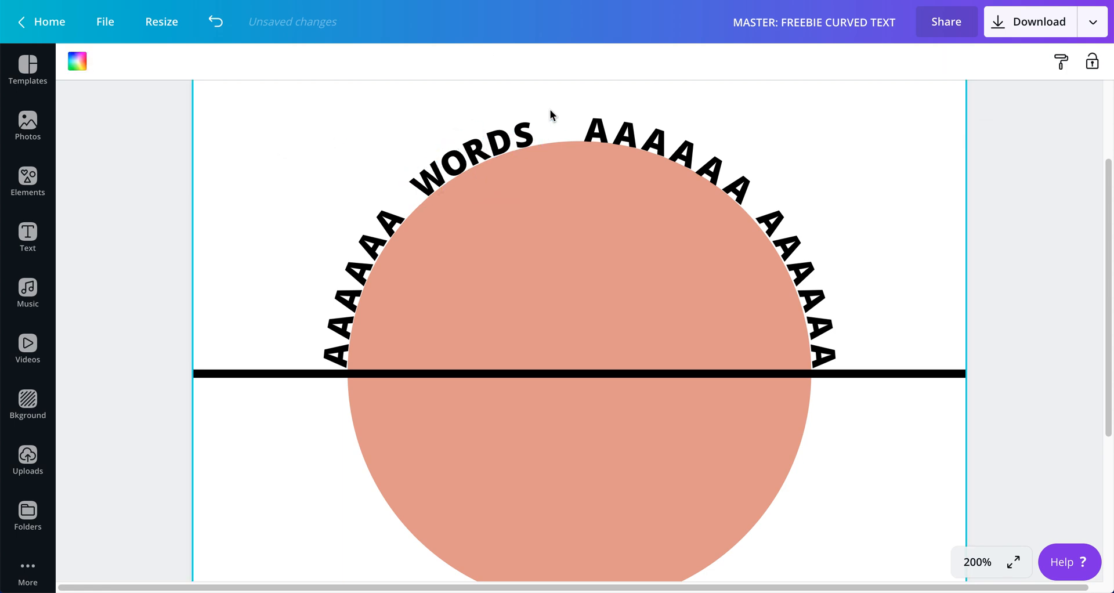
click(488, 145)
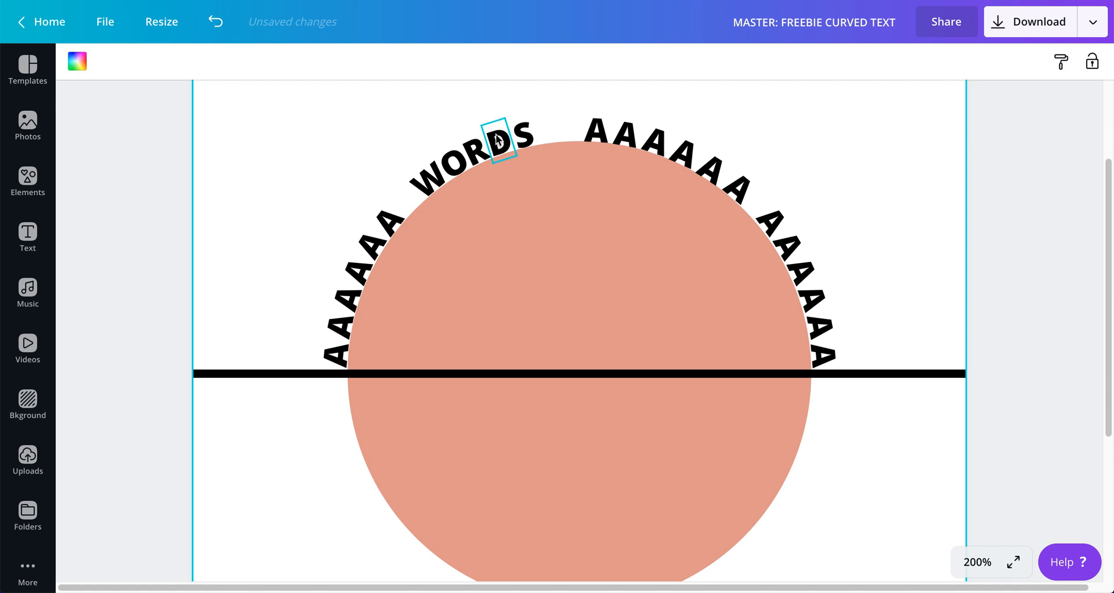
click(498, 142)
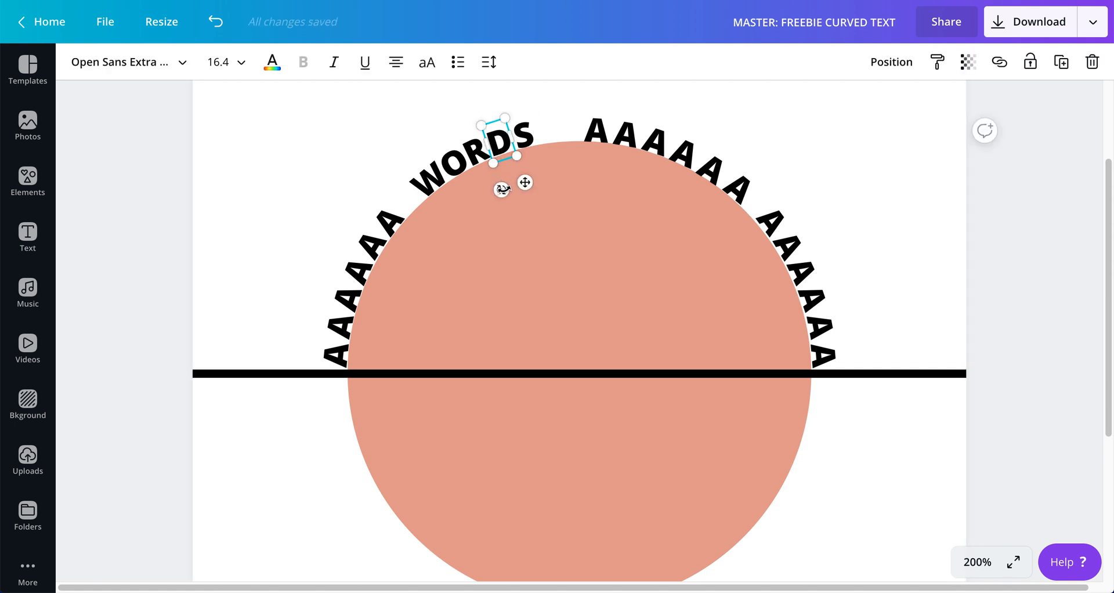
drag(505, 171, 505, 188)
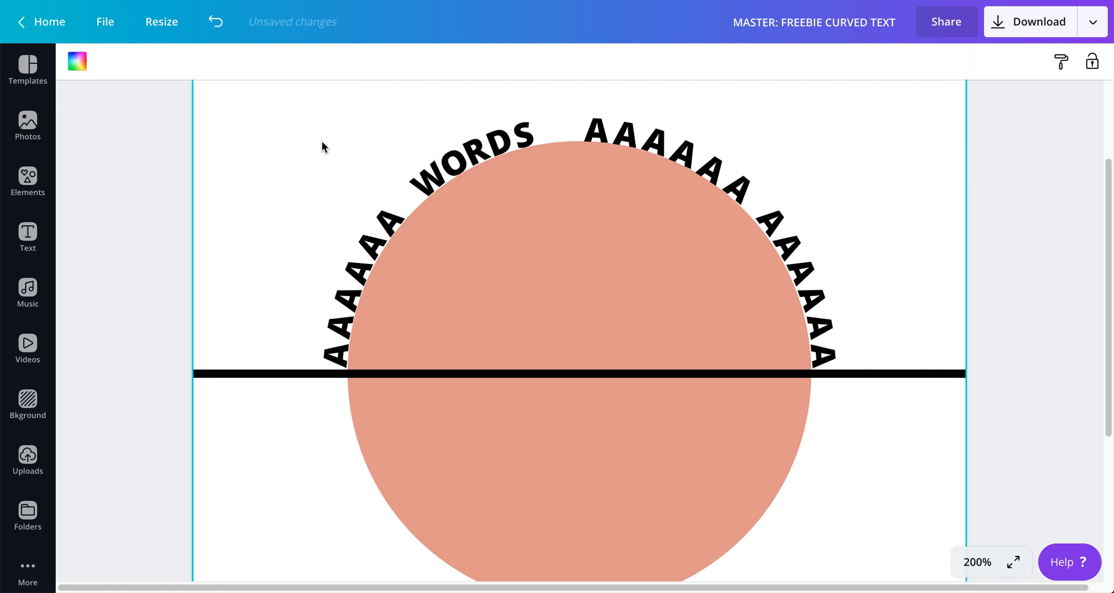
mouse_move(330, 144)
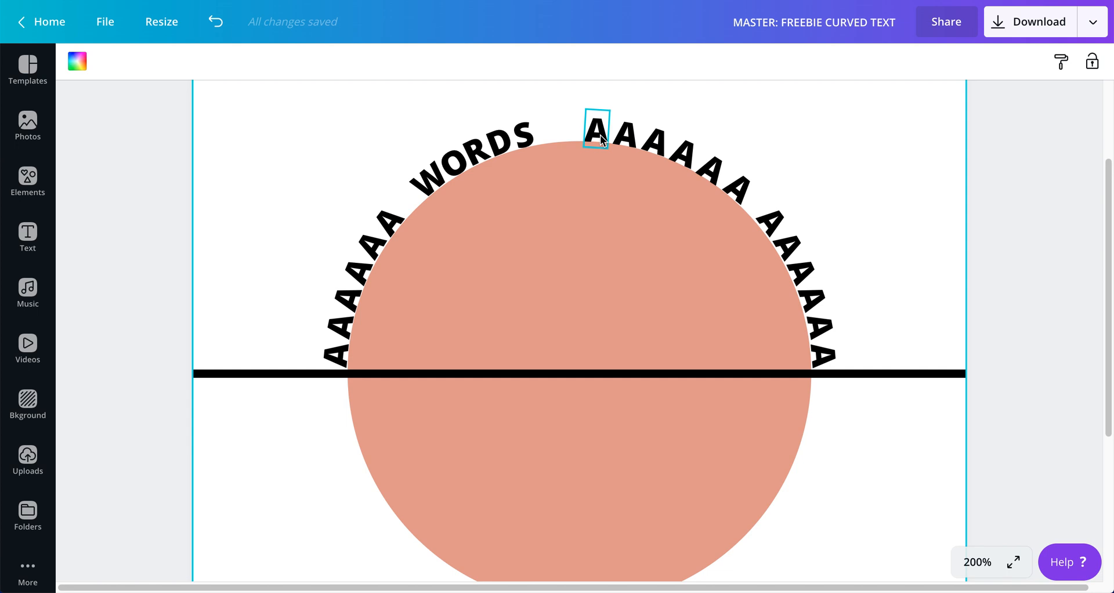
click(597, 135)
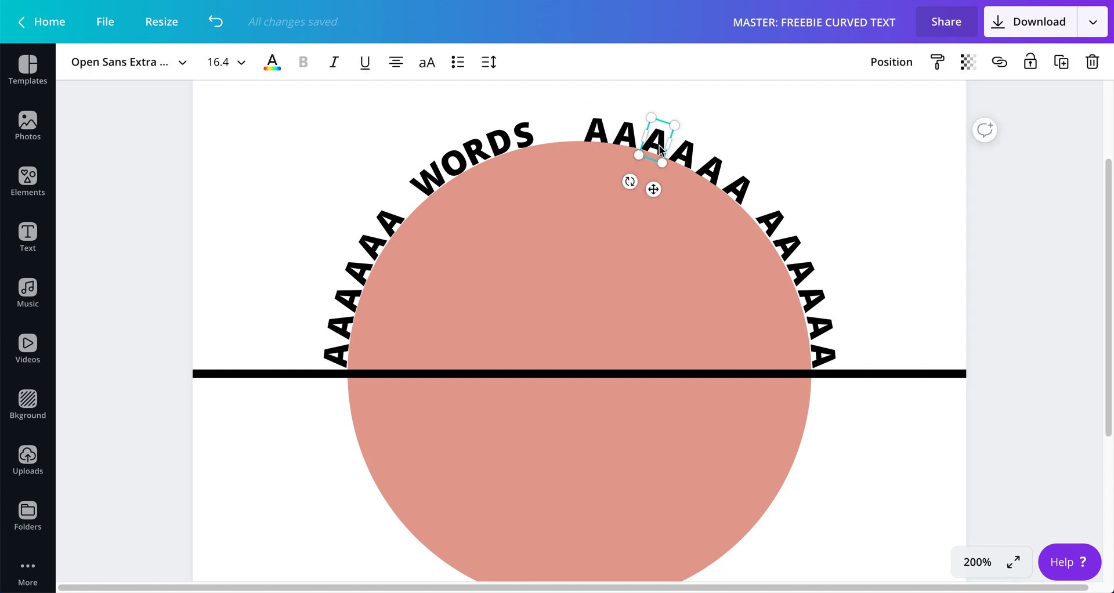